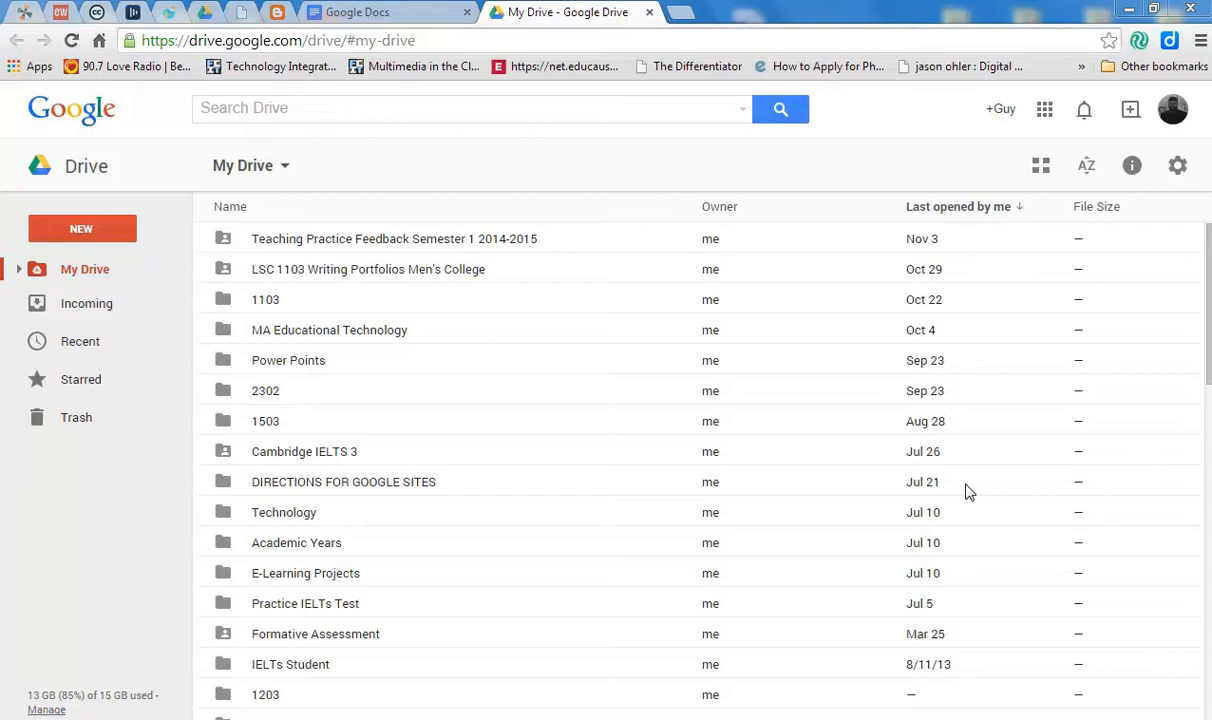
mouse_move(80, 496)
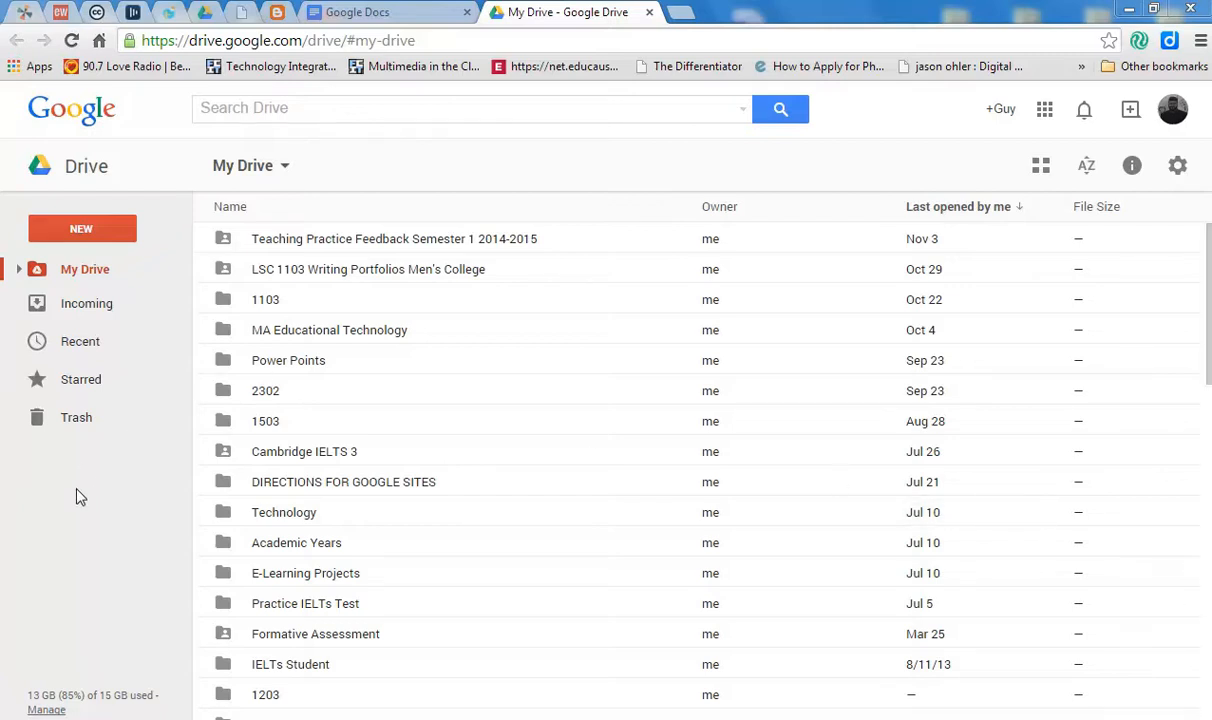
mouse_move(78, 508)
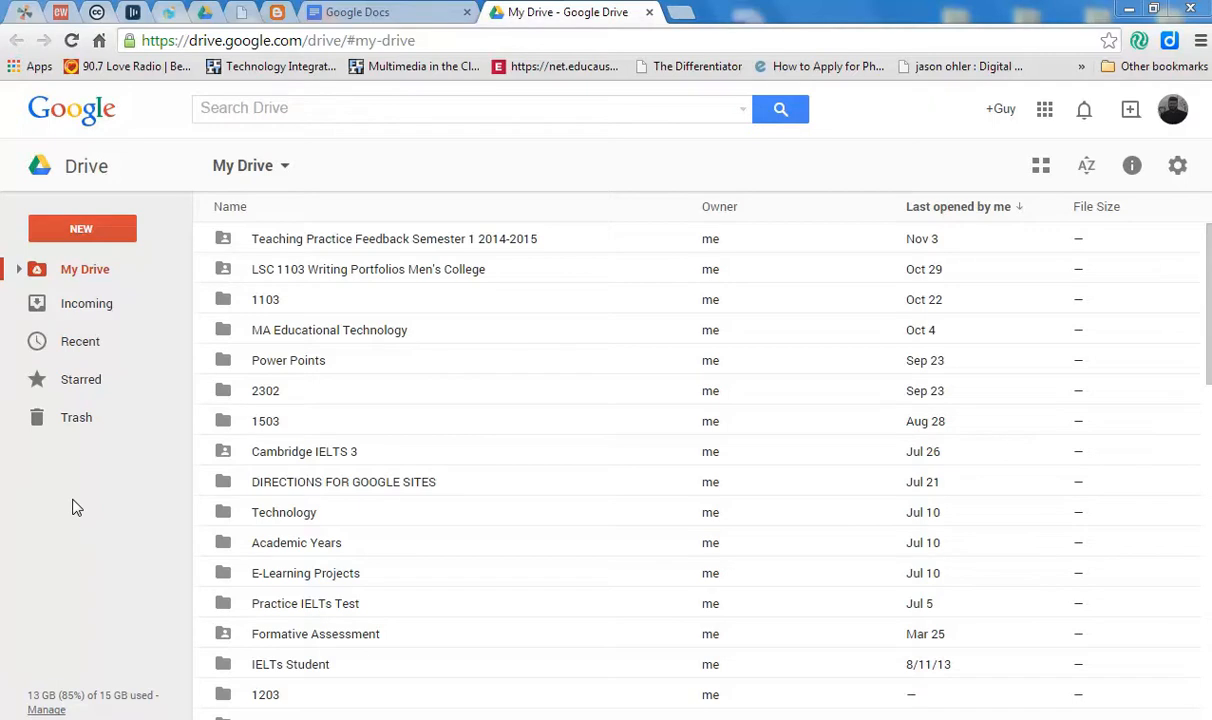
mouse_move(88, 440)
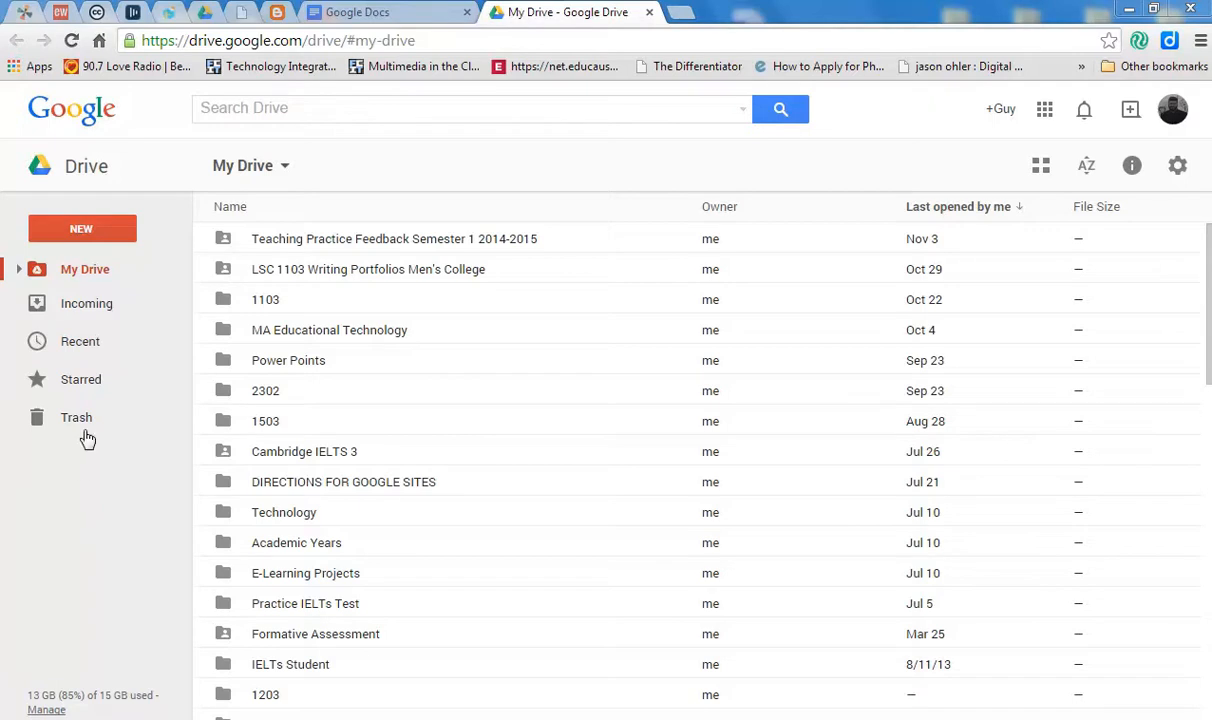
Create a new blank Google Drawings document from Drive's NEW > More menu.
left_click(80, 228)
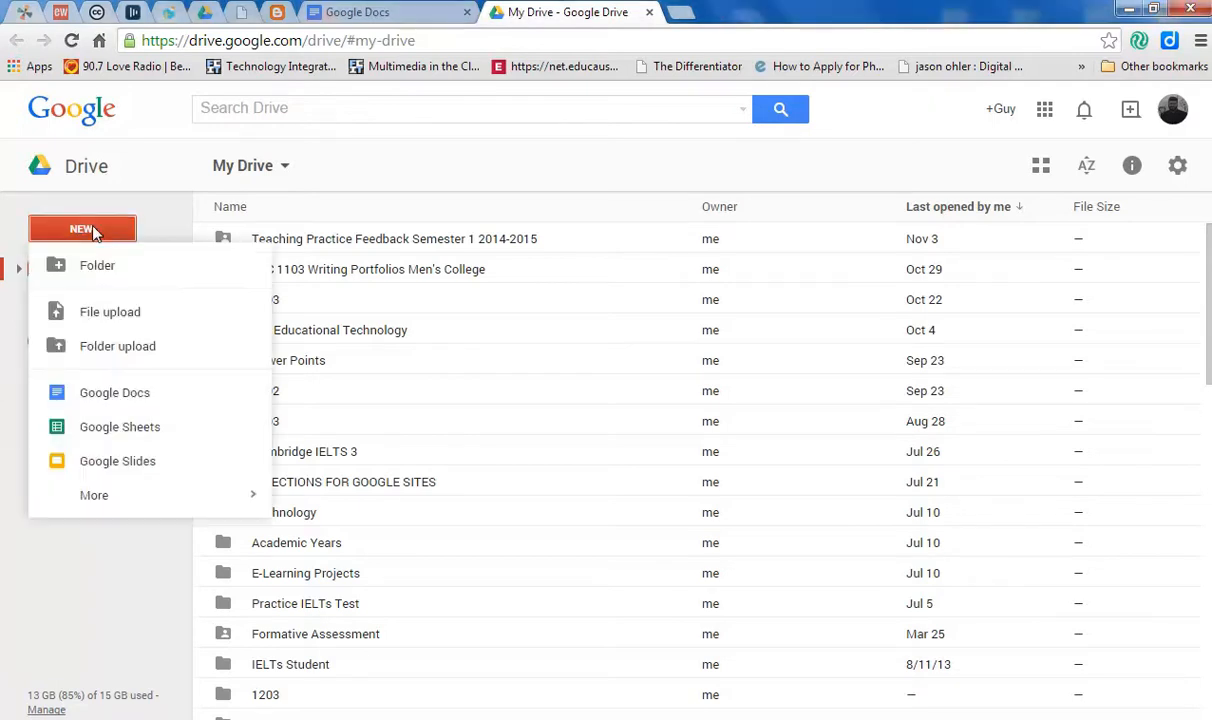
left_click(94, 496)
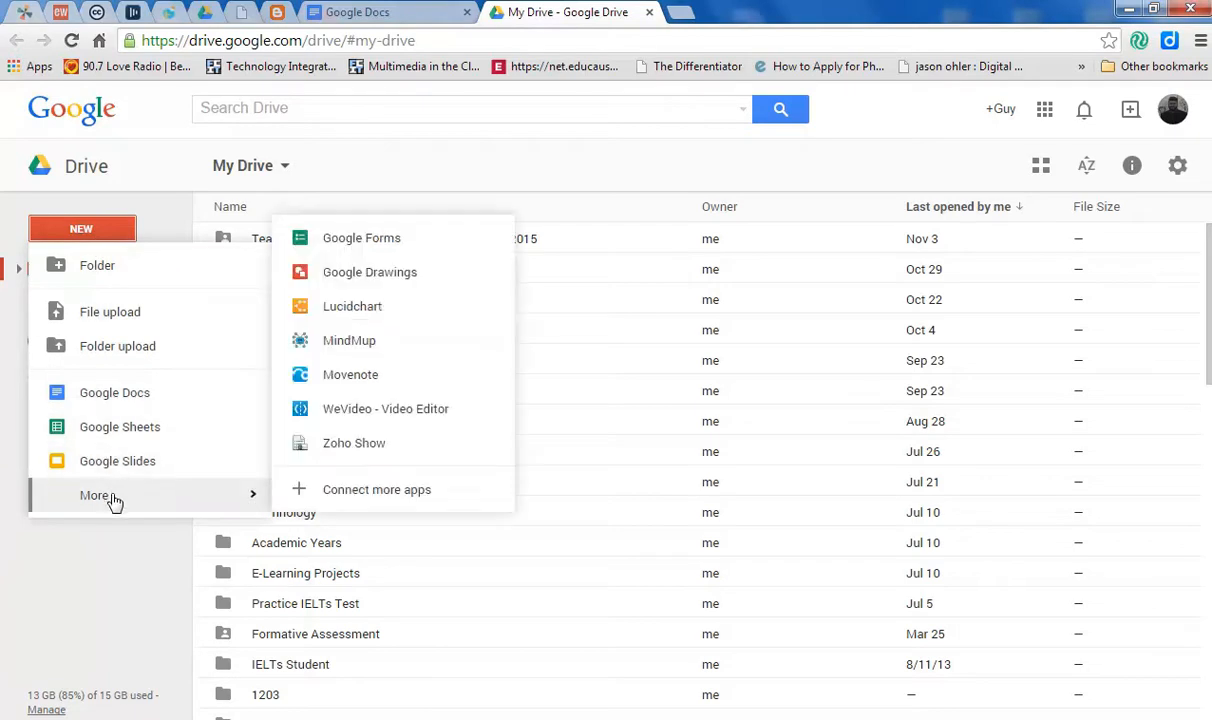
mouse_move(350, 374)
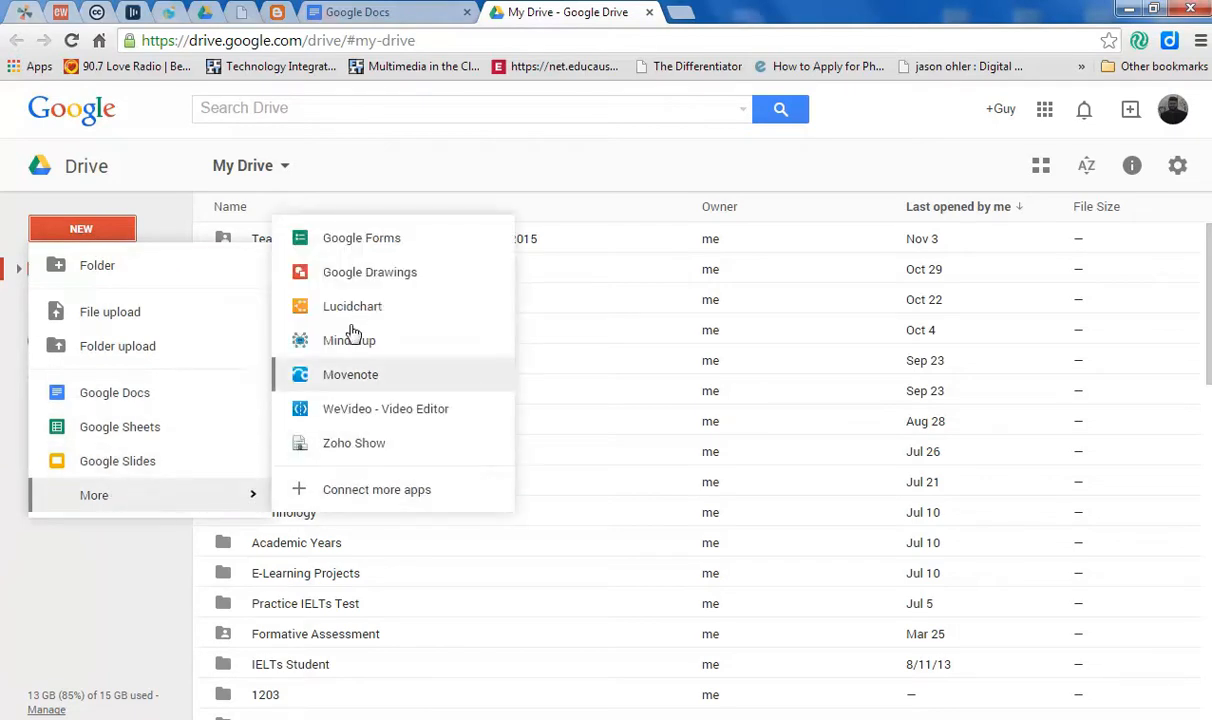
mouse_move(368, 272)
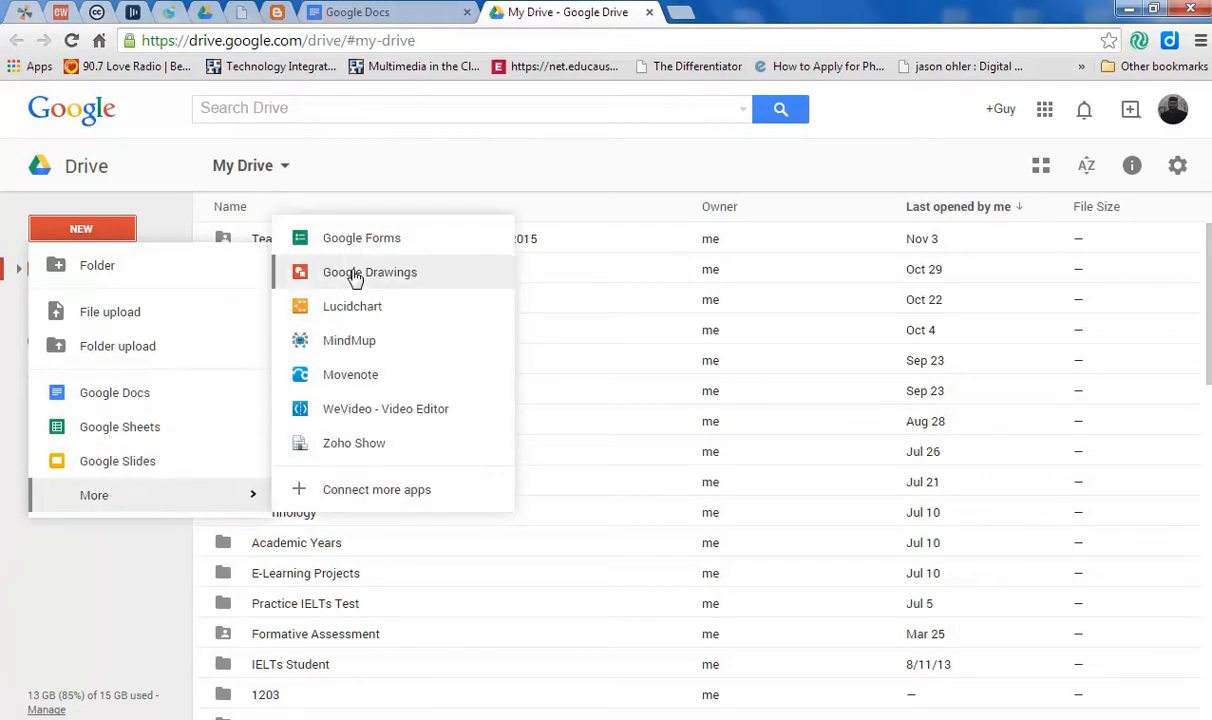
left_click(370, 272)
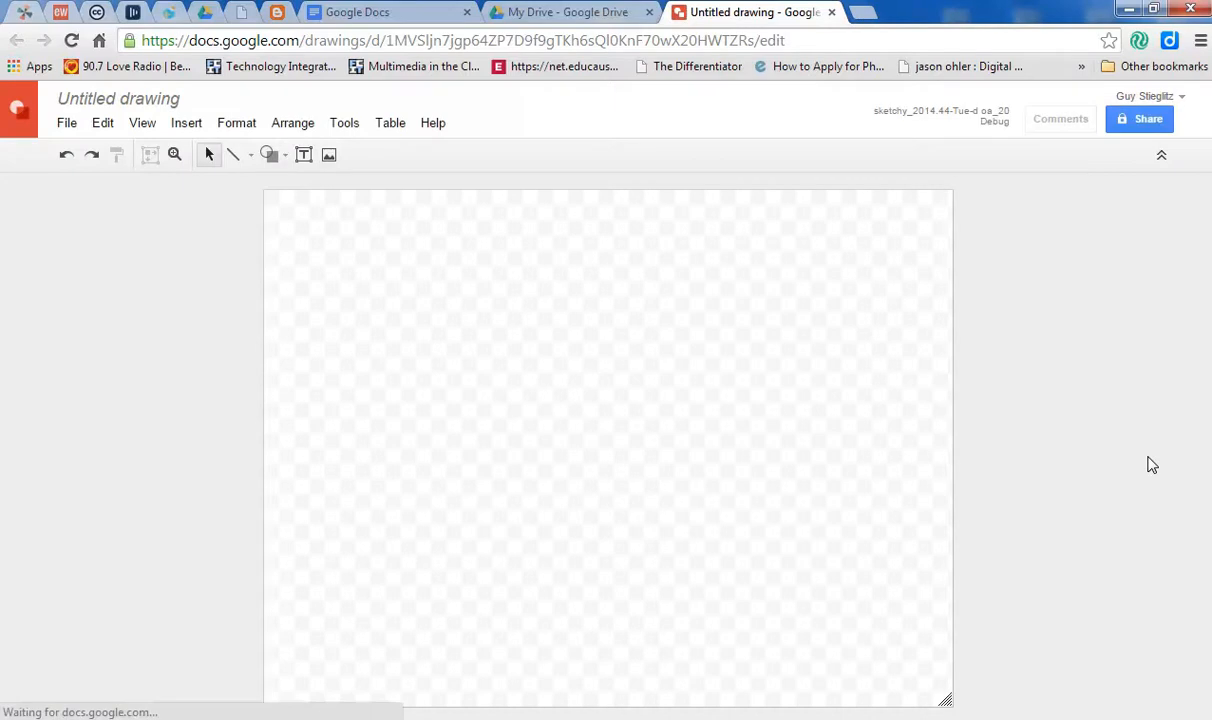
Rename the untitled drawing to 'Tigers'.
left_click(118, 98)
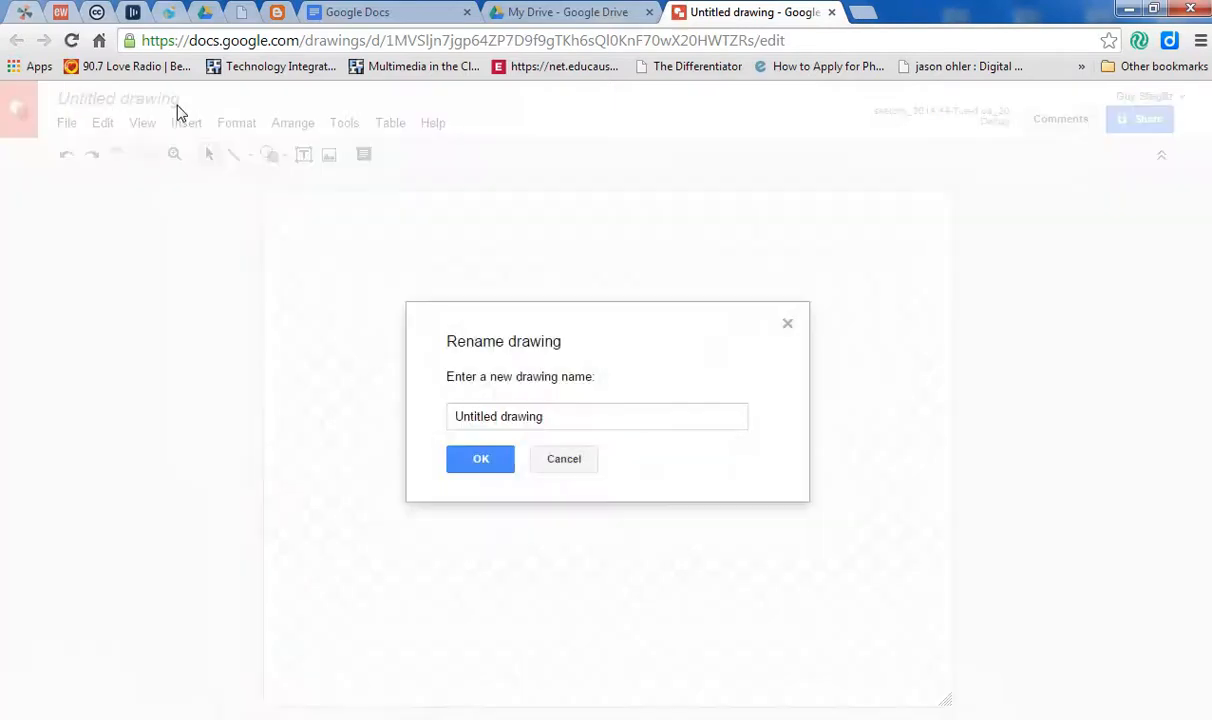
mouse_move(462, 374)
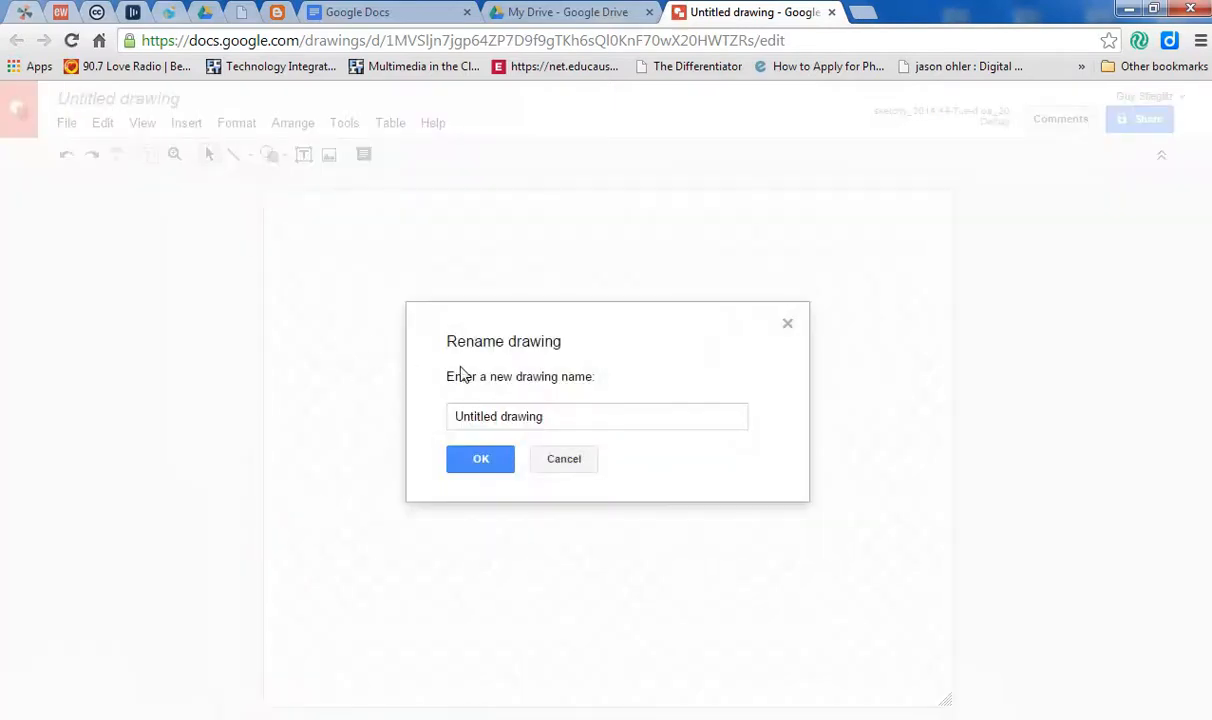
left_click(596, 416)
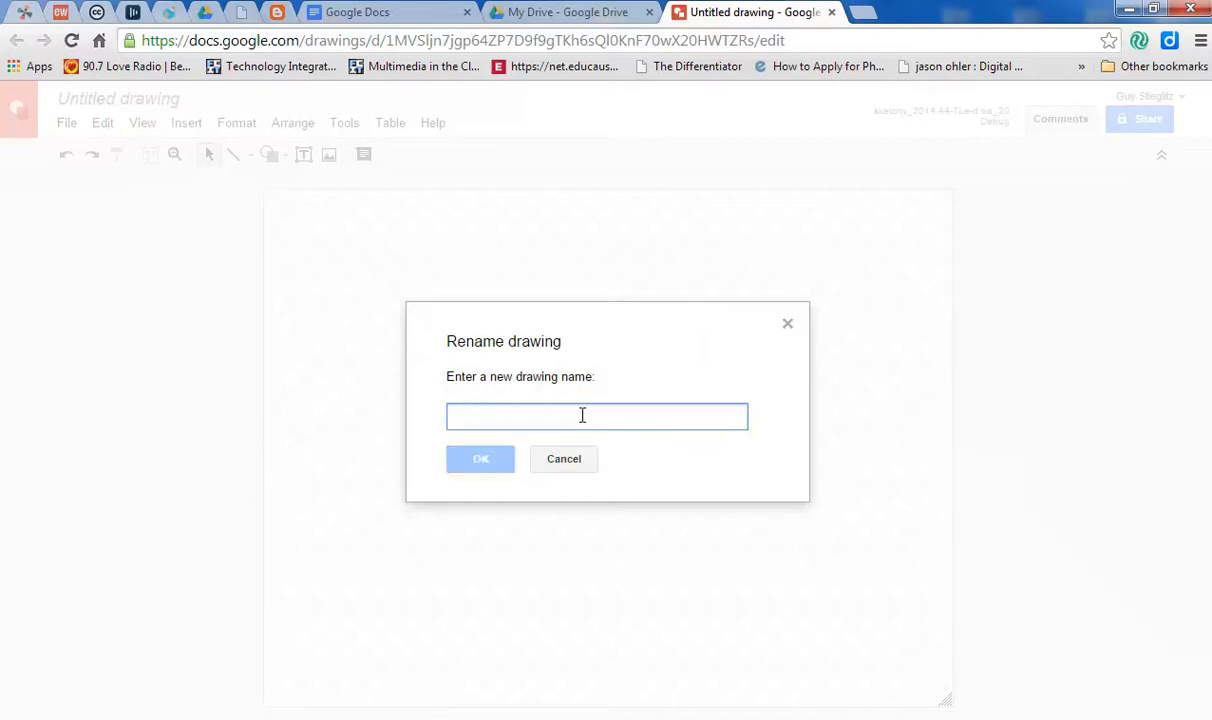
type("Tigers")
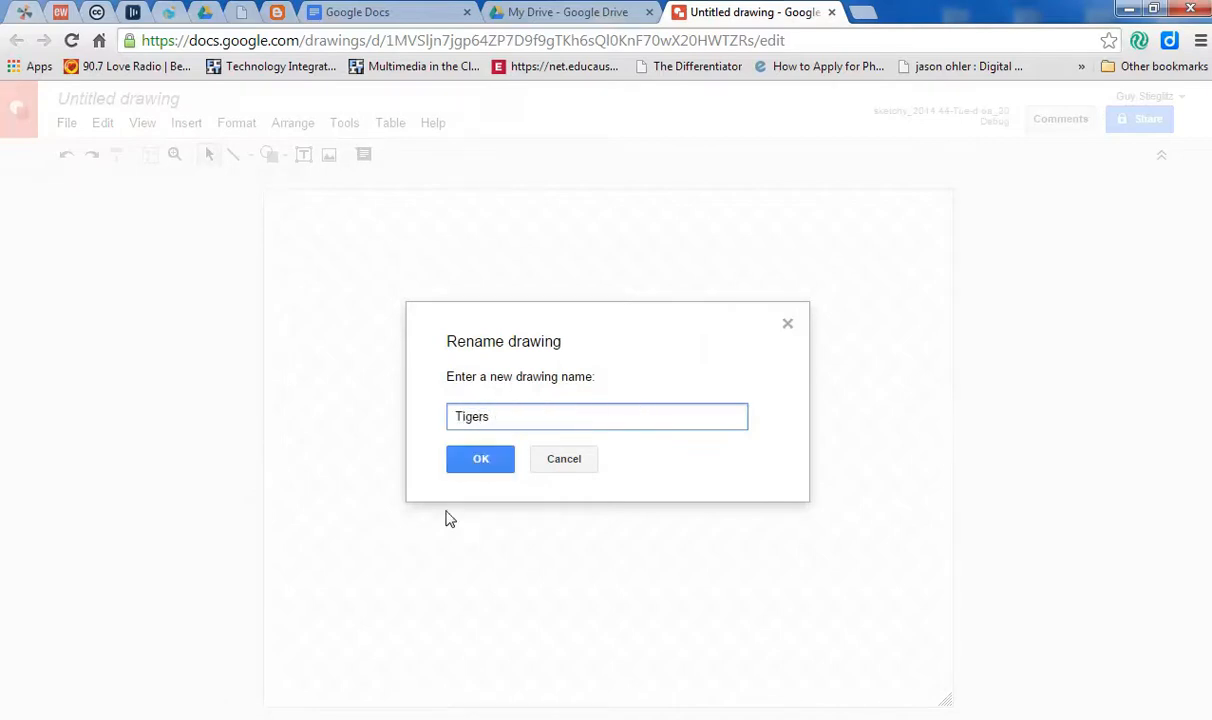
left_click(480, 458)
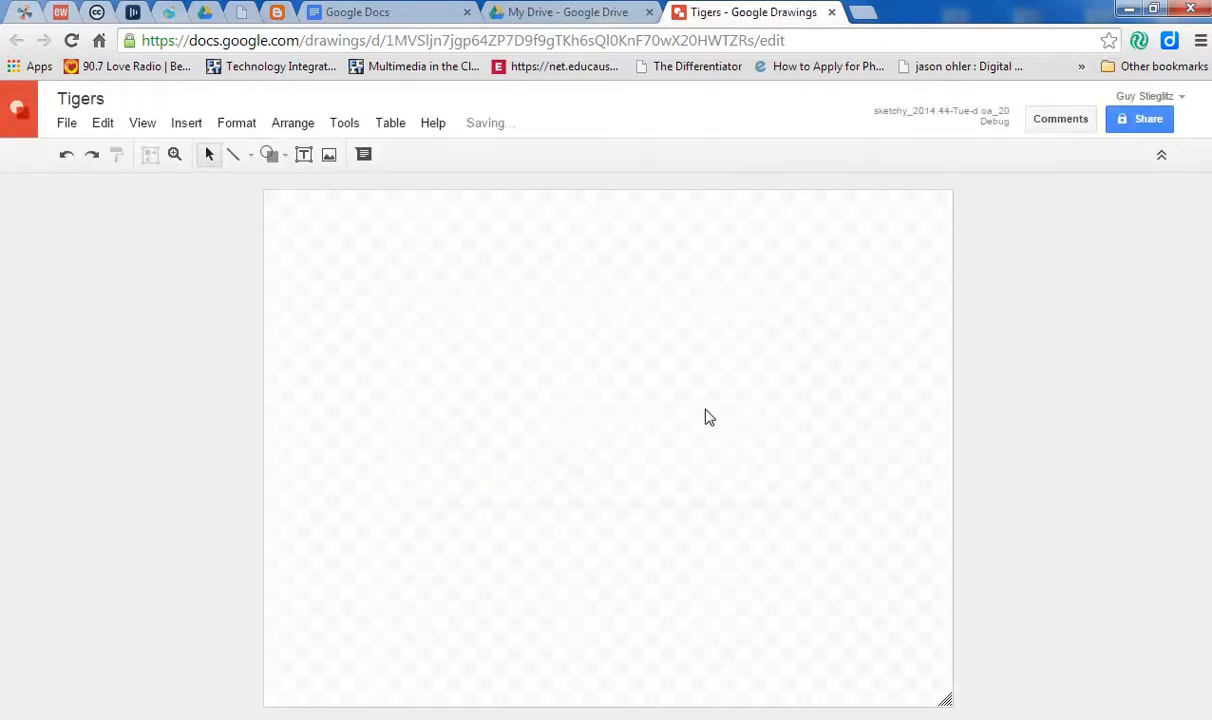
mouse_move(148, 426)
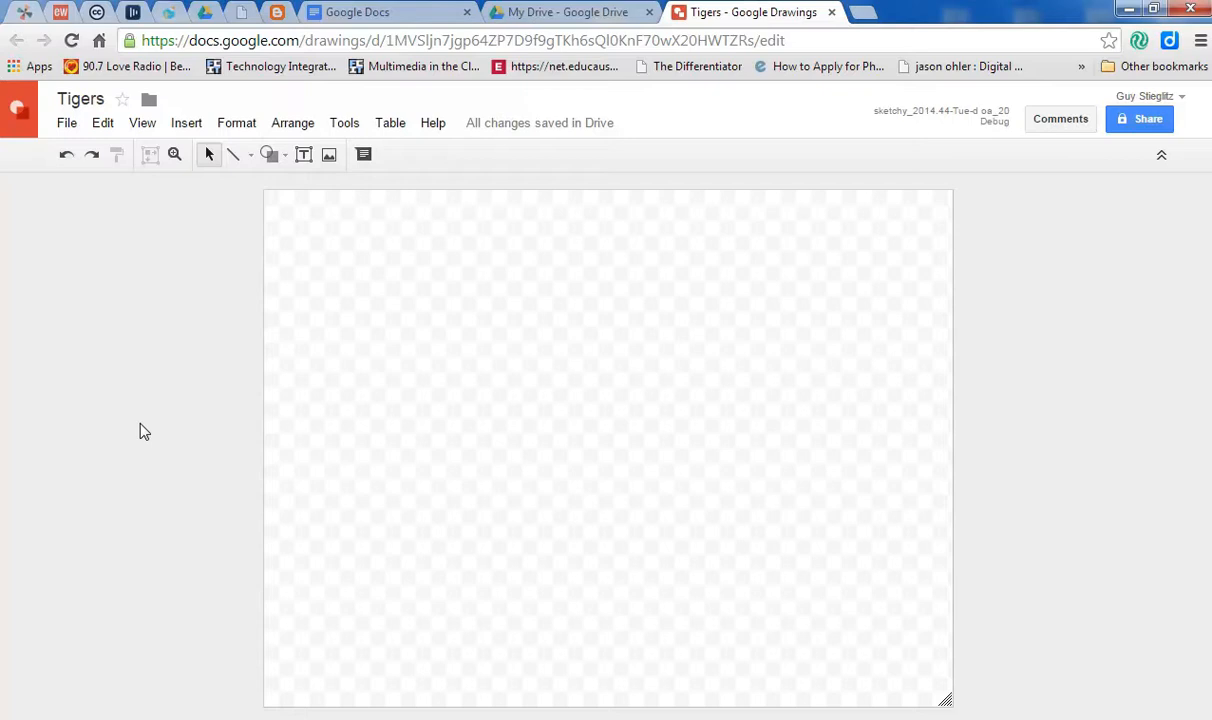
mouse_move(78, 344)
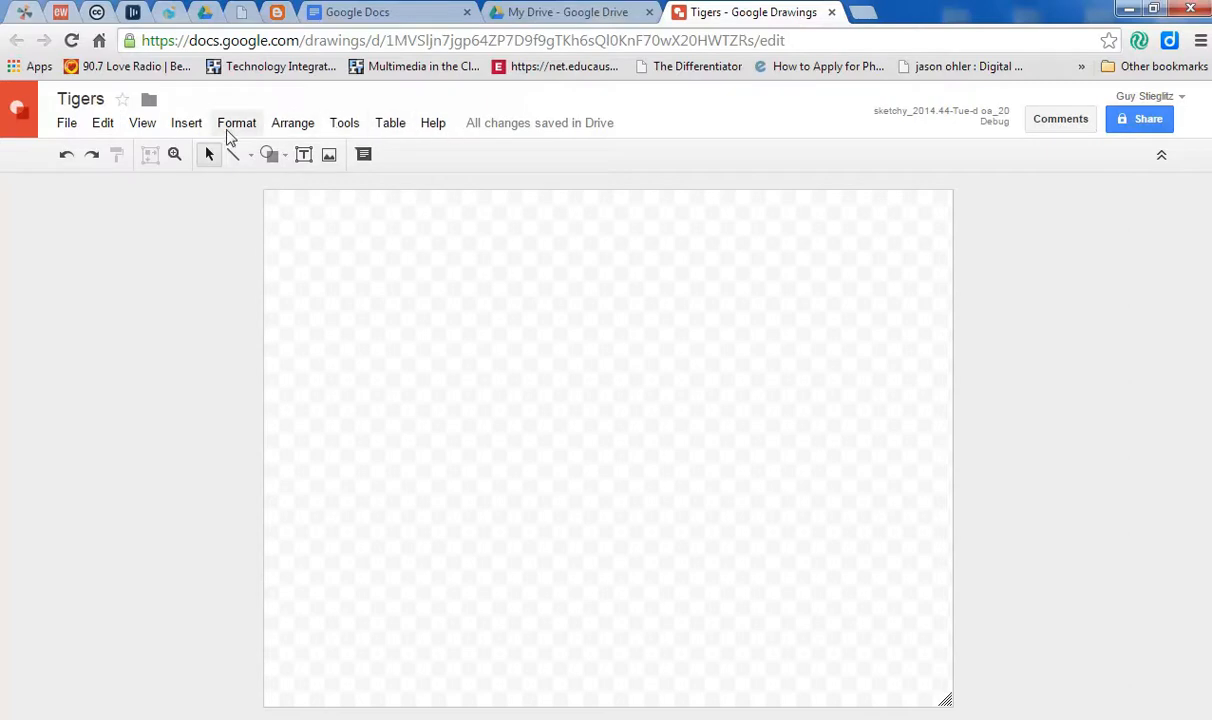
mouse_move(138, 422)
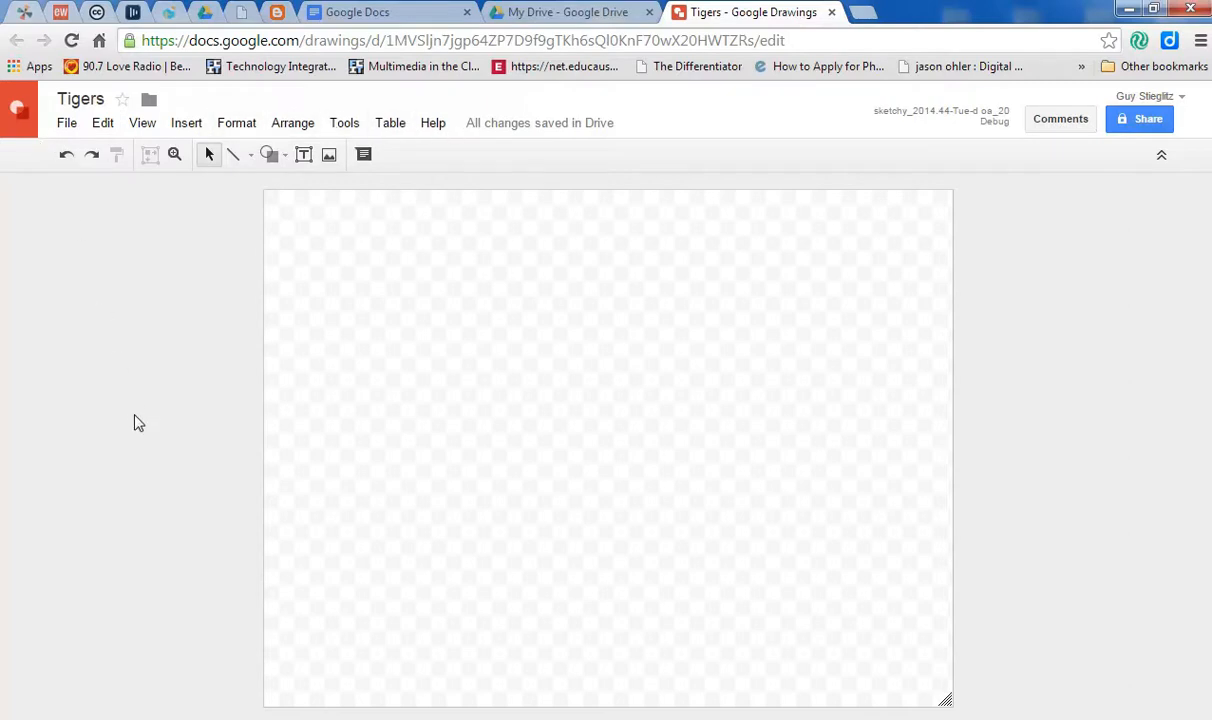
mouse_move(186, 122)
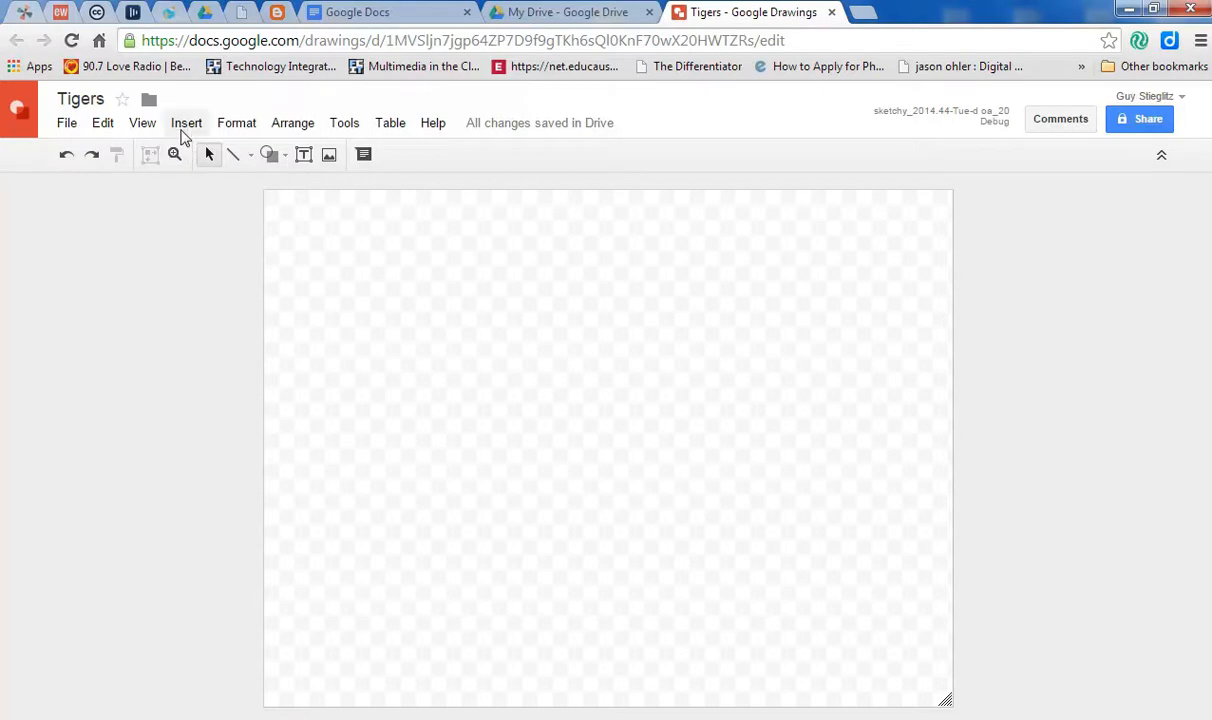
Show the Insert menu's options for the empty Tigers drawing.
left_click(186, 122)
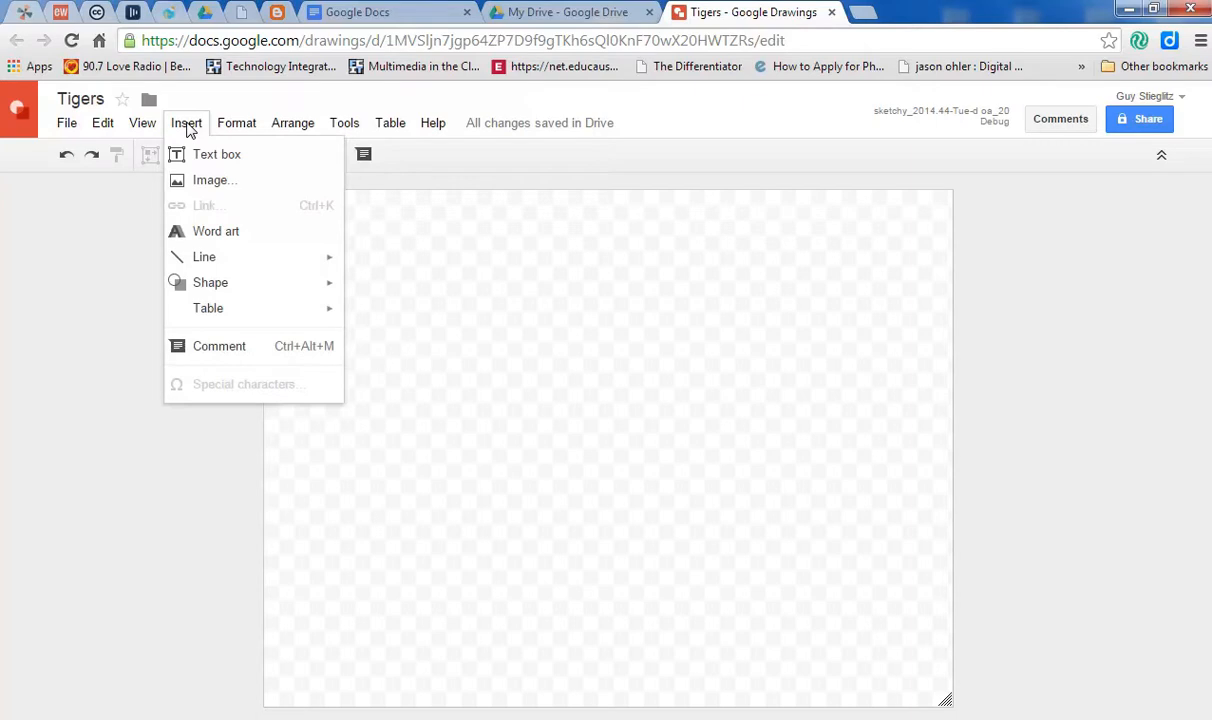
mouse_move(216, 154)
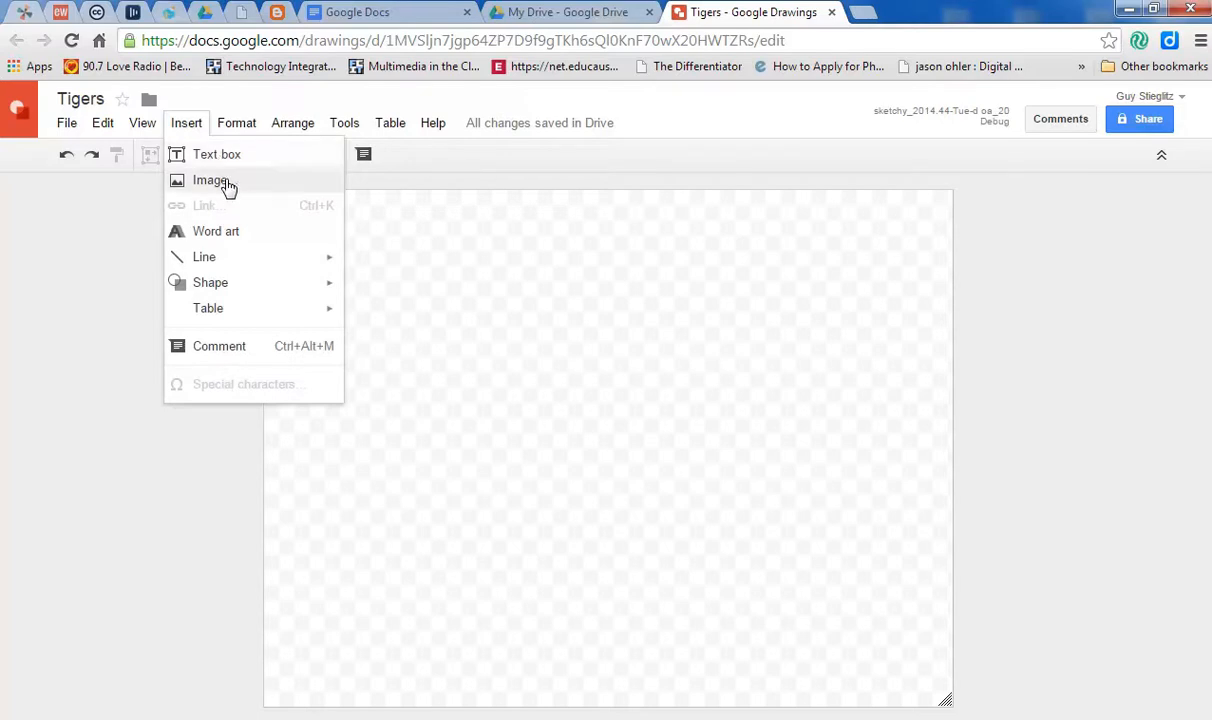
mouse_move(216, 232)
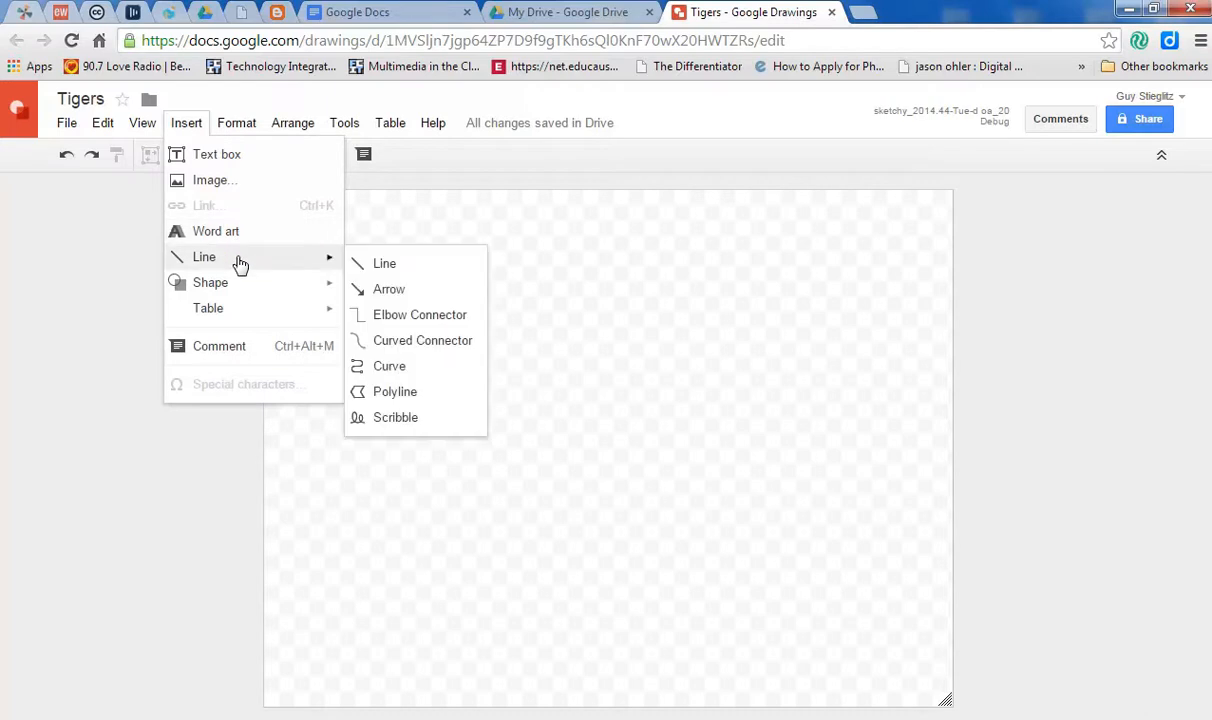
mouse_move(210, 282)
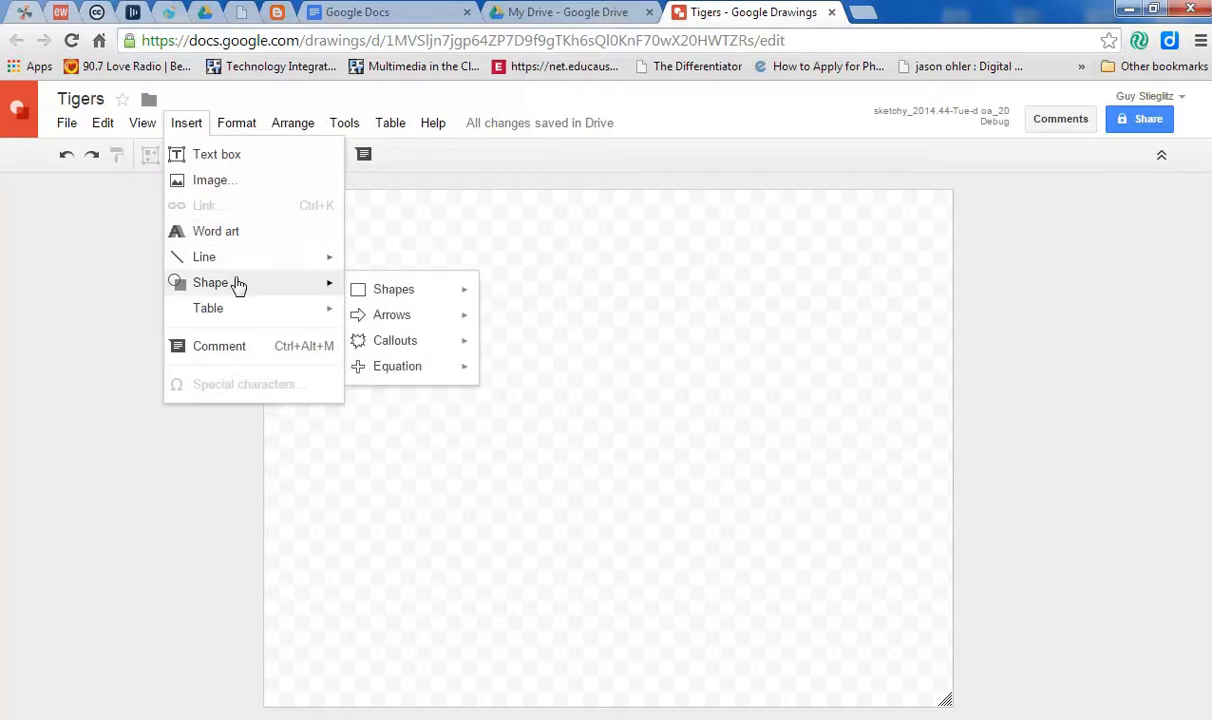
mouse_move(208, 308)
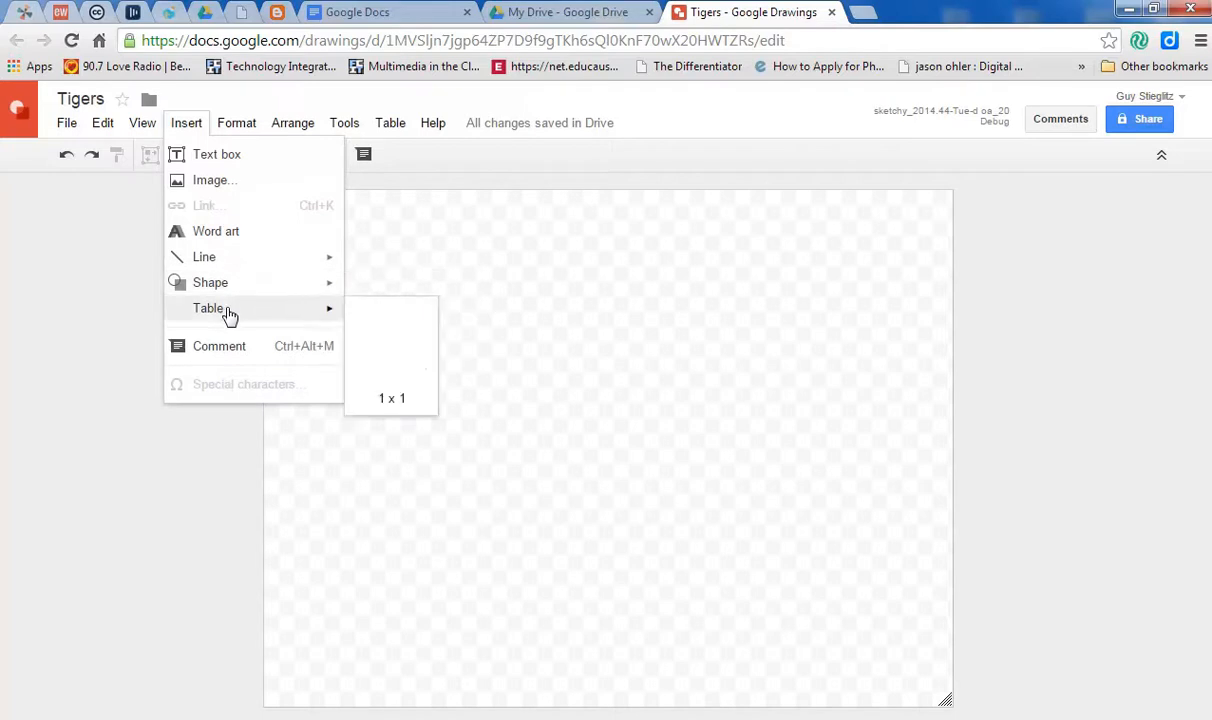
mouse_move(228, 356)
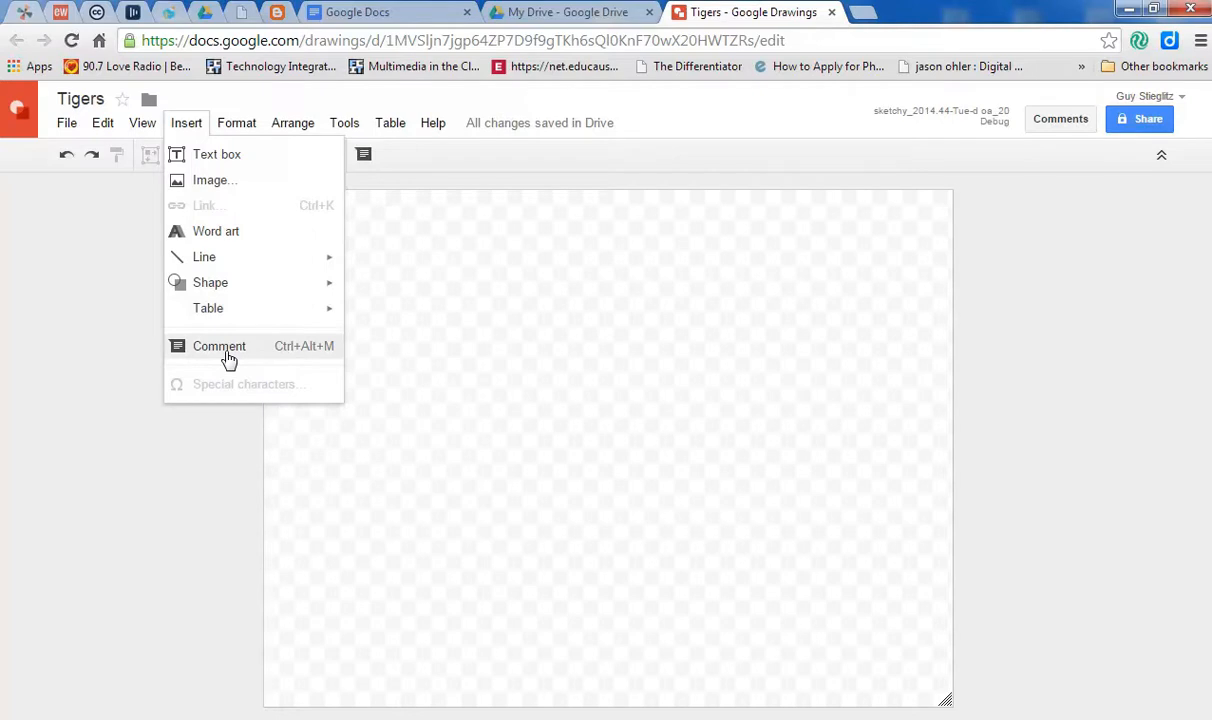
mouse_move(208, 180)
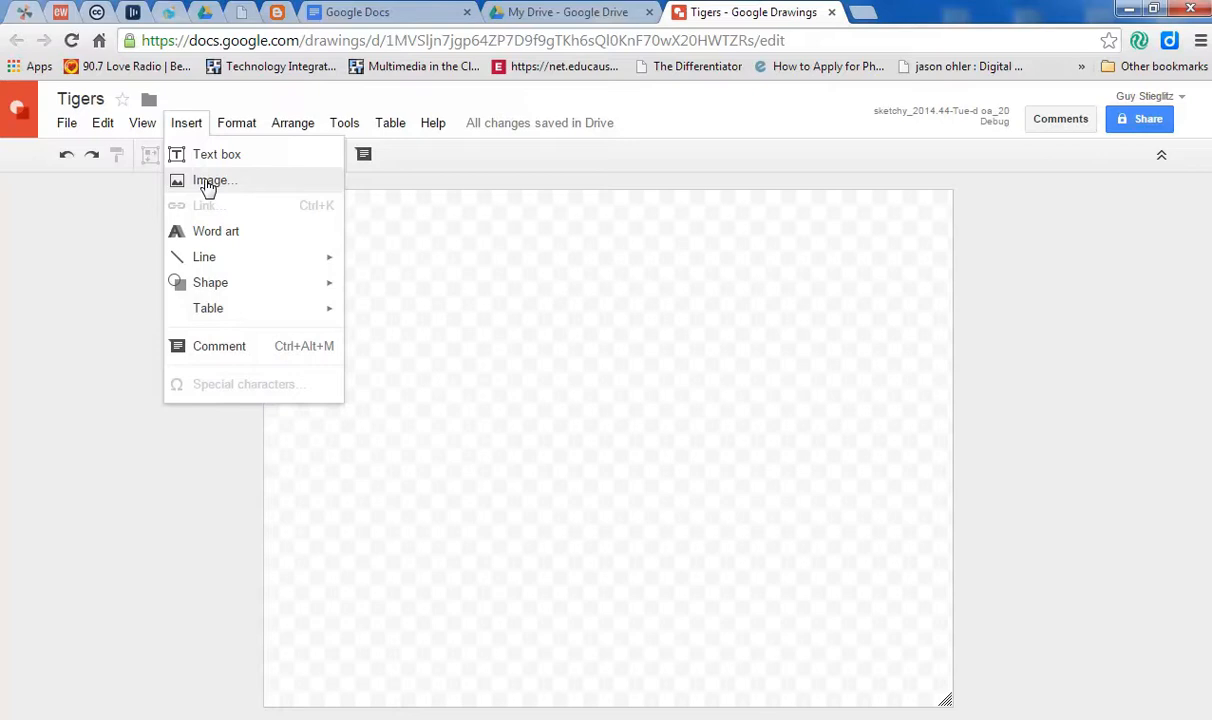
Upload the tiger picture from the desktop and place it near the page bottom.
left_click(212, 180)
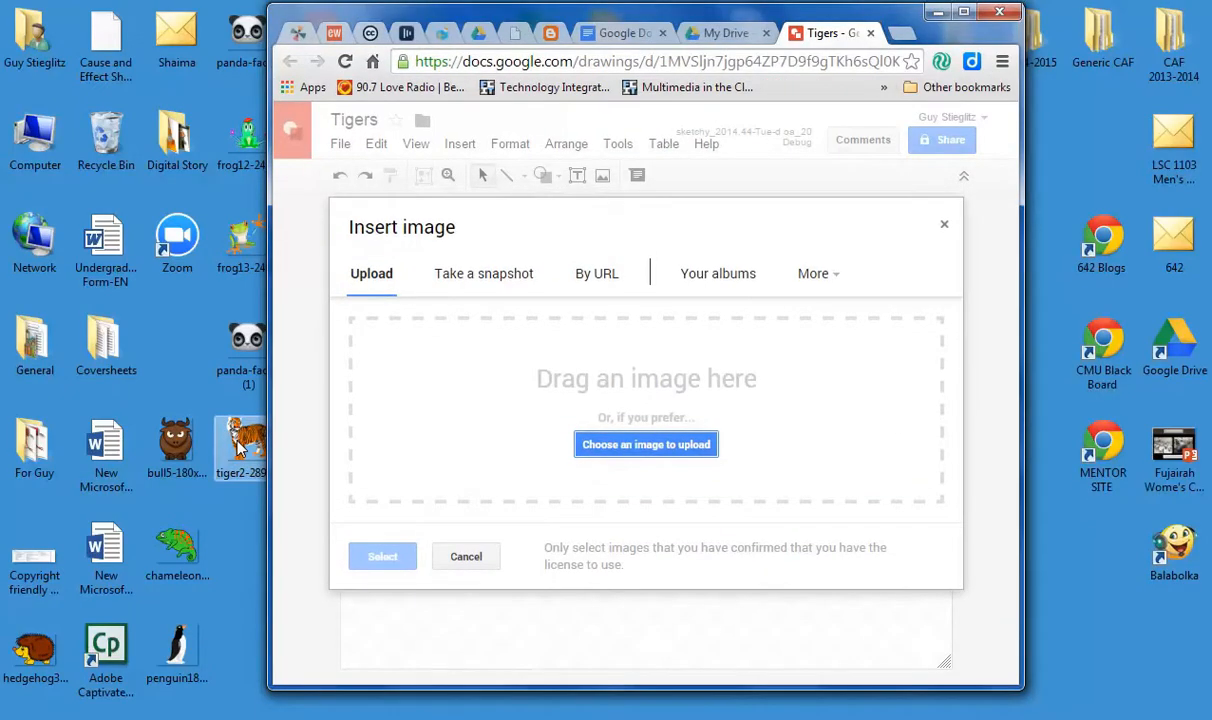
left_click_drag(240, 448, 646, 378)
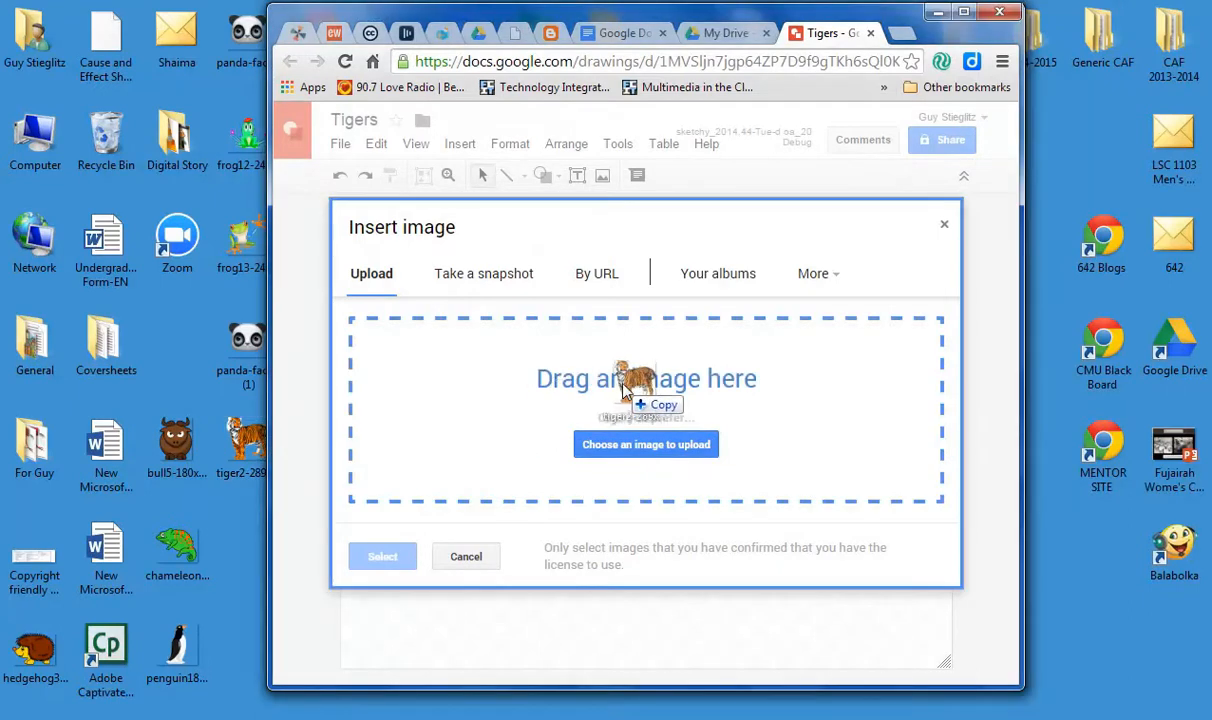
left_click(646, 444)
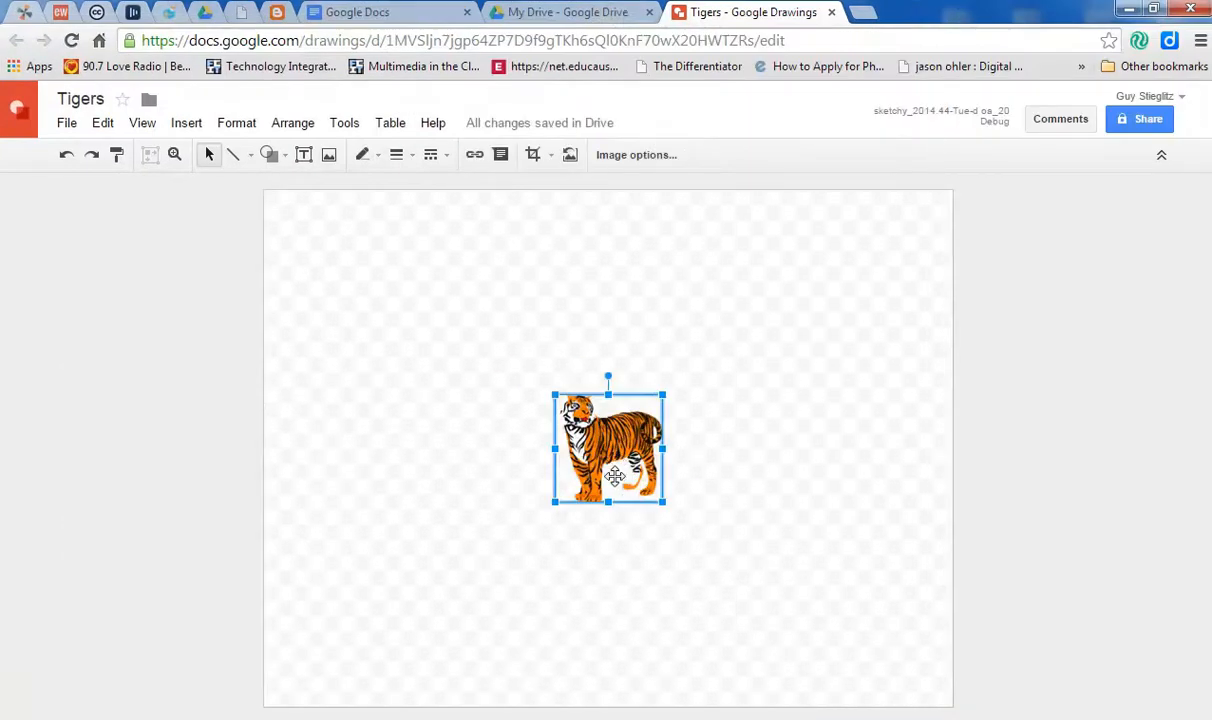
left_click_drag(608, 448, 600, 588)
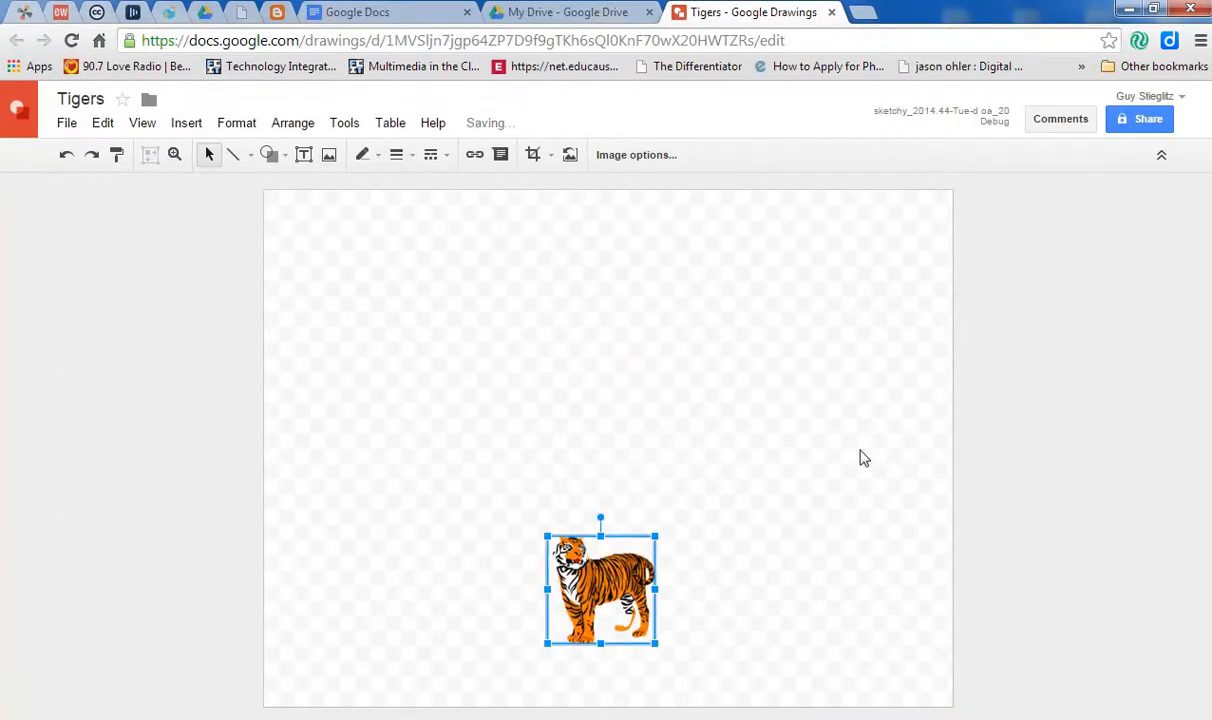
mouse_move(186, 122)
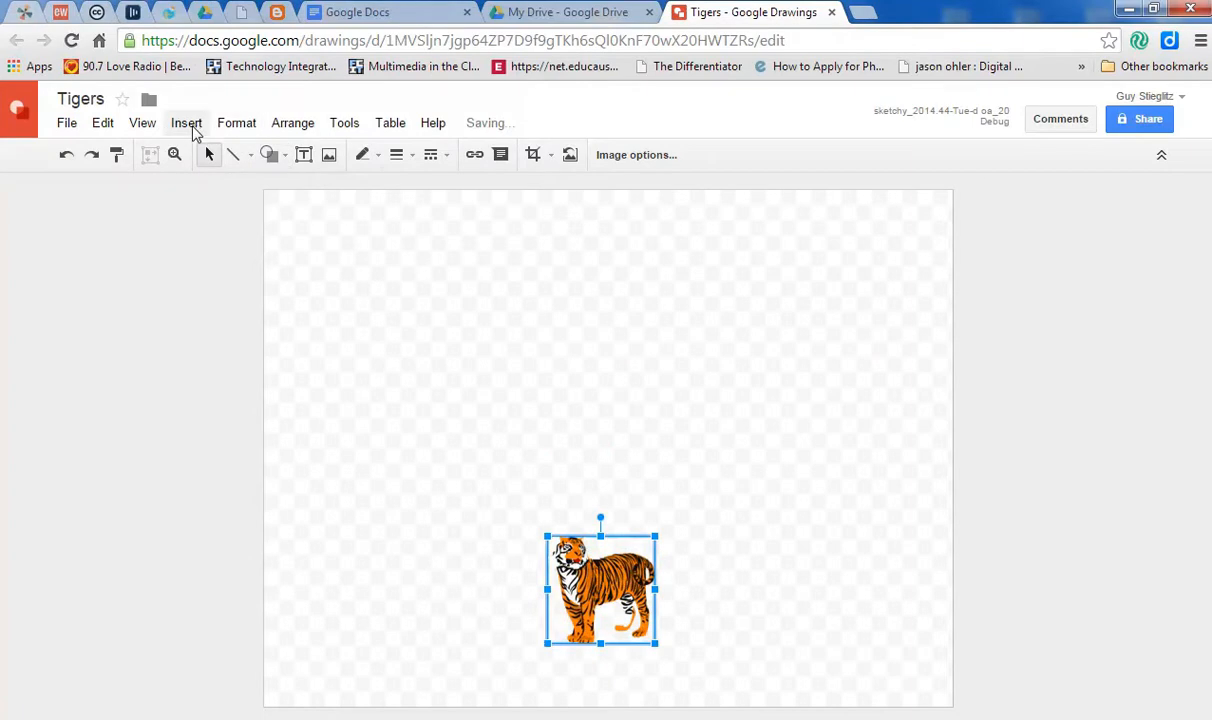
Add 'Save Me!' word art and move it to the top of the drawing.
left_click(186, 122)
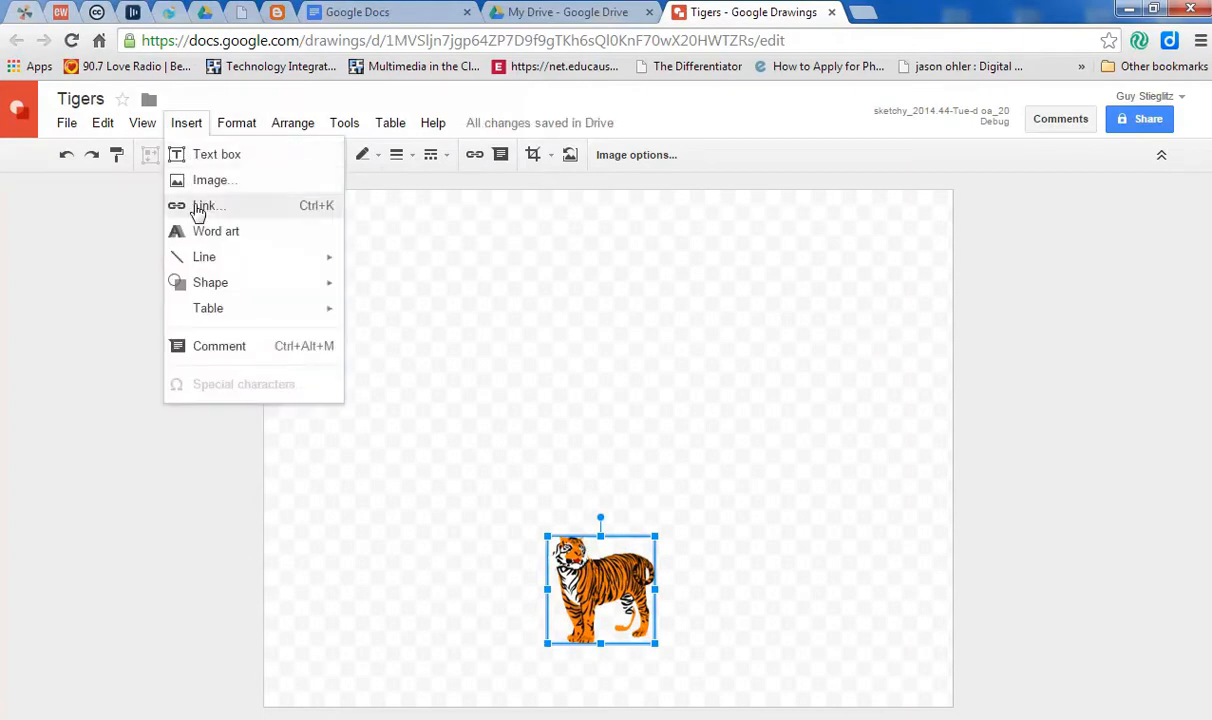
left_click(208, 204)
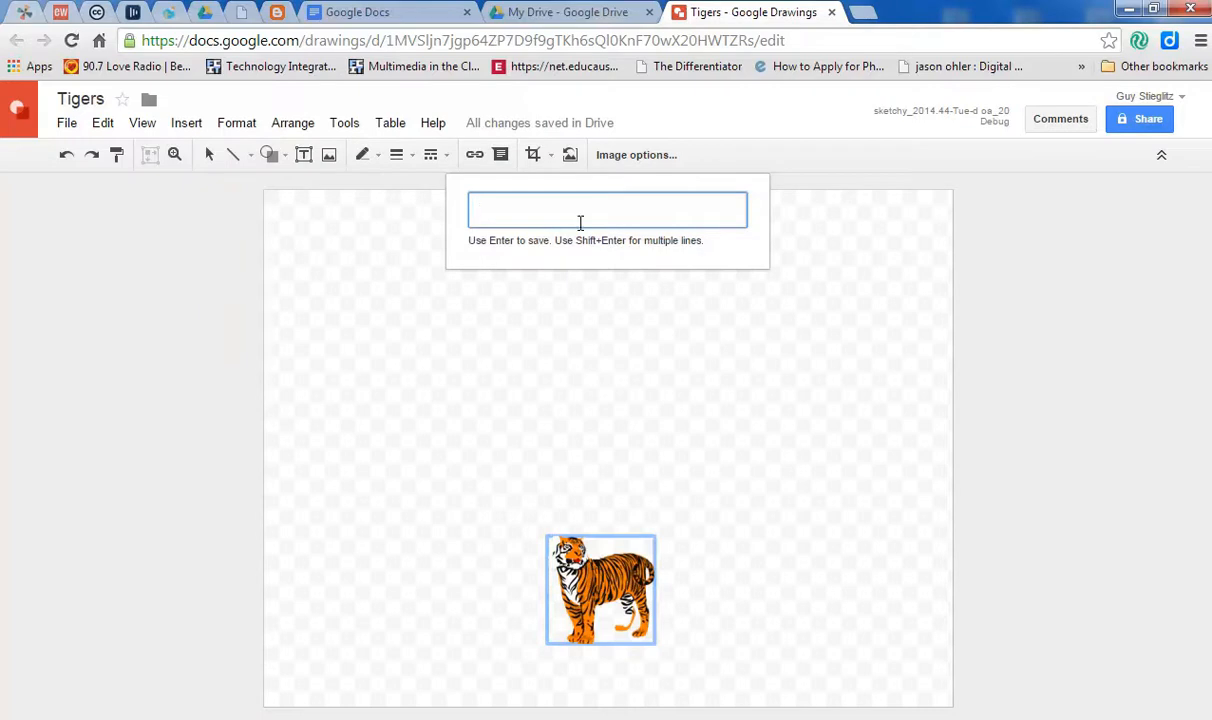
type("Save Me!")
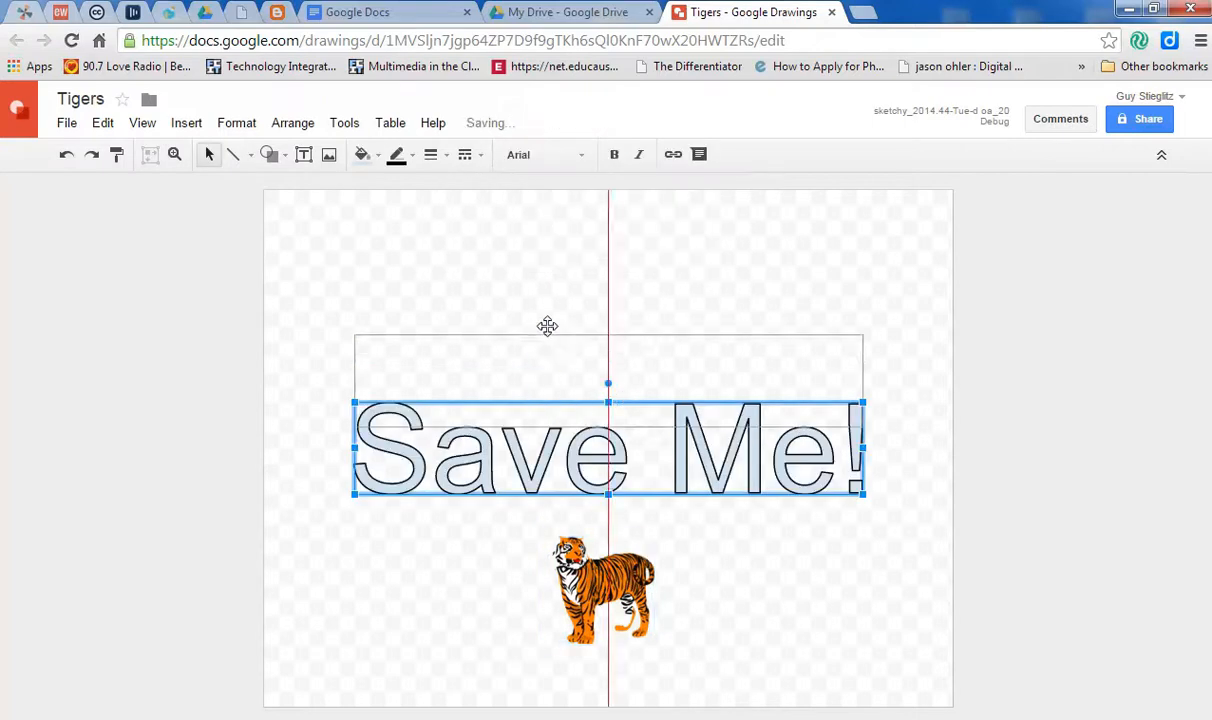
left_click_drag(608, 444, 618, 272)
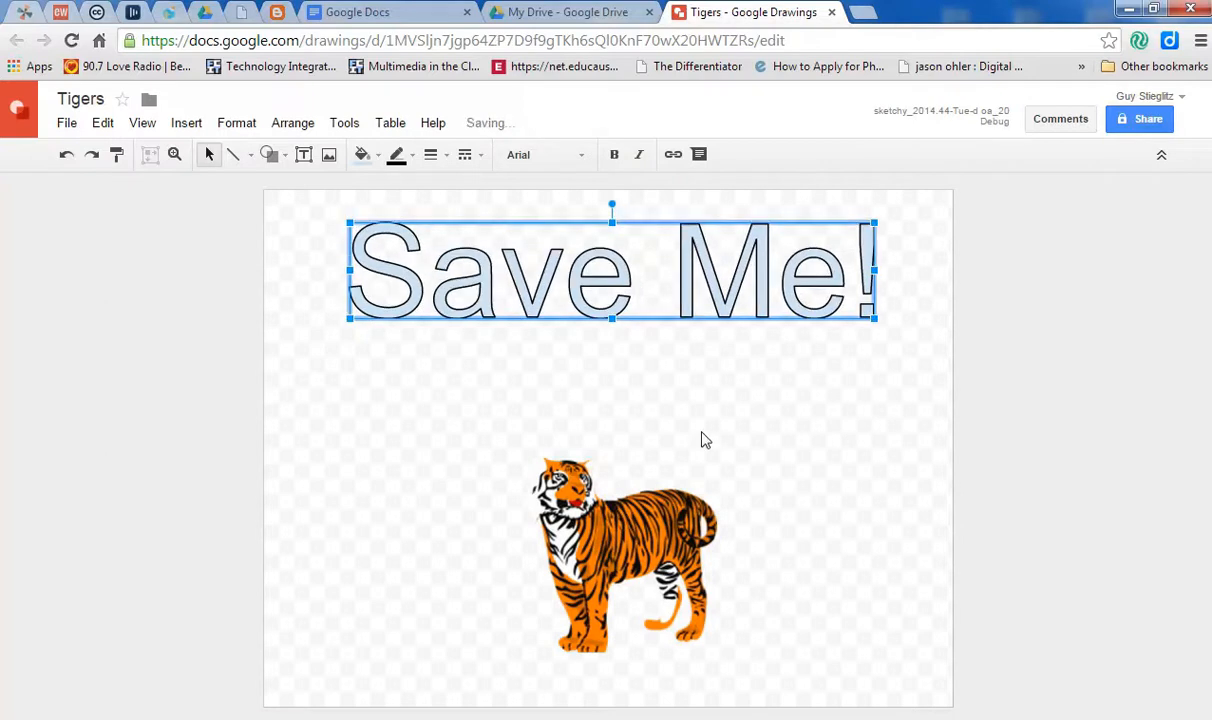
Move the tiger picture lower and over to the left side of the page.
left_click(620, 556)
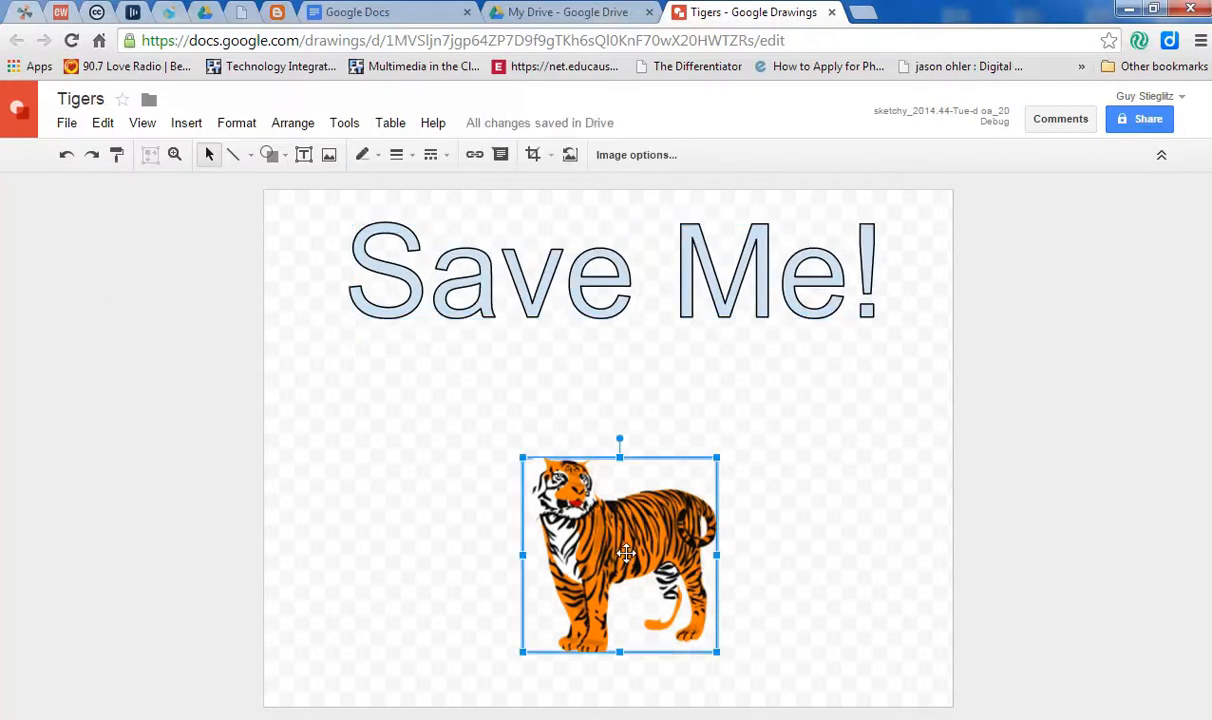
left_click_drag(628, 552, 616, 588)
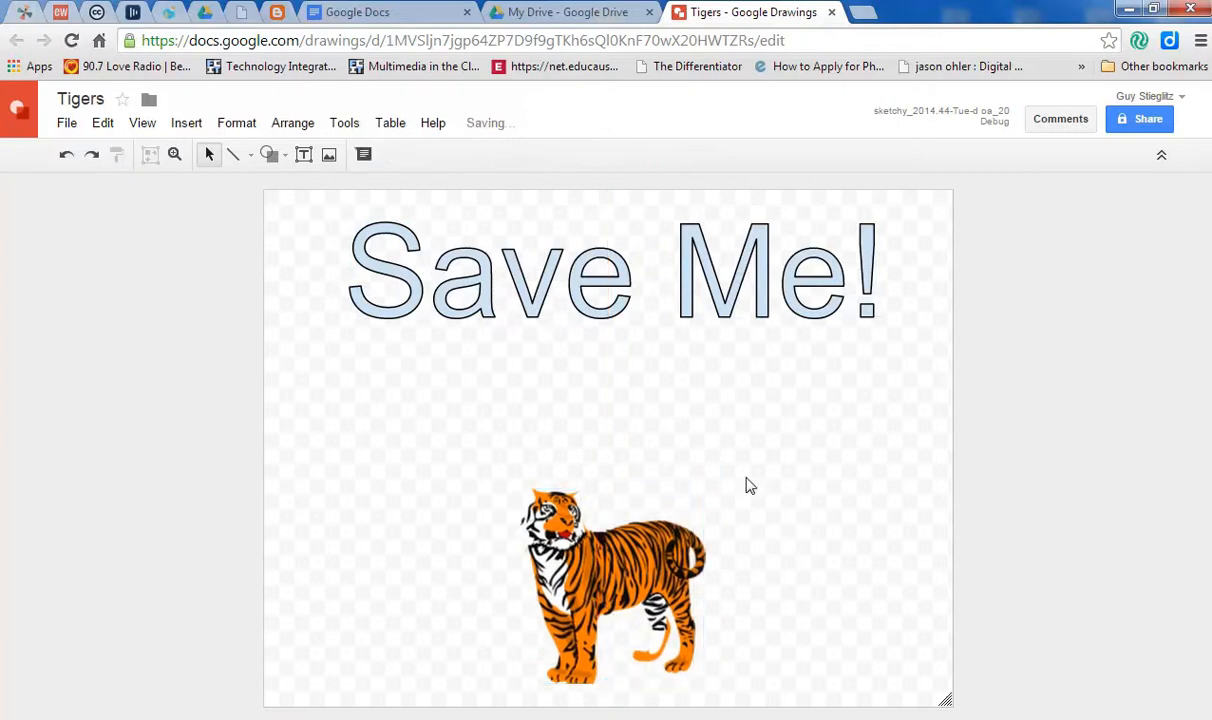
left_click(608, 584)
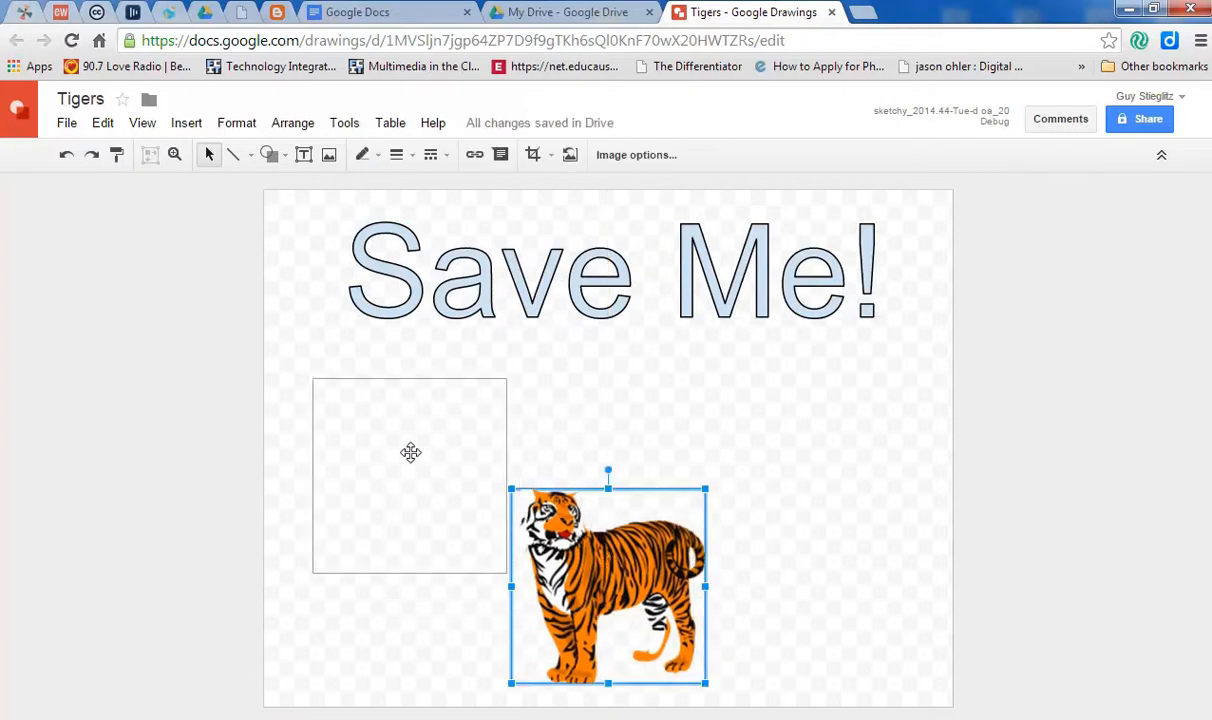
left_click_drag(608, 584, 410, 476)
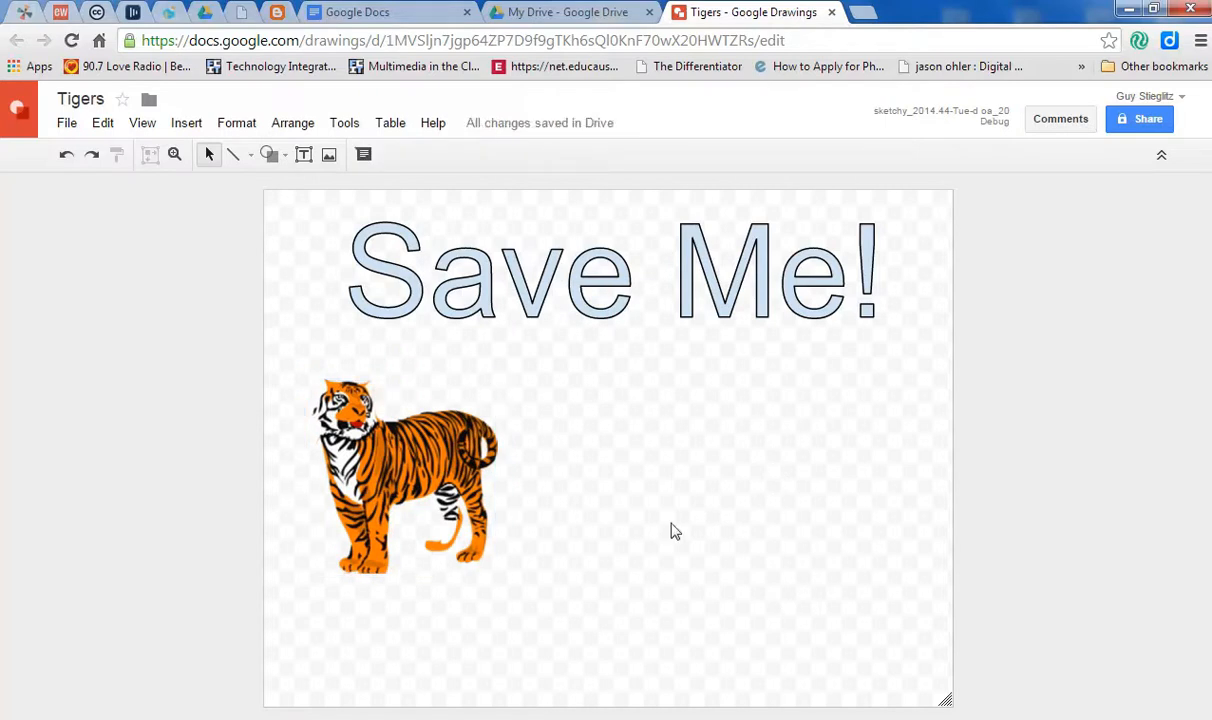
mouse_move(680, 534)
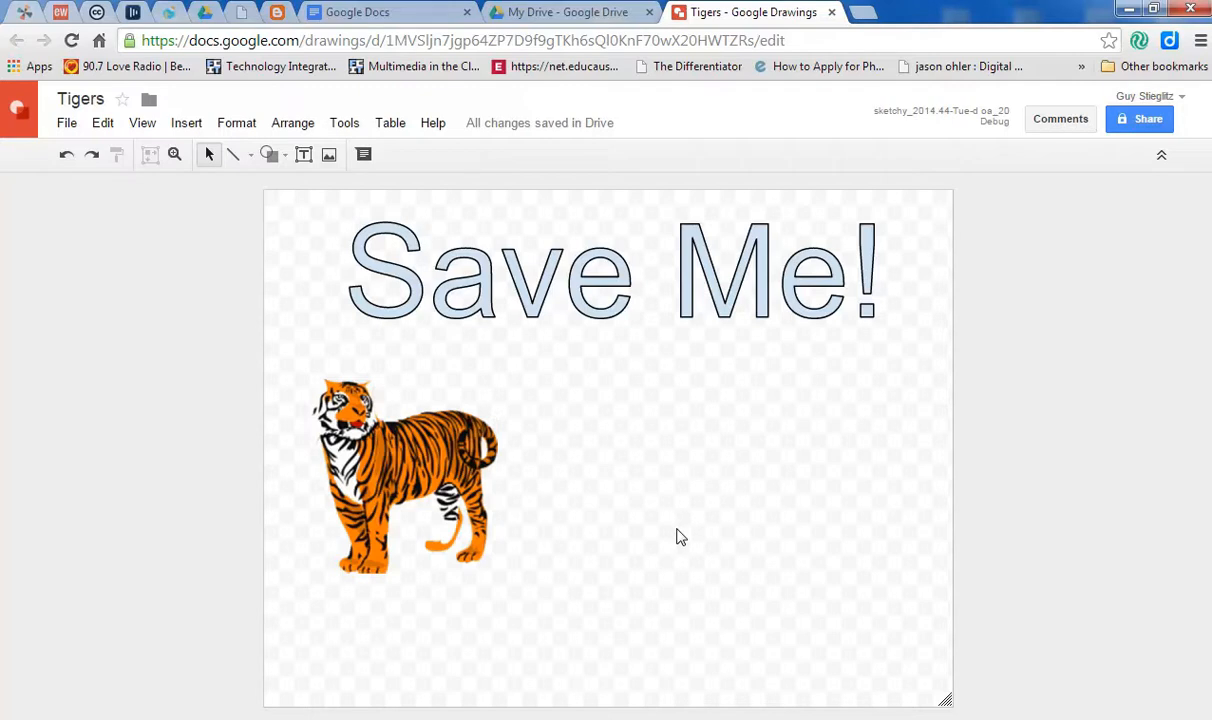
mouse_move(186, 122)
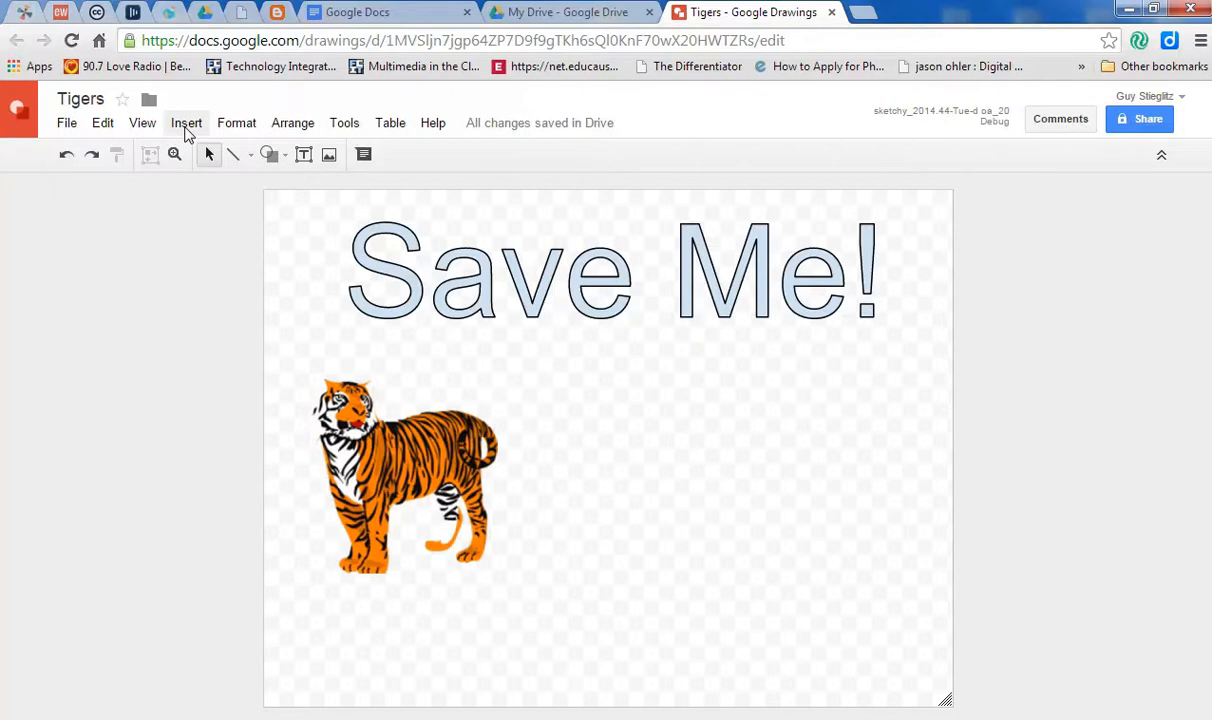
Show the Insert menu again over the Tigers drawing.
left_click(186, 122)
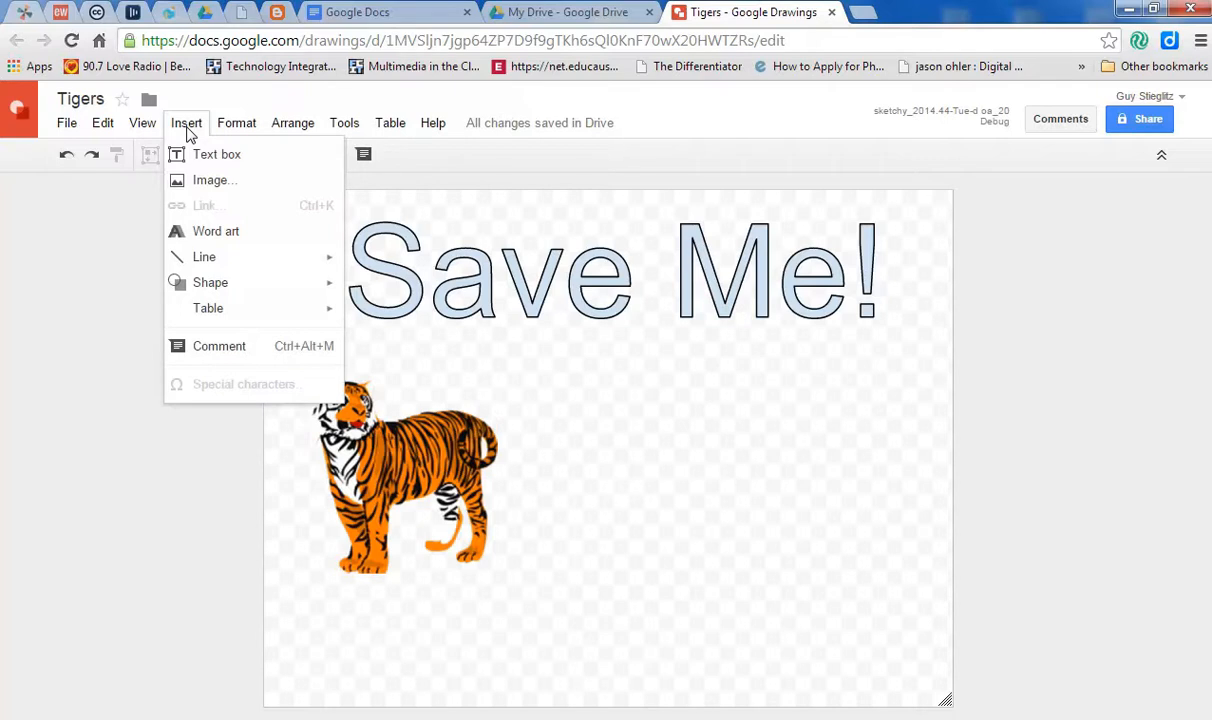
Draw a text box right of the tiger with font size 30.
left_click(186, 122)
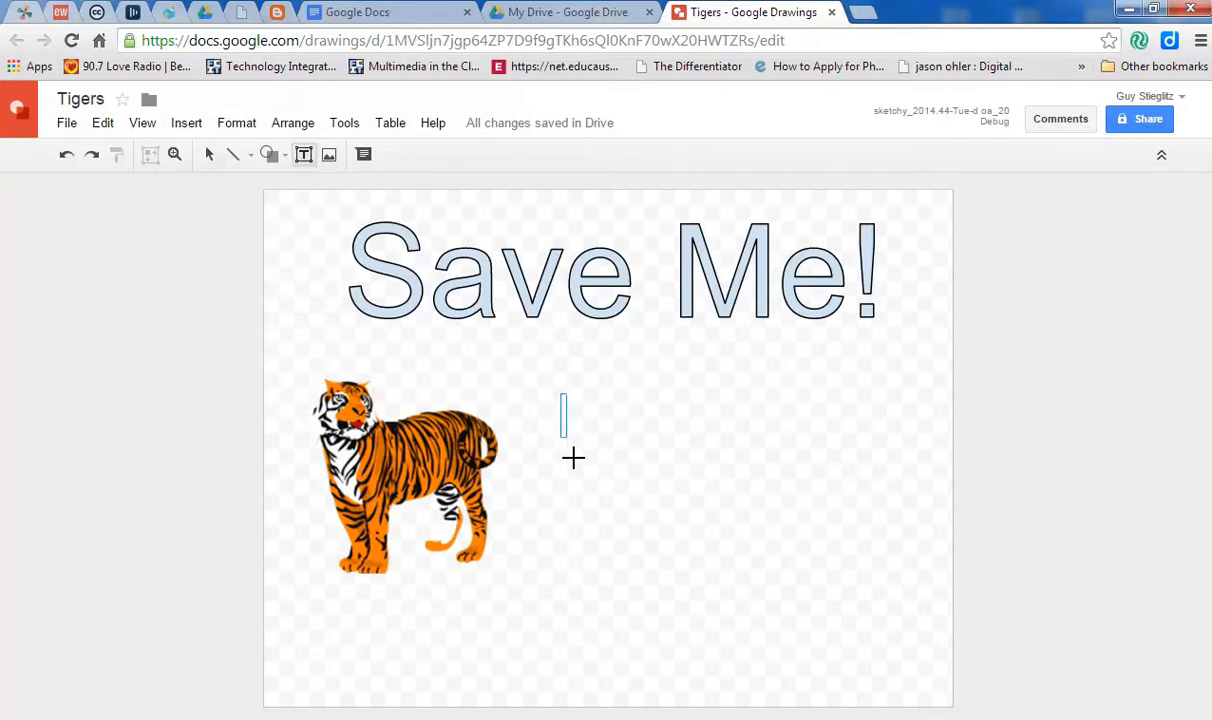
left_click_drag(564, 396, 874, 552)
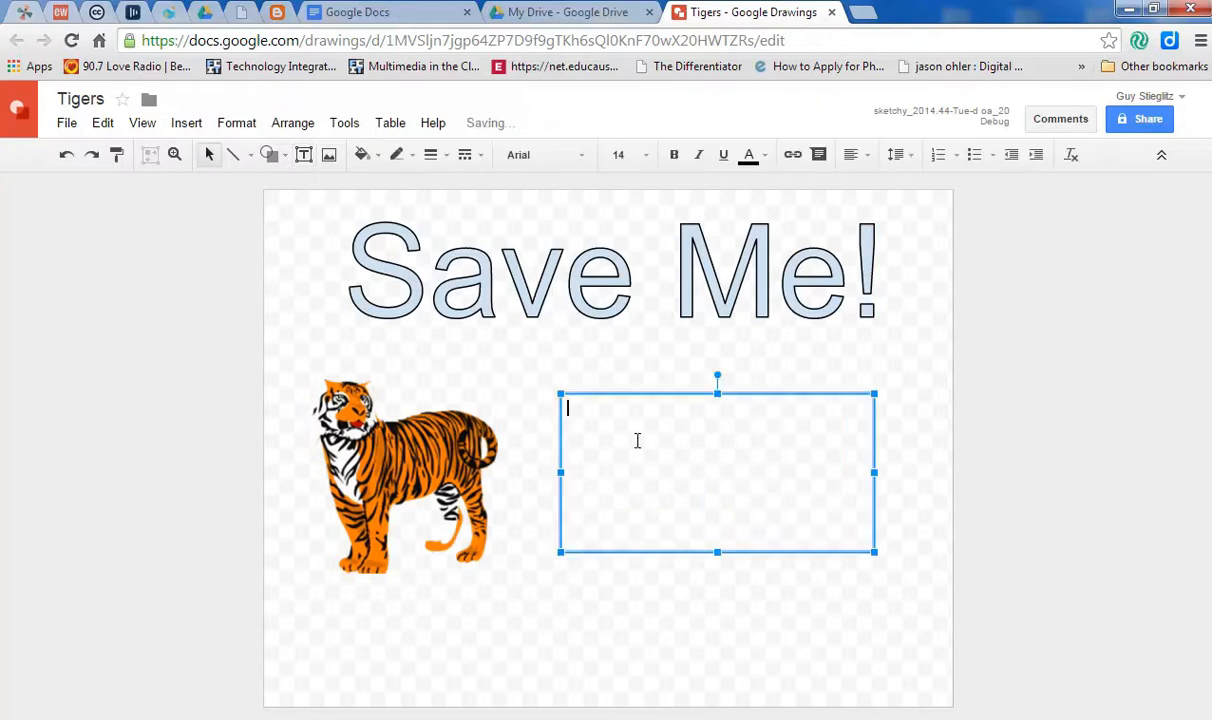
left_click(646, 154)
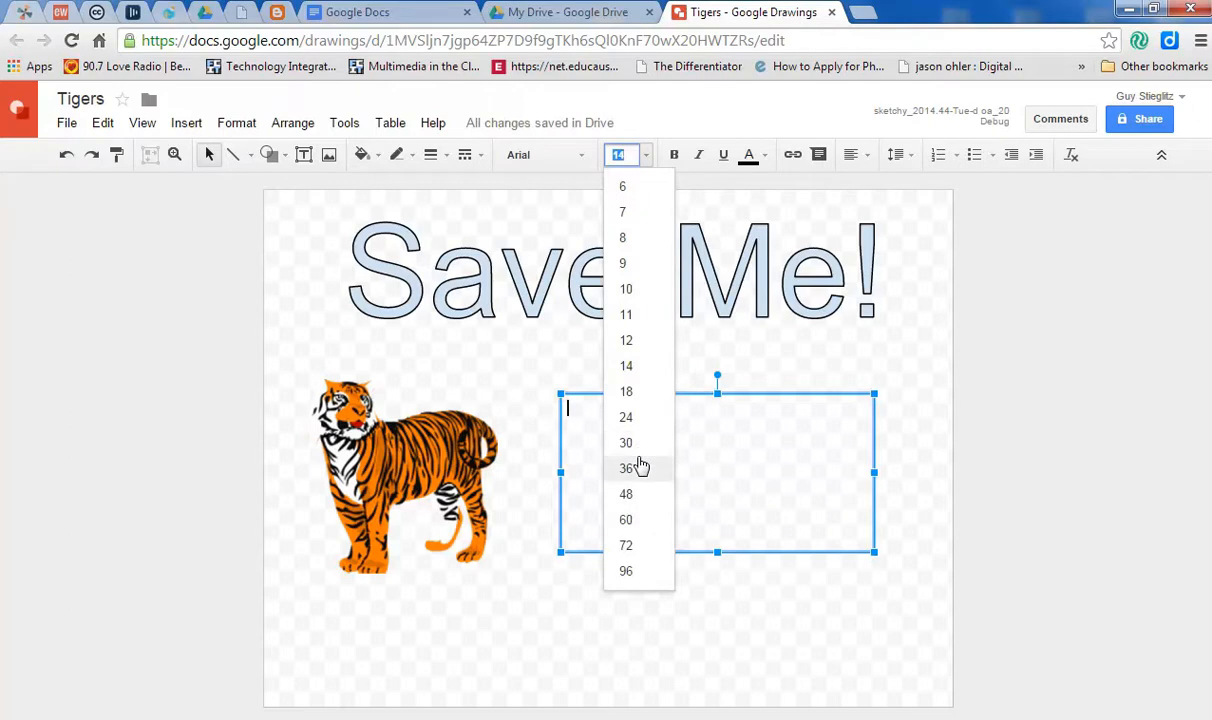
left_click(626, 442)
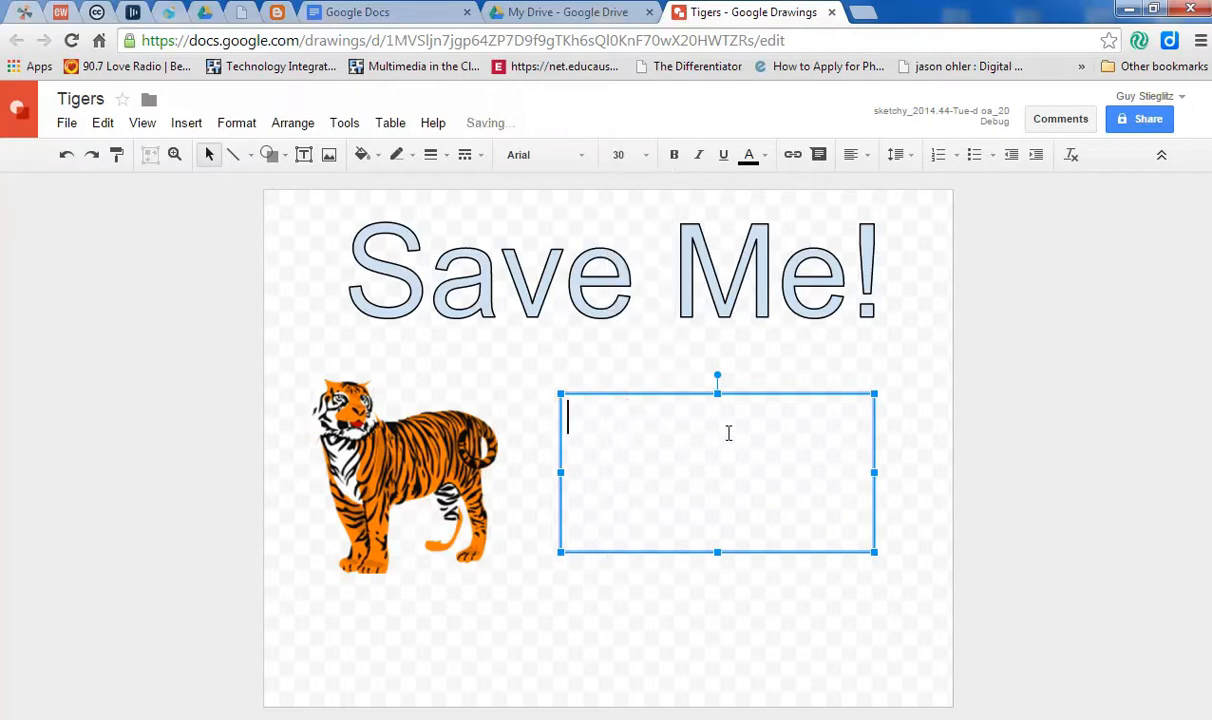
Enter the caption 'This tiger is having trouble in his life.'.
type("This t")
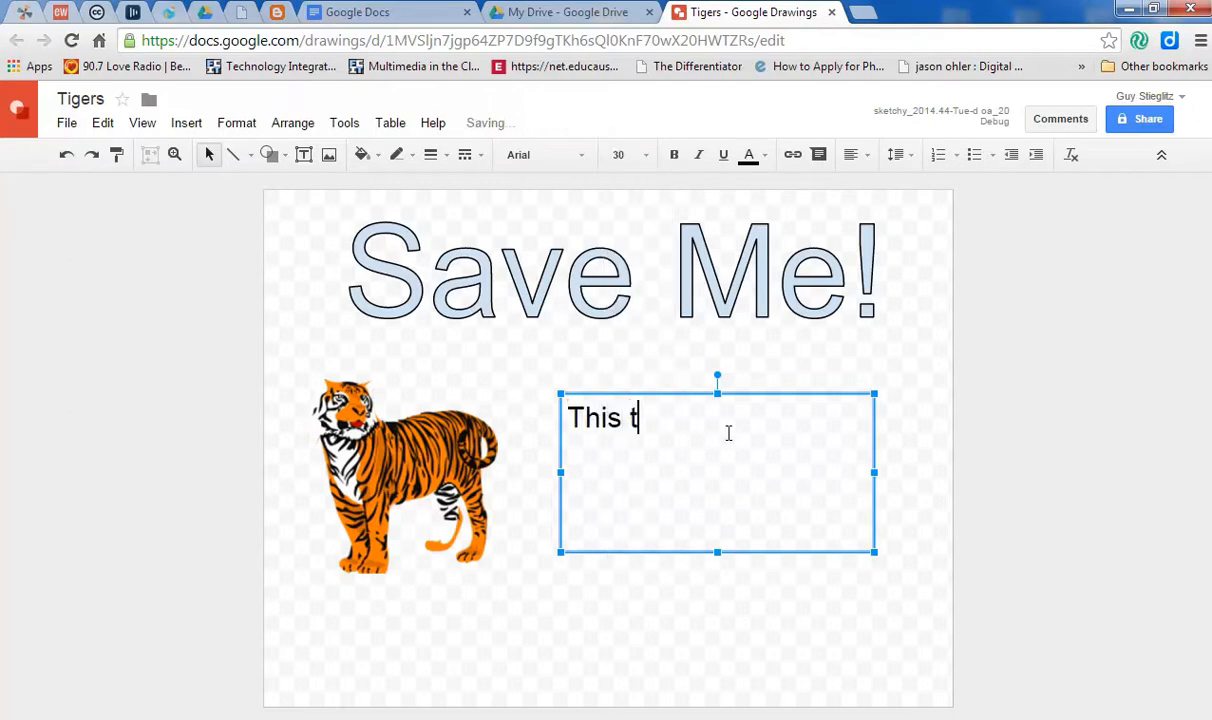
type("iger is")
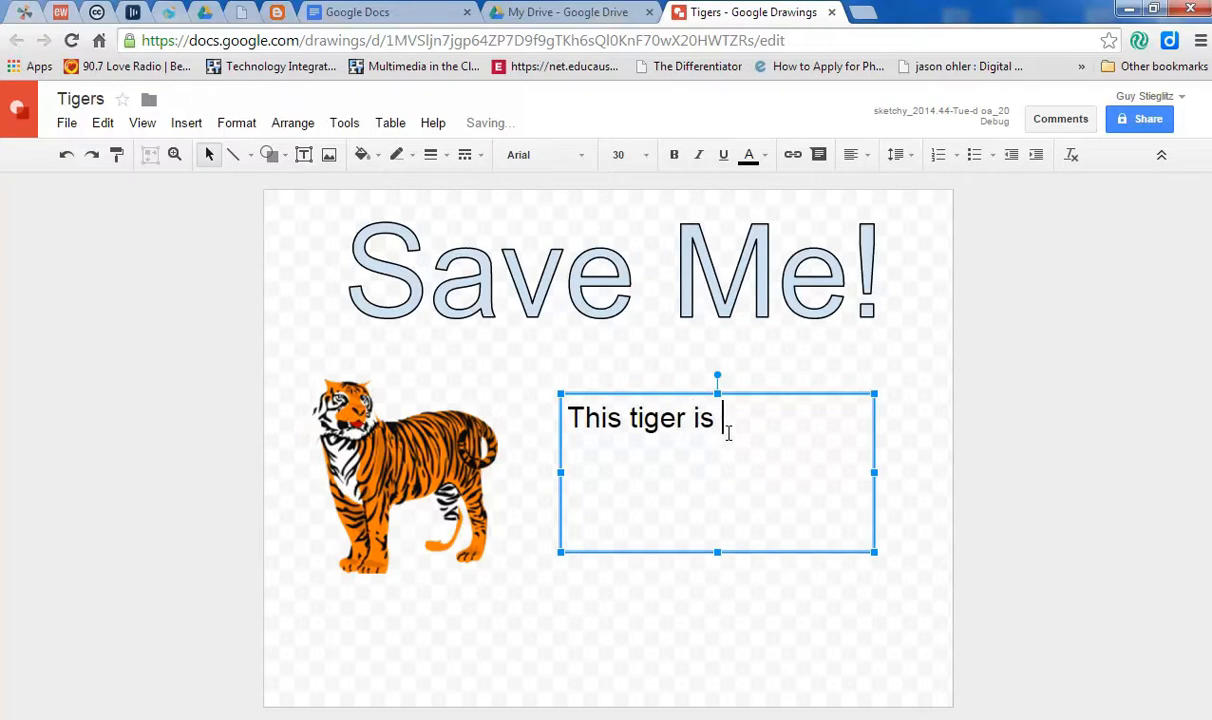
type("having trouble i")
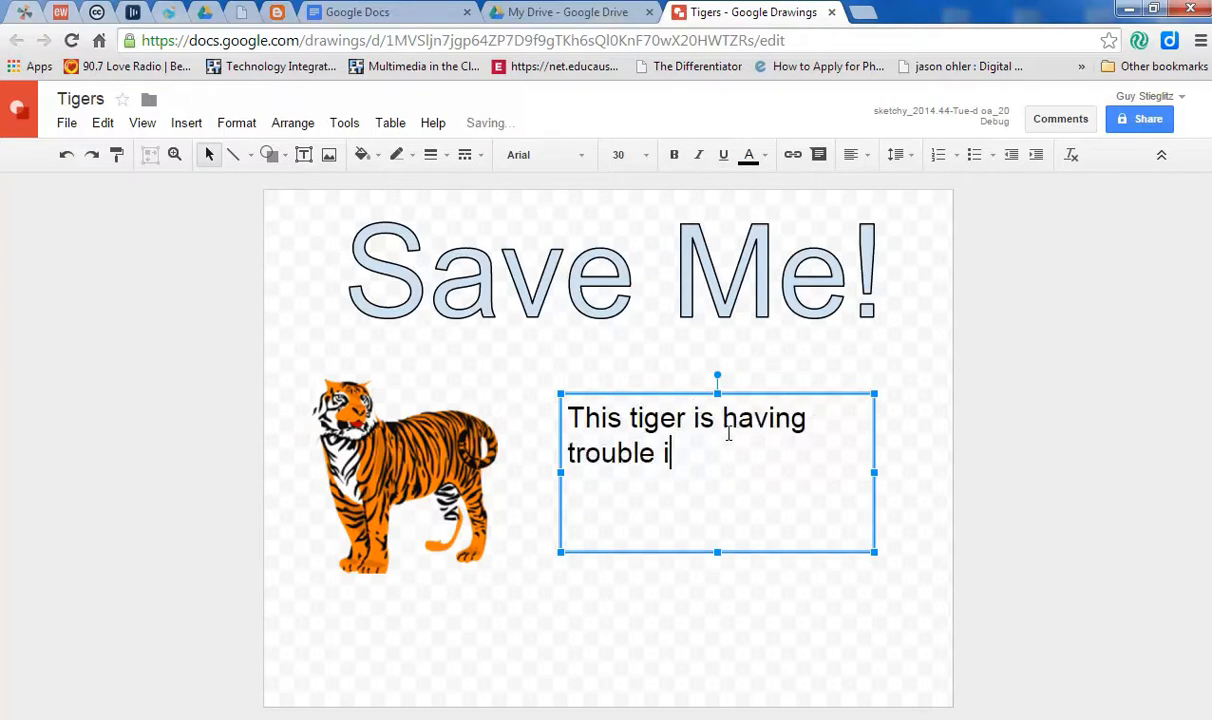
type("n his life.")
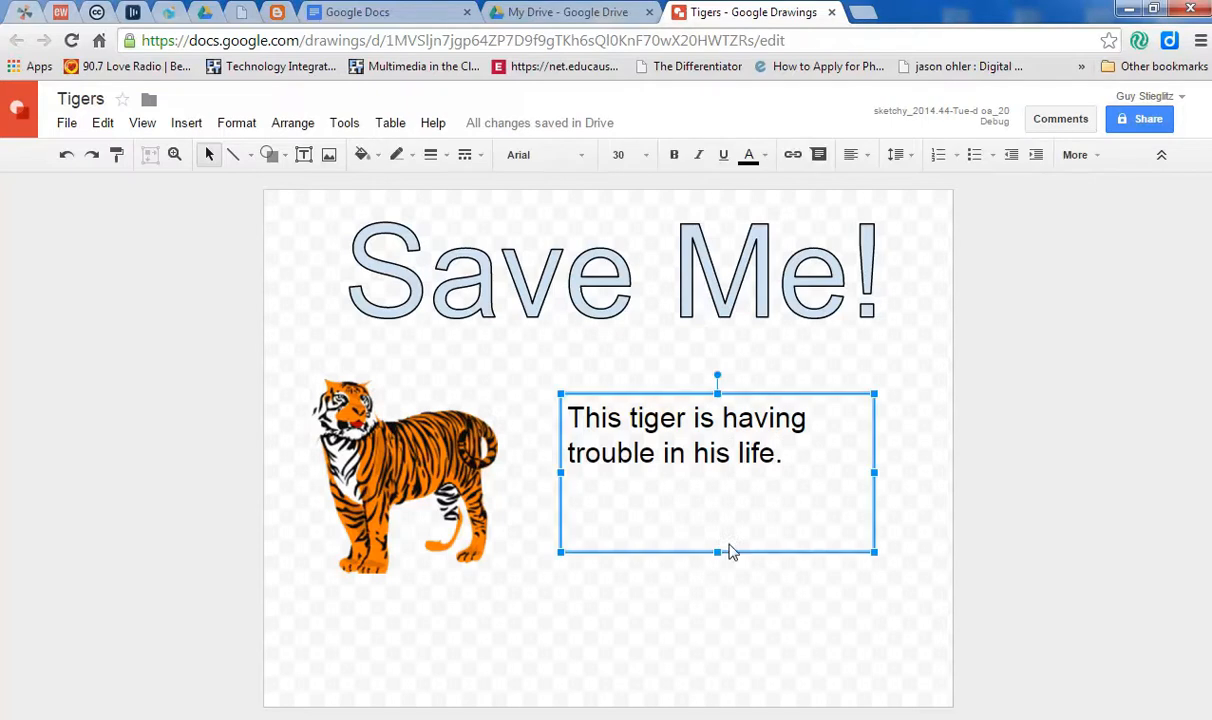
mouse_move(866, 576)
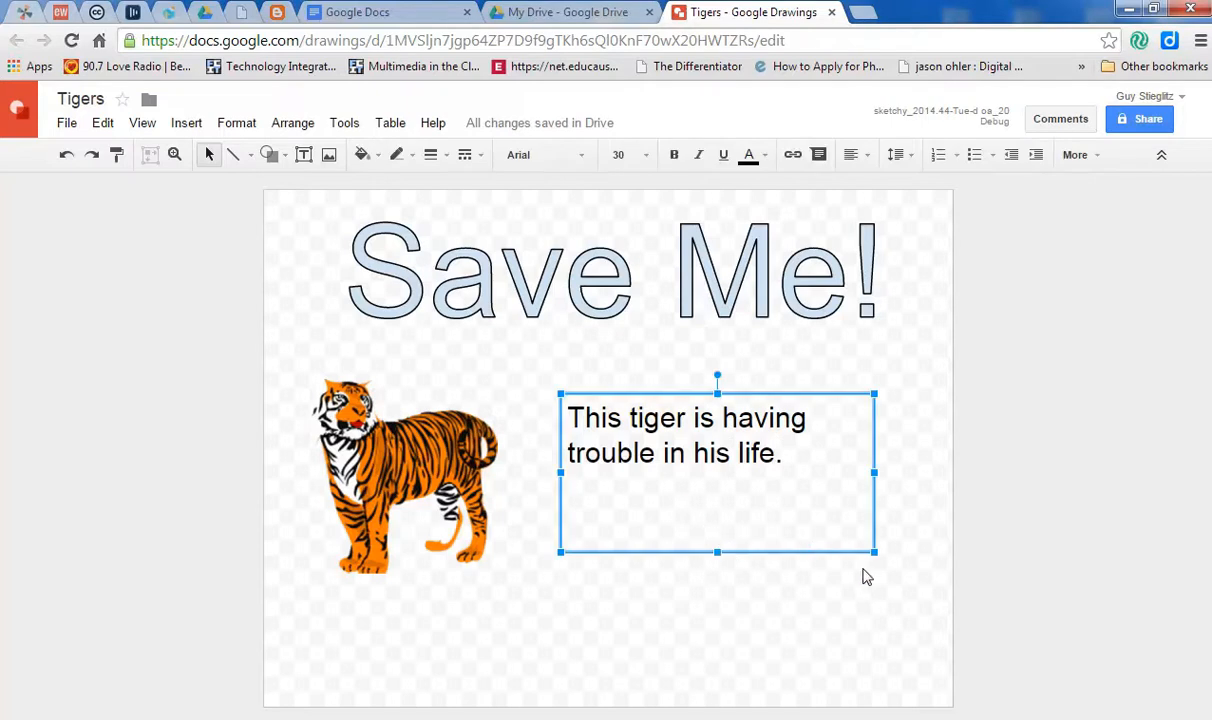
mouse_move(866, 580)
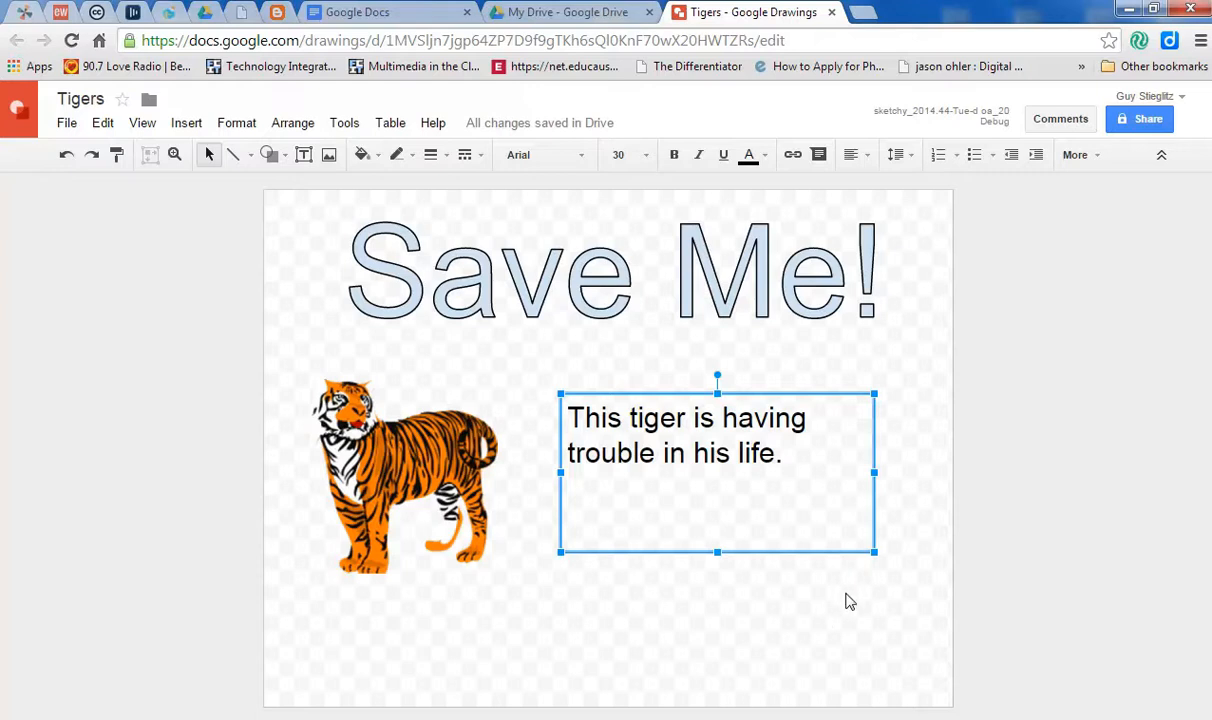
mouse_move(856, 544)
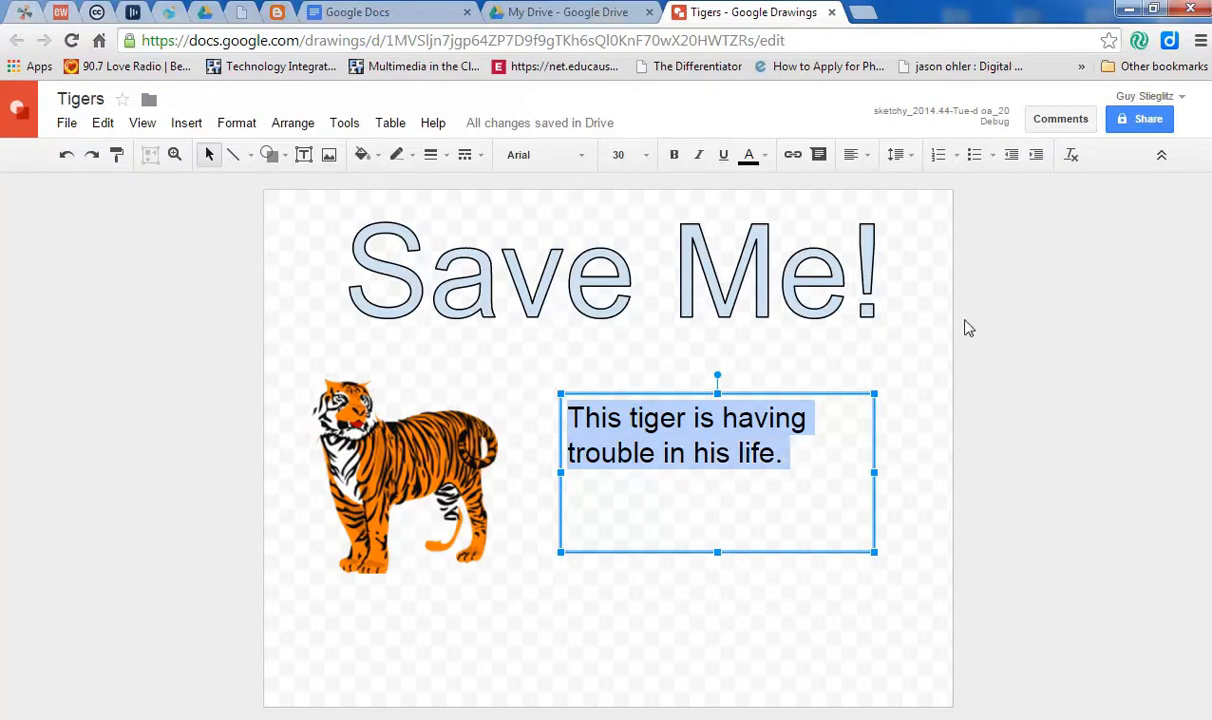
Align the caption Center horizontally and Middle vertically in its box.
left_click(850, 154)
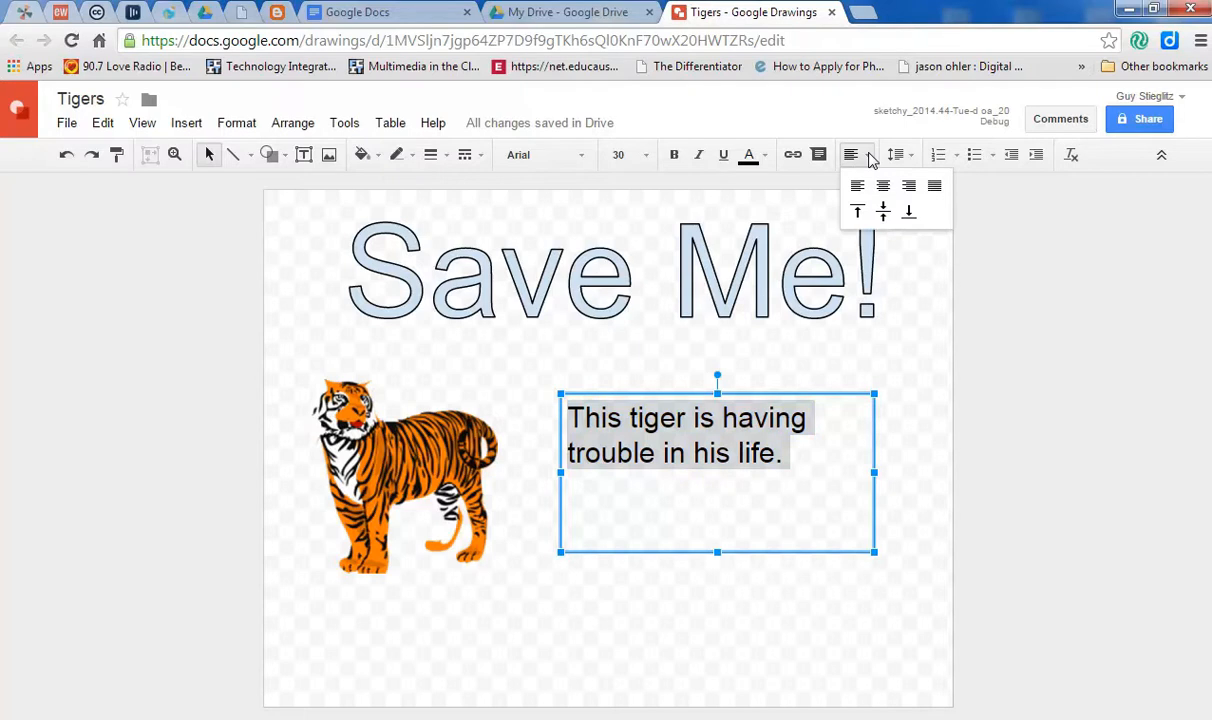
mouse_move(884, 186)
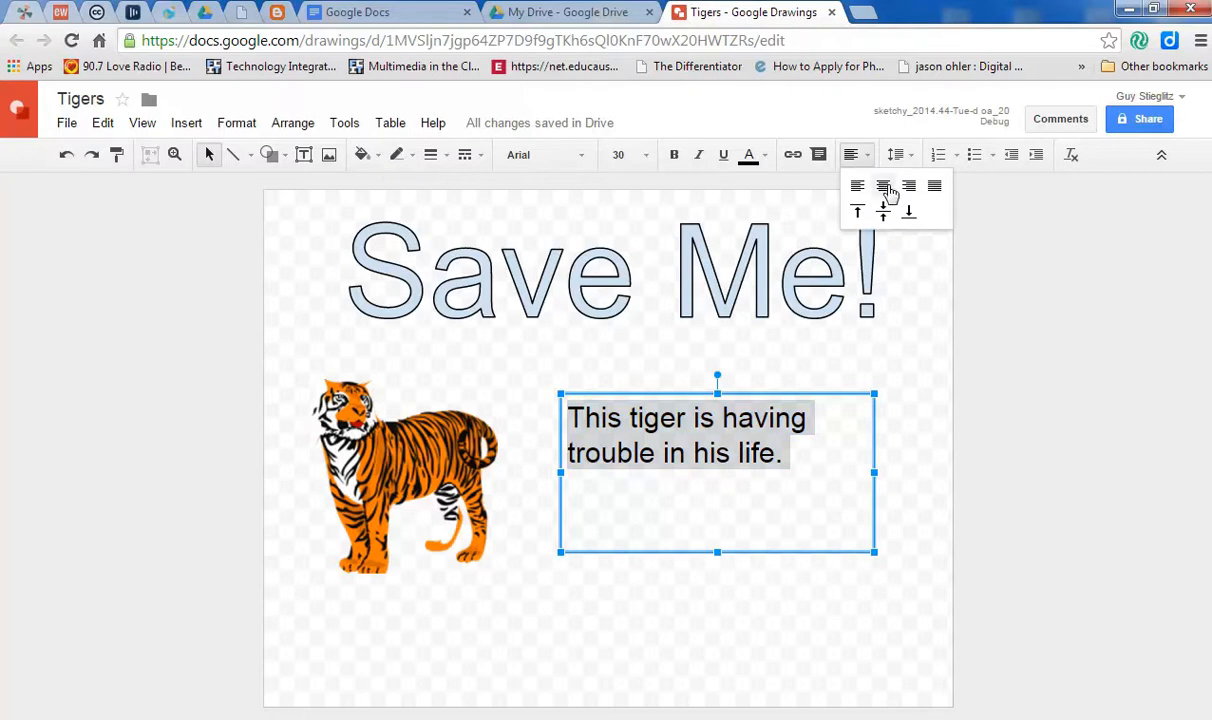
left_click(882, 186)
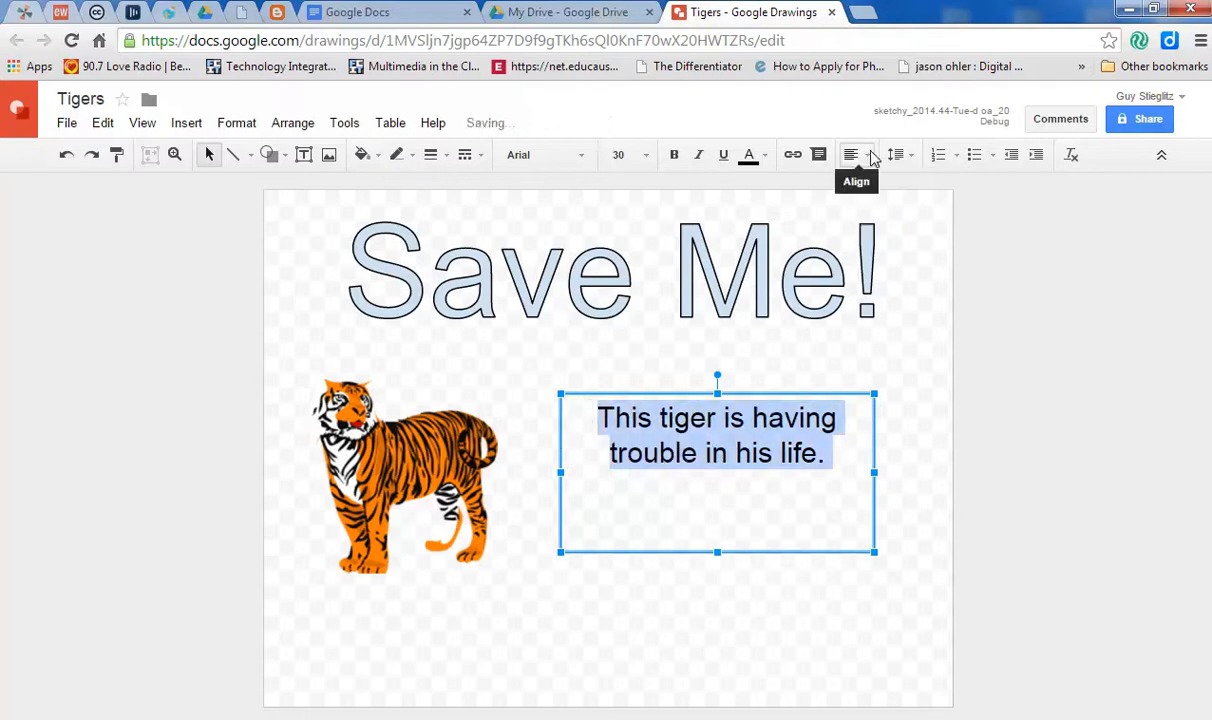
left_click(848, 154)
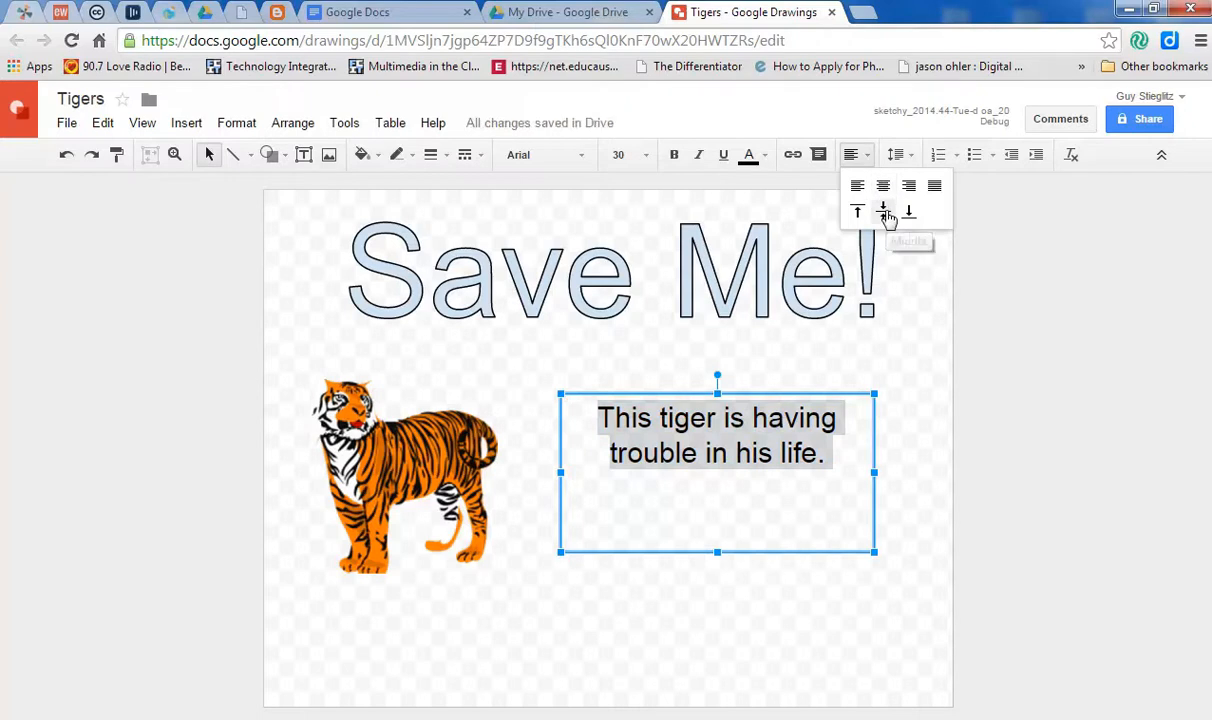
left_click(884, 212)
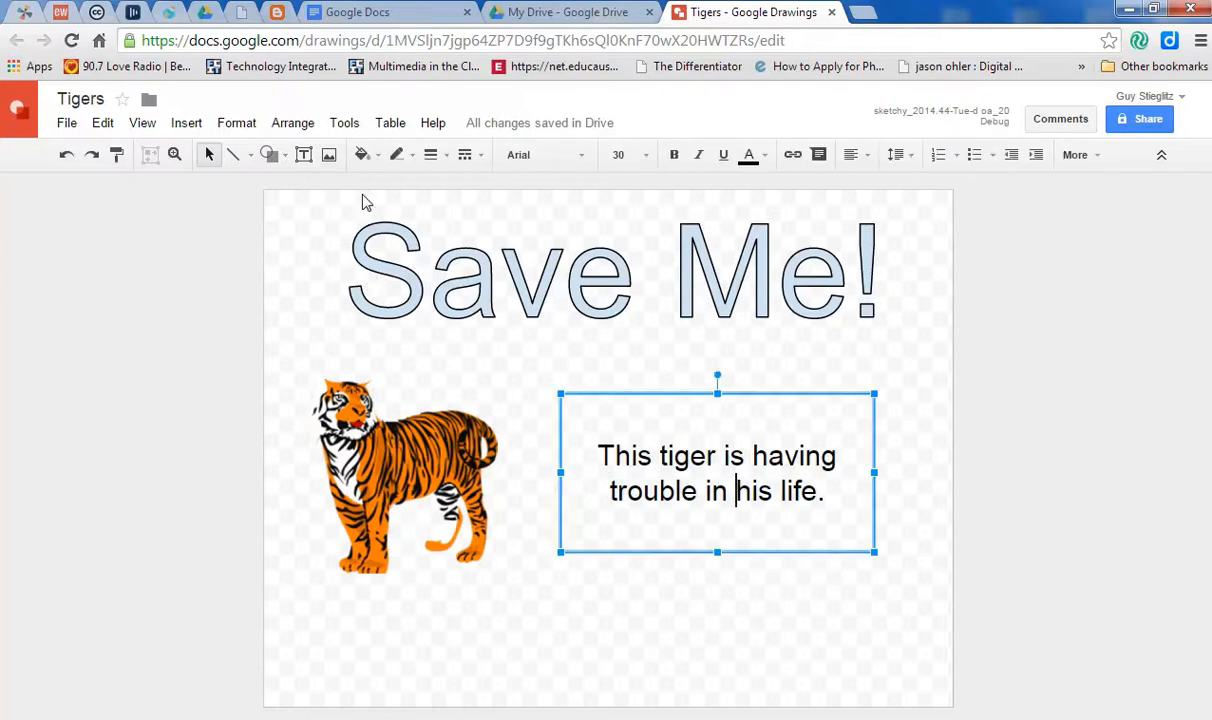
mouse_move(362, 156)
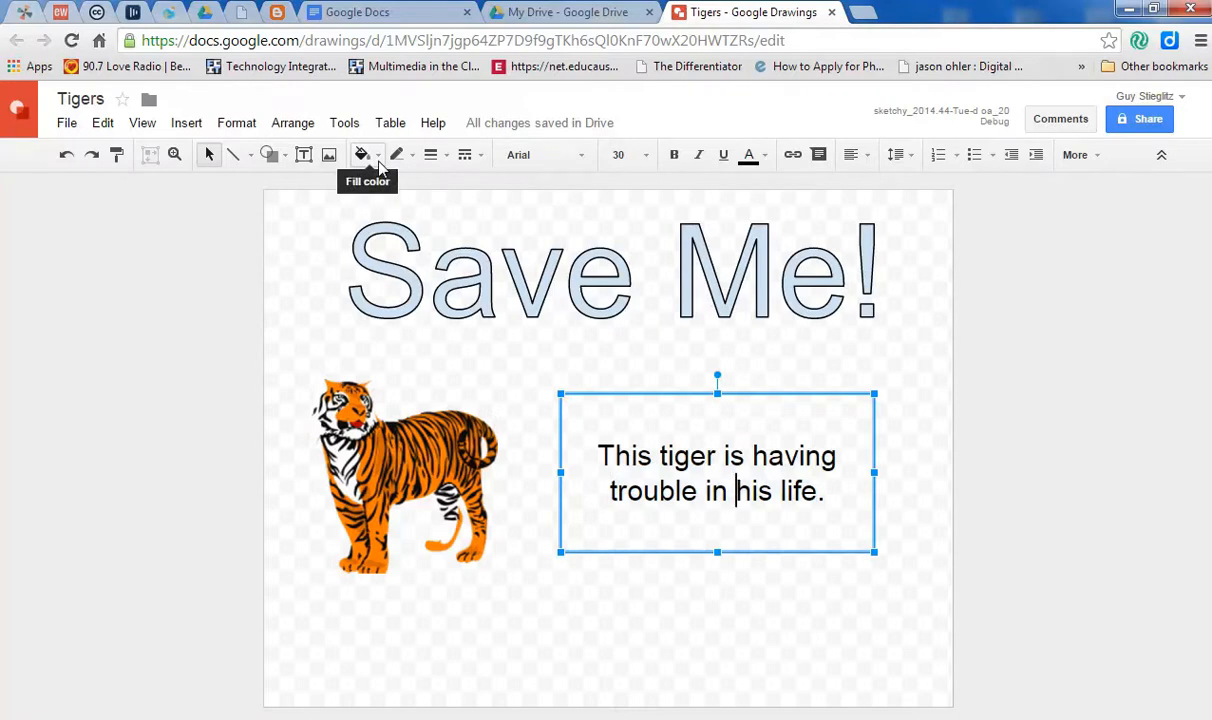
Fill the caption box yellow, then resize and move it narrower on the right.
left_click(378, 156)
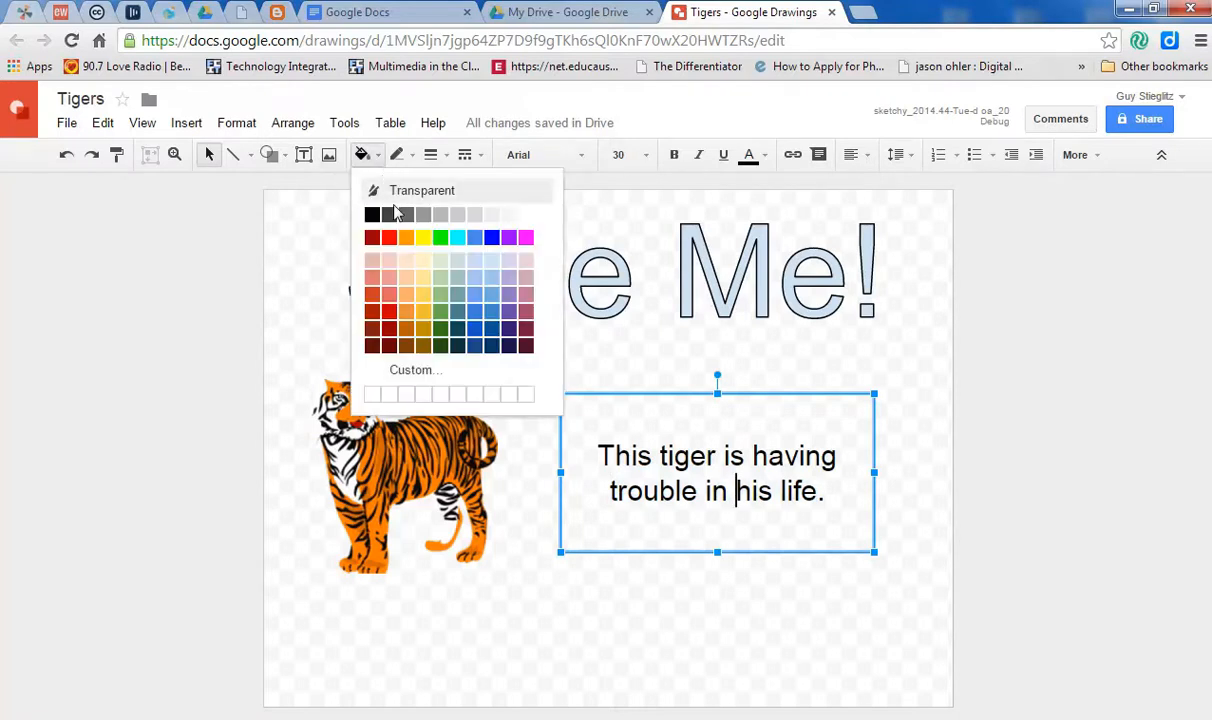
left_click(424, 236)
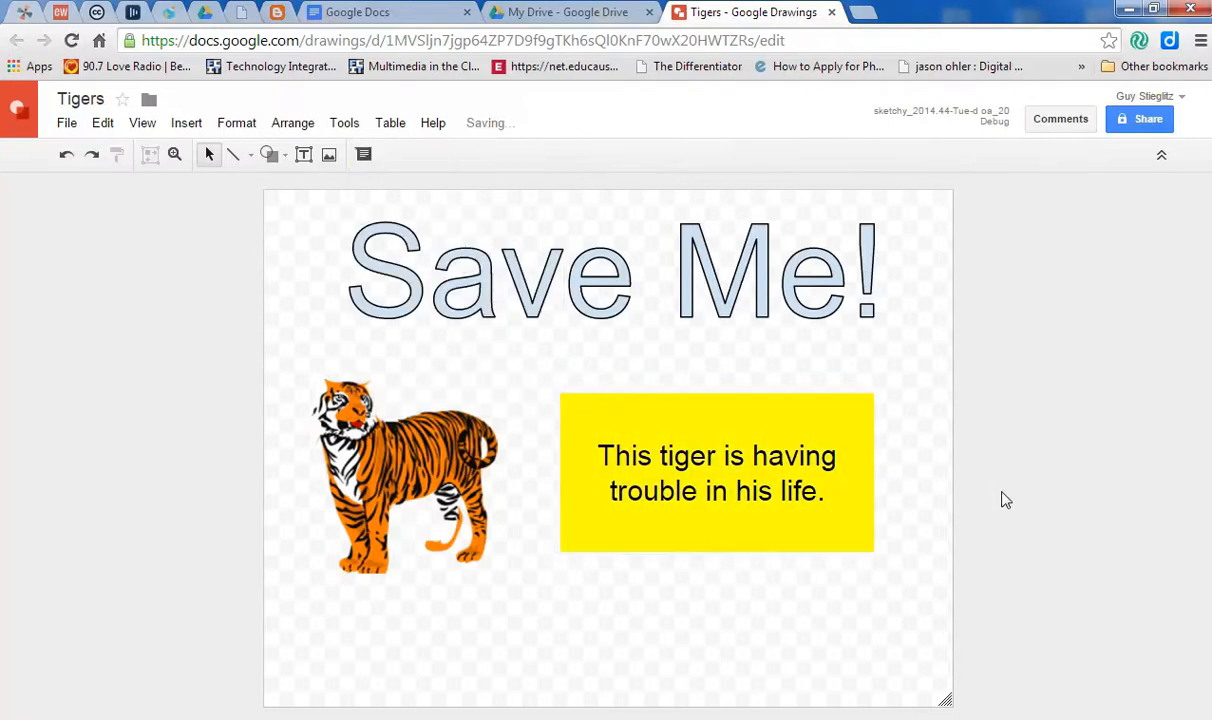
mouse_move(680, 596)
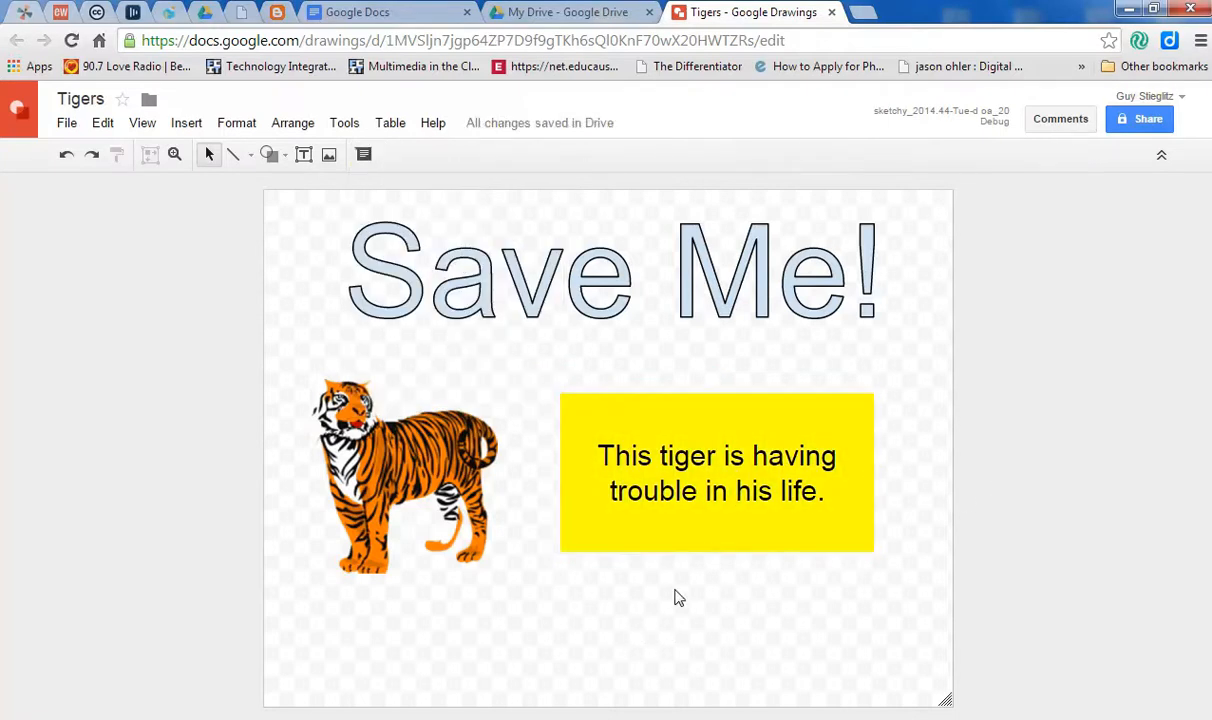
left_click(716, 472)
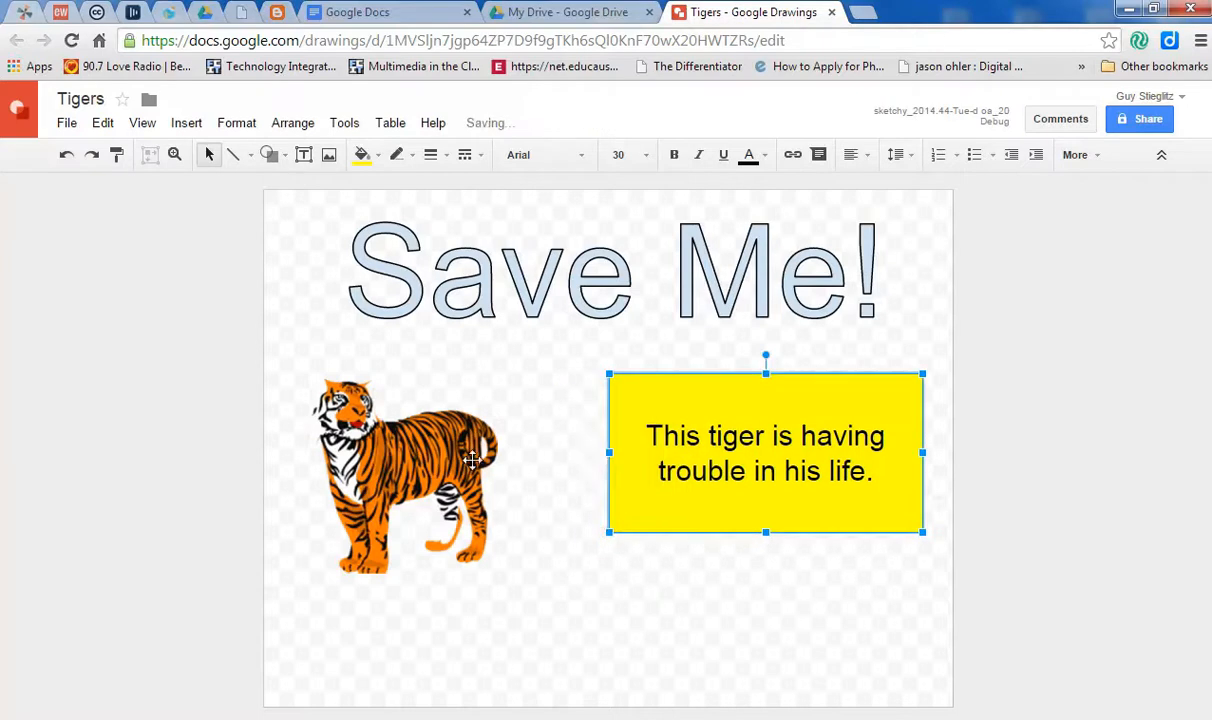
left_click(400, 450)
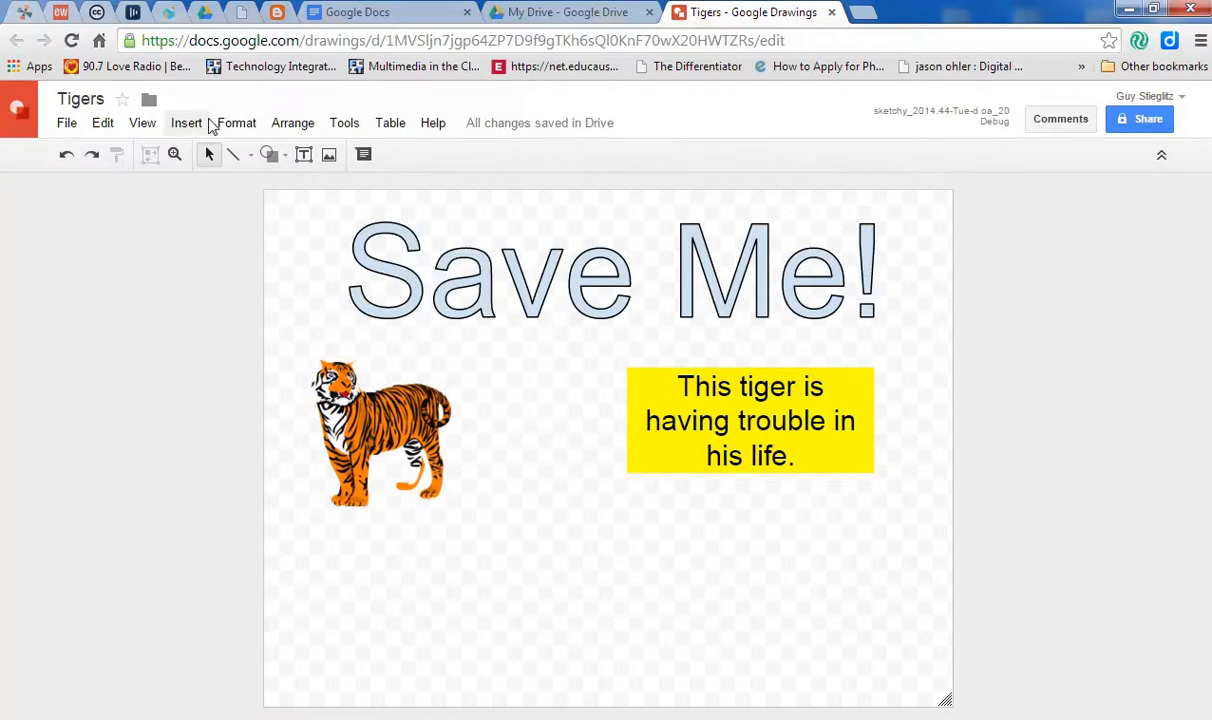
Insert a 3x2 table below the tiger headed 'What he eats', 'Where he lives', 'Why people kill him'.
left_click(186, 122)
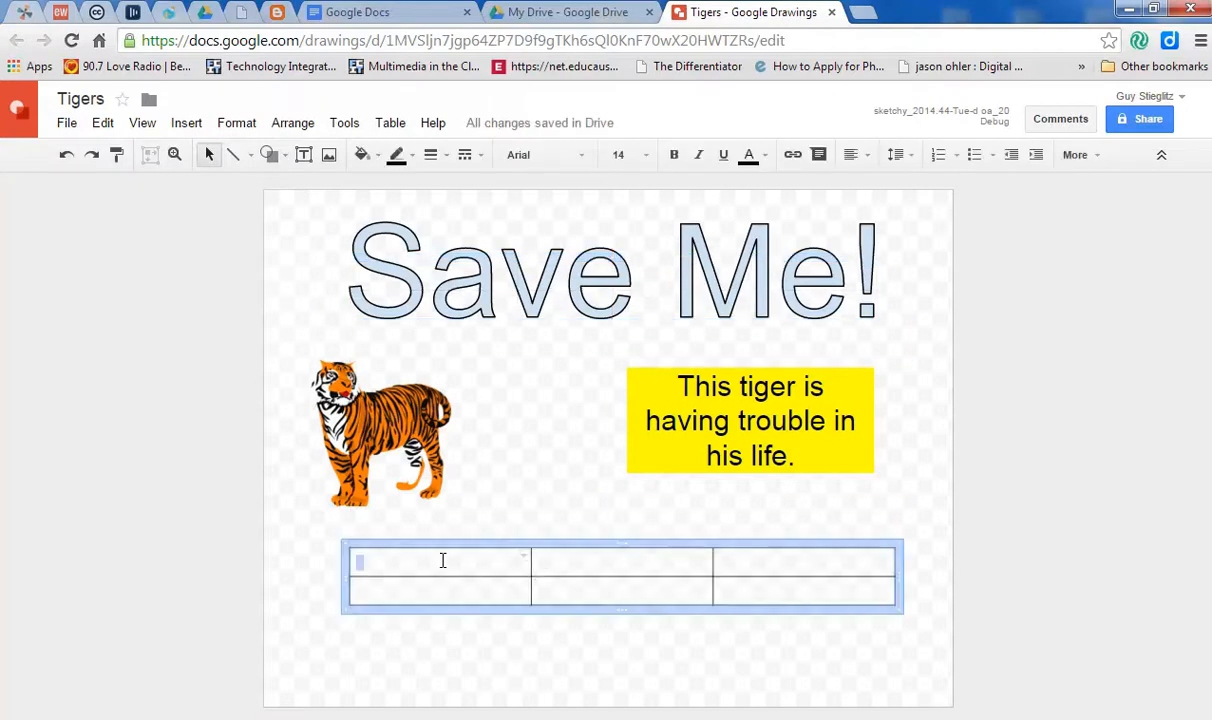
type("What h")
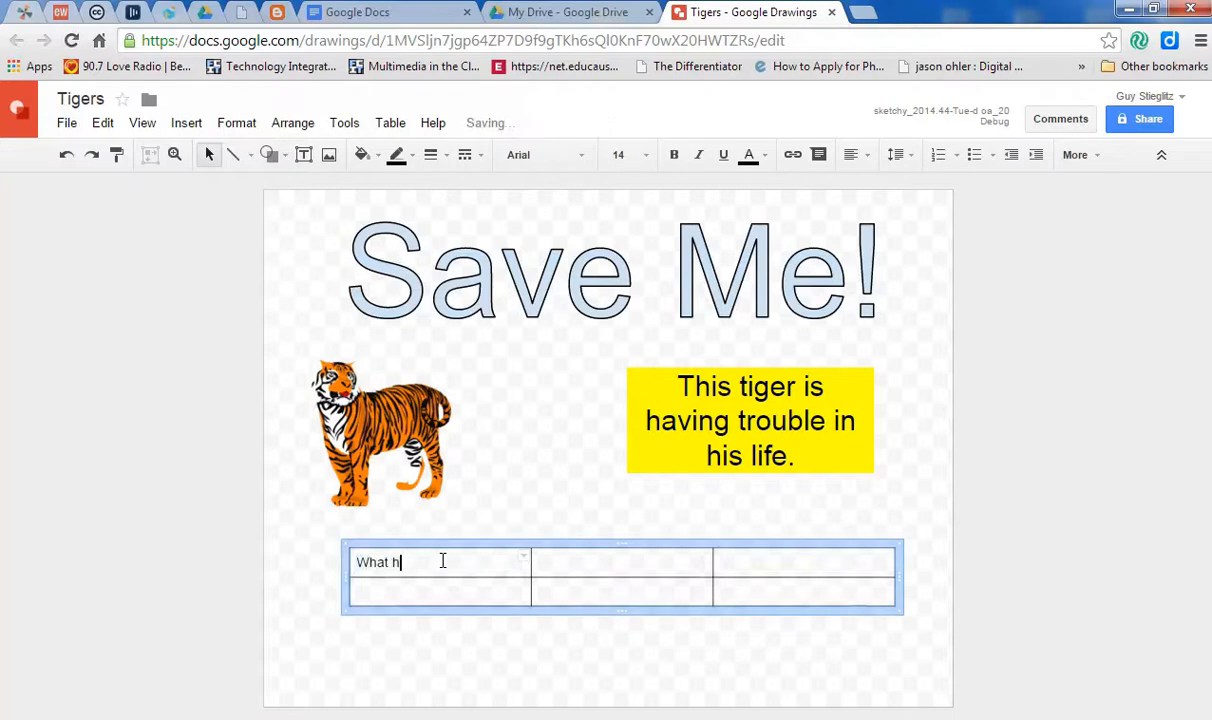
type("e eats")
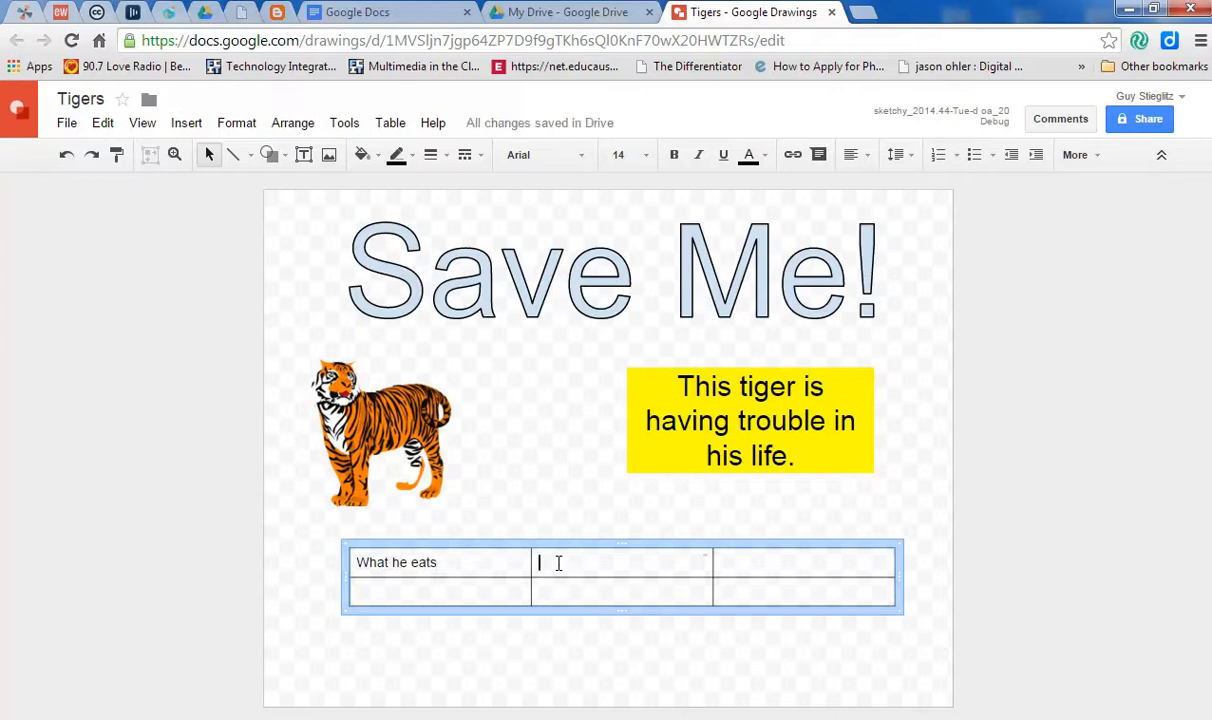
type("Where h e")
left_click(804, 562)
type("Why people kill him")
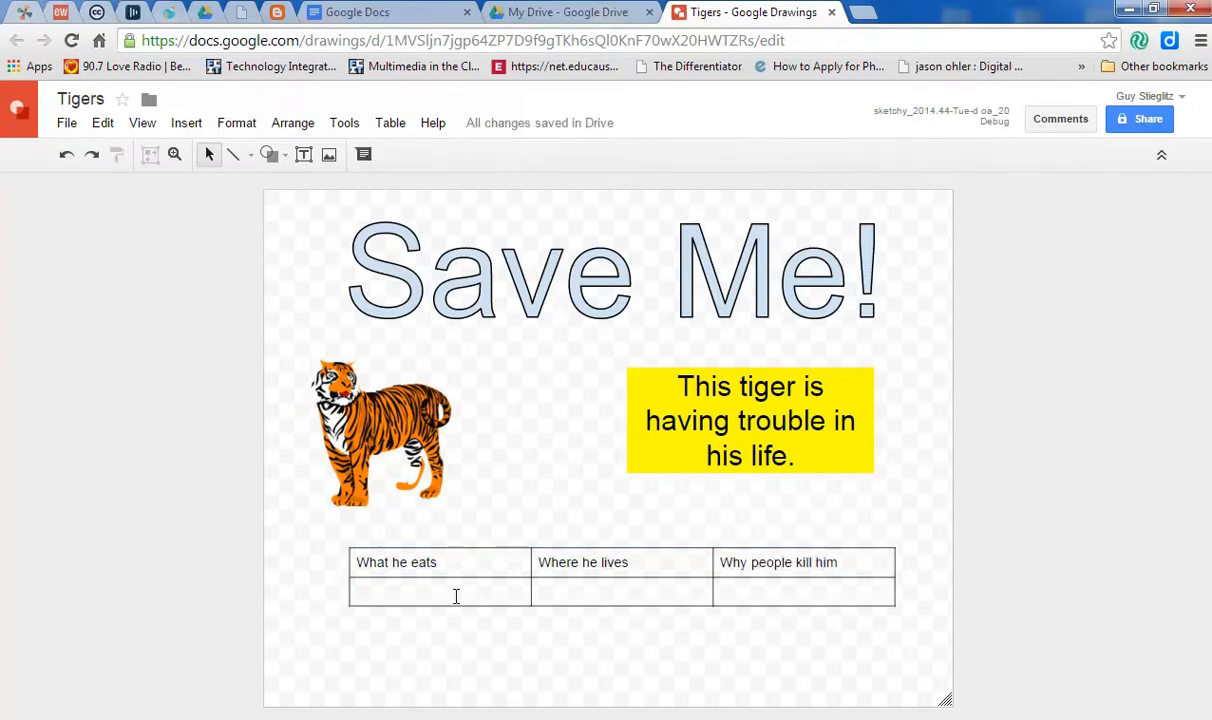
left_click(440, 592)
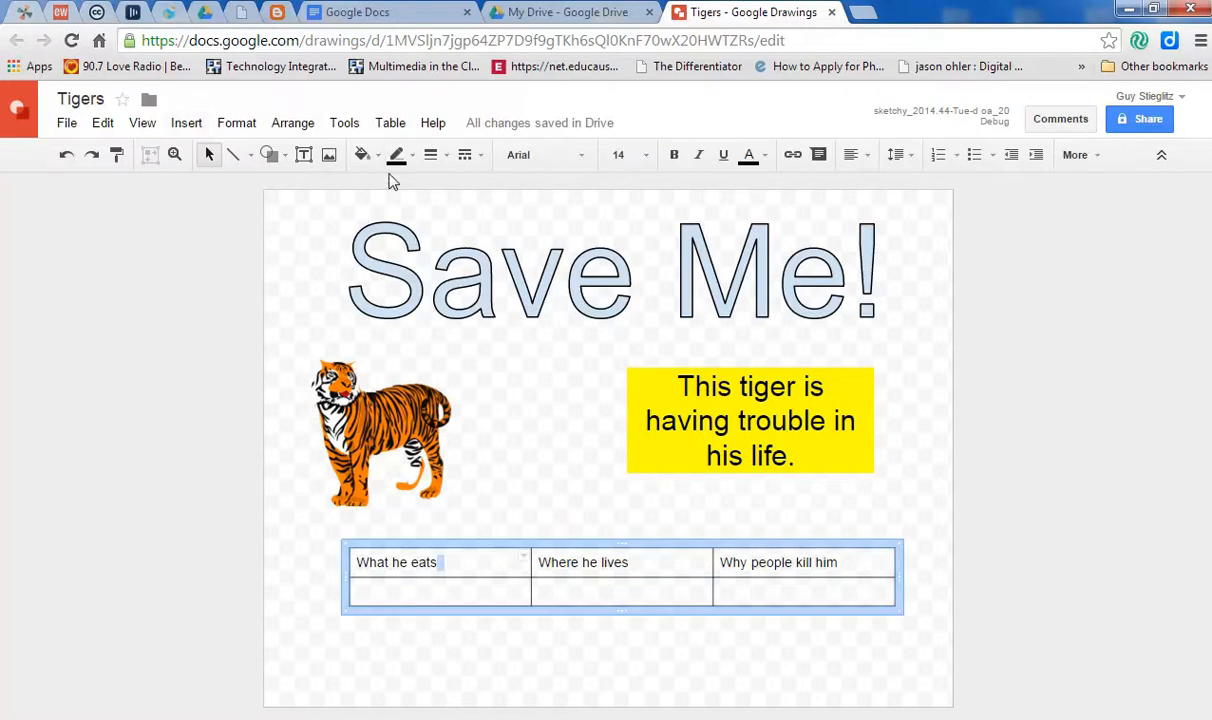
Fill 'What he eats' orange, 'Where he lives' pale peach and 'Why people kill him' pale blue.
left_click(362, 154)
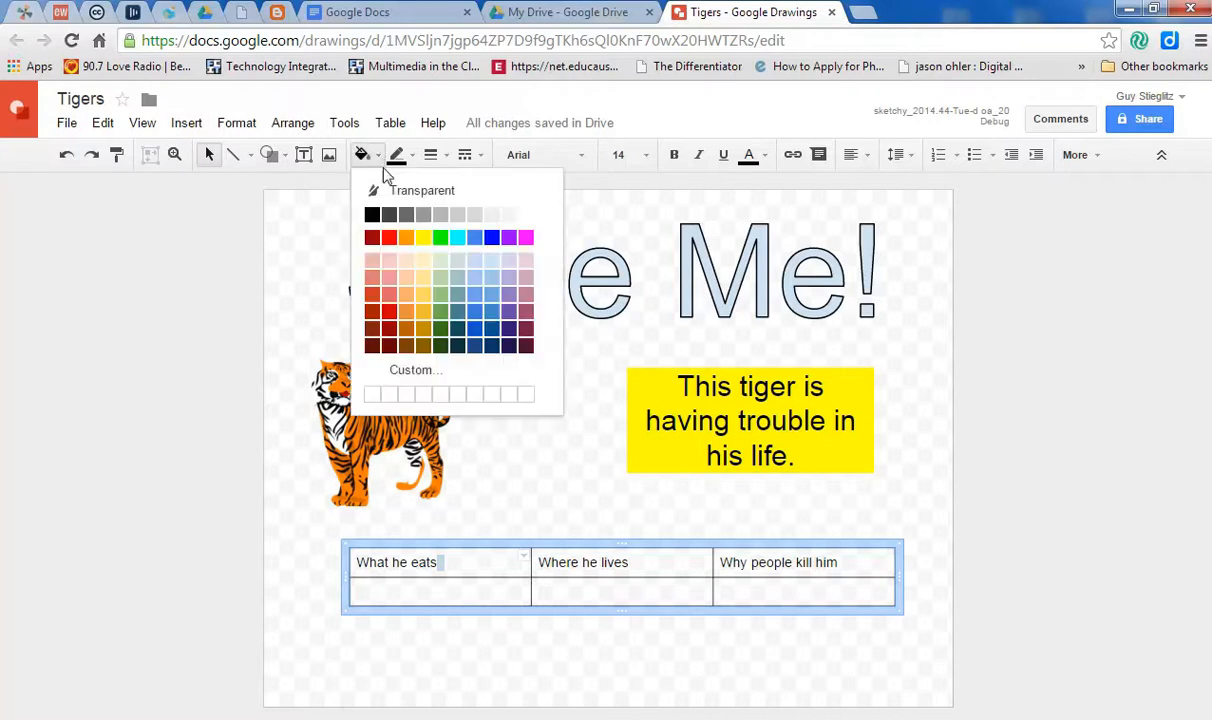
left_click(406, 236)
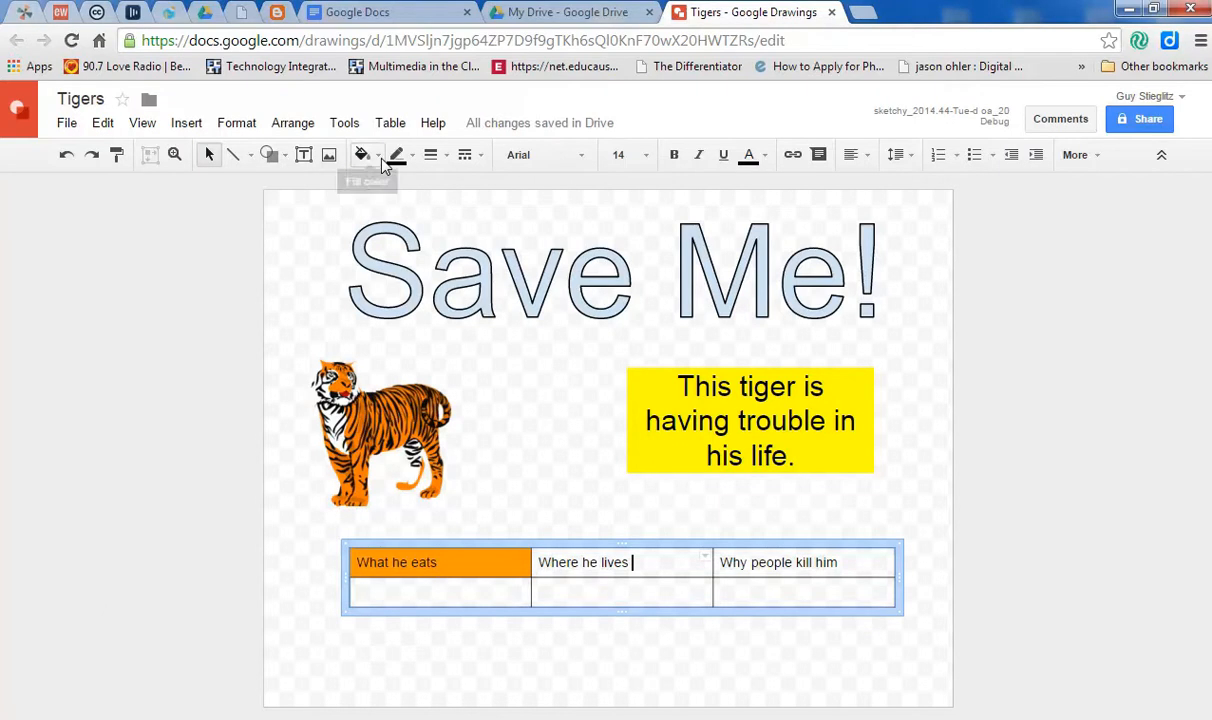
left_click(362, 154)
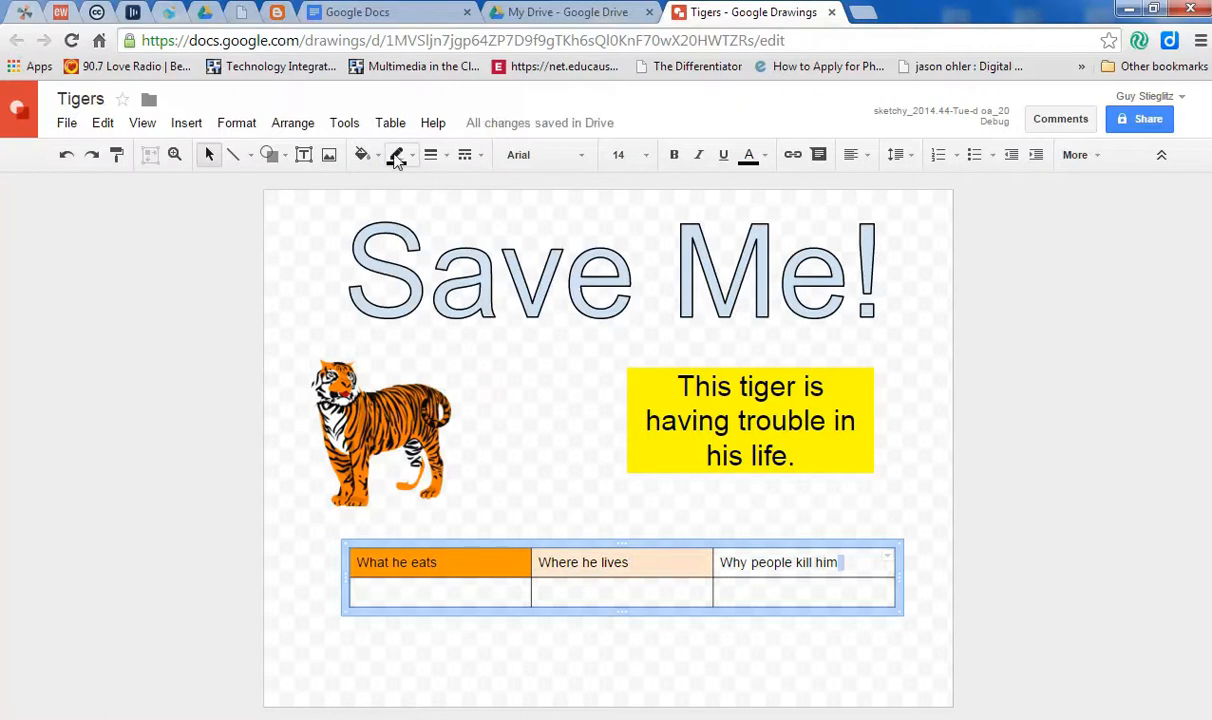
left_click(362, 156)
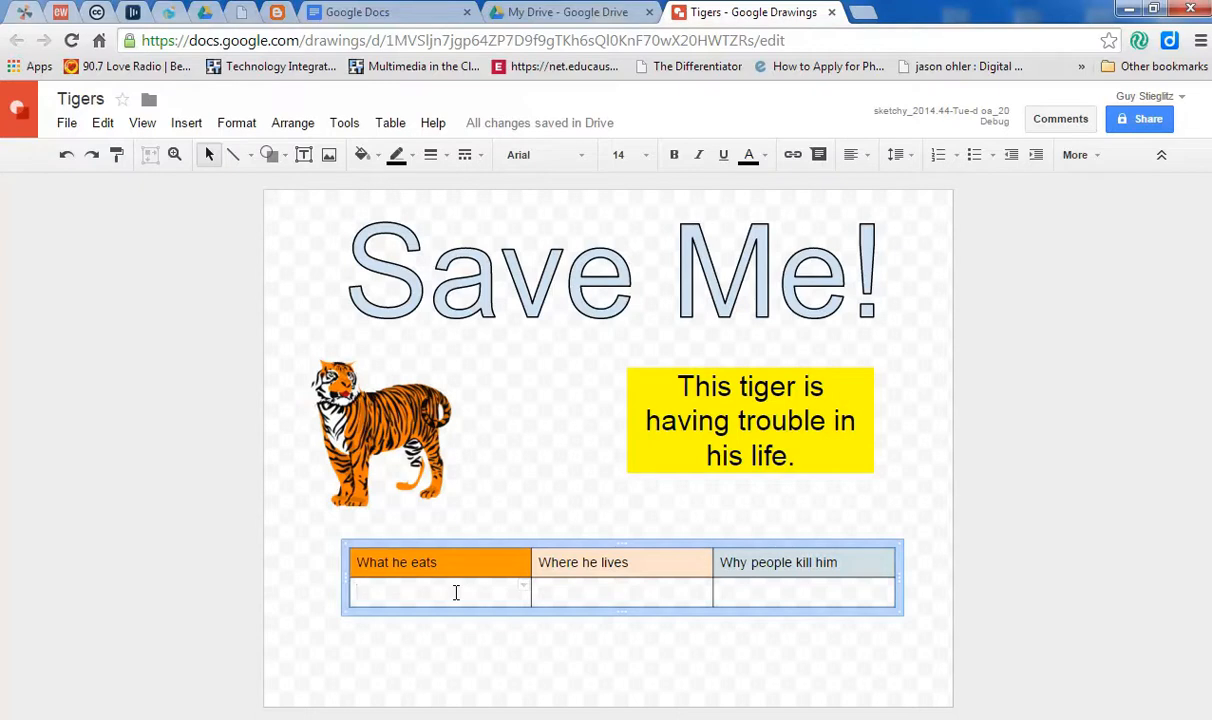
Enter 'Meat' and 'Thailand' in the second row under the first two headings.
type("Meat")
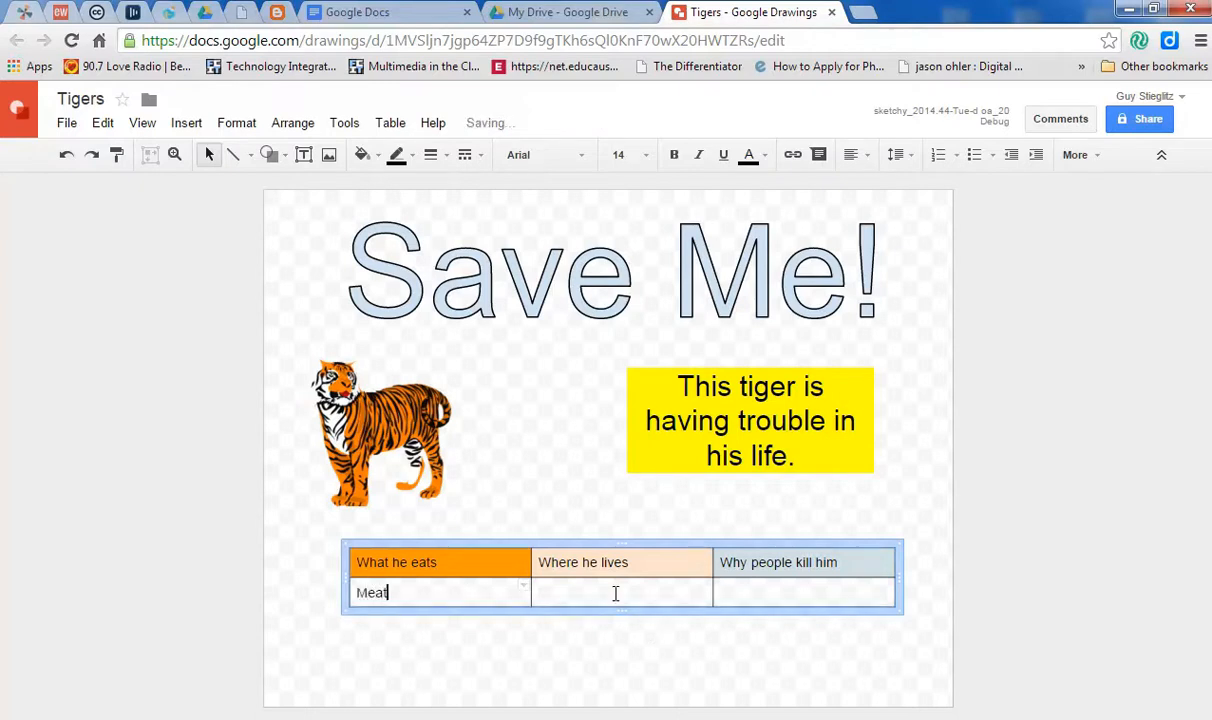
type("Thailand")
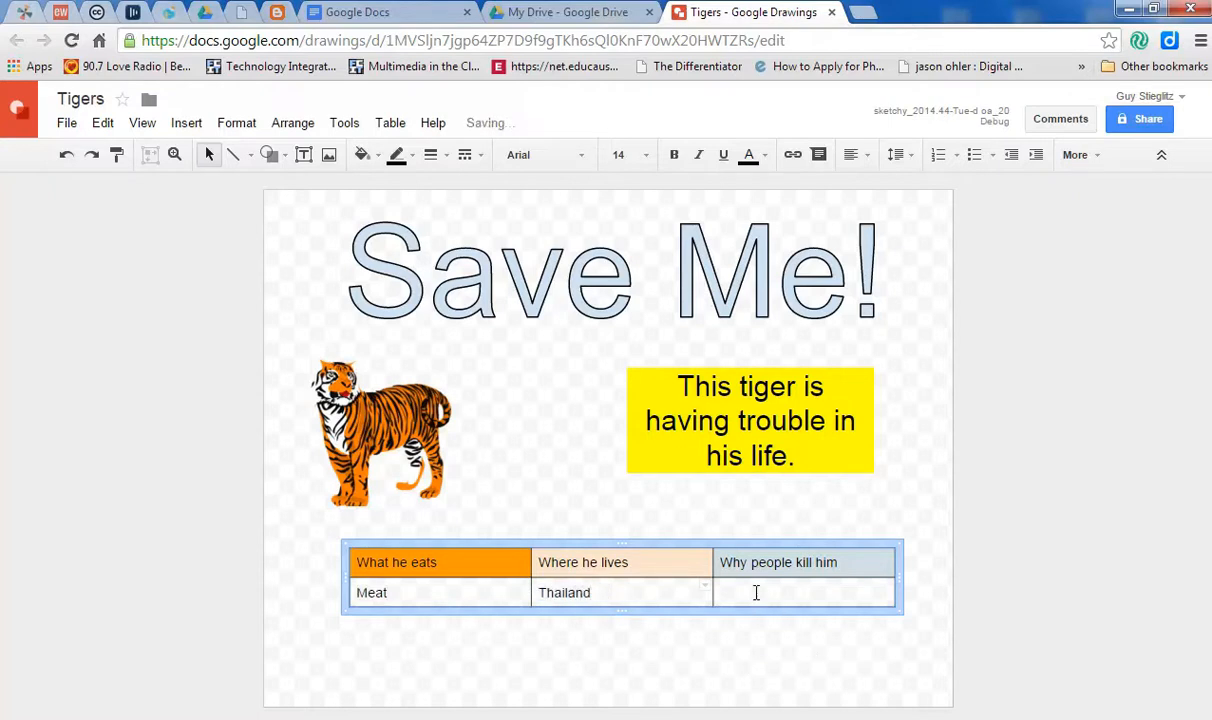
type("They like their claws and teeth.")
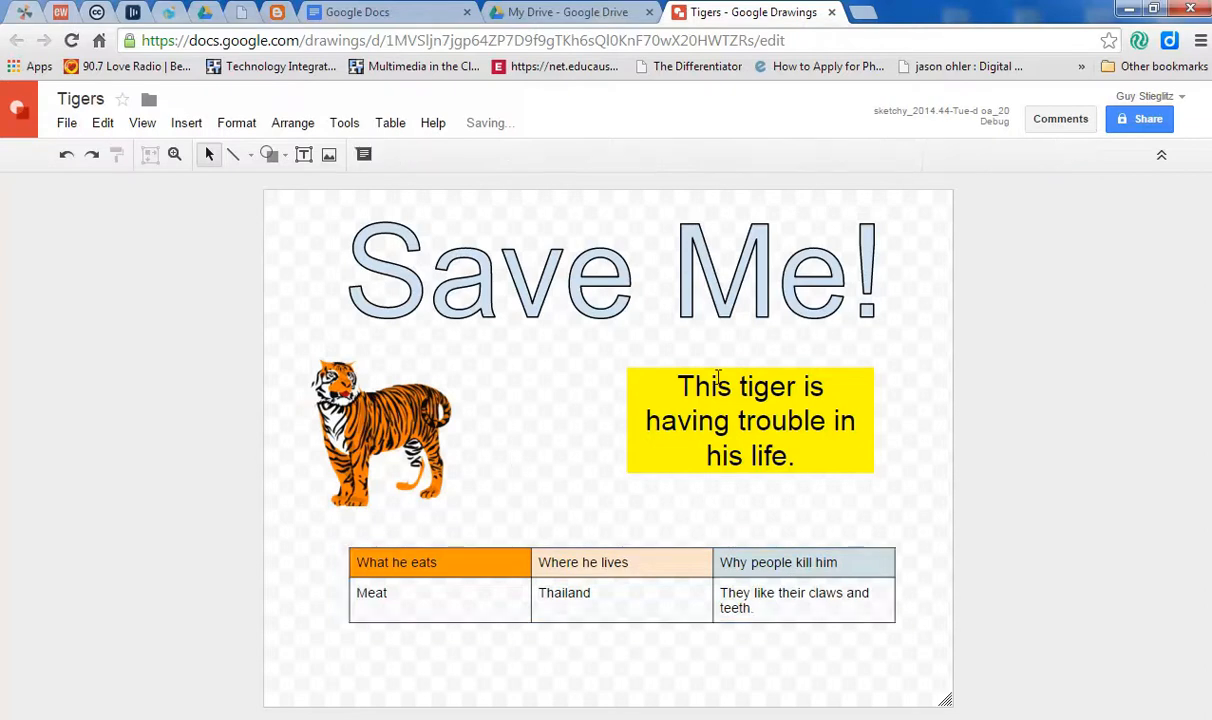
Nudge the tiger left and the table lower after selecting the yellow text box.
left_click(750, 420)
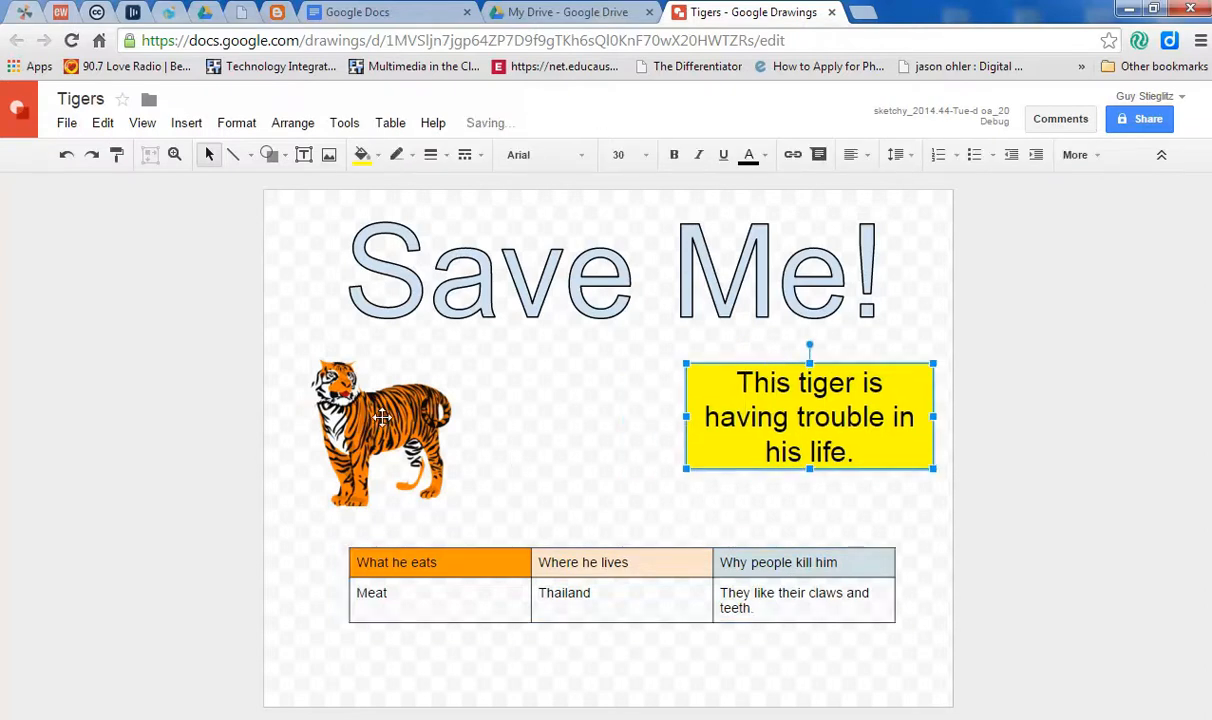
left_click(570, 548)
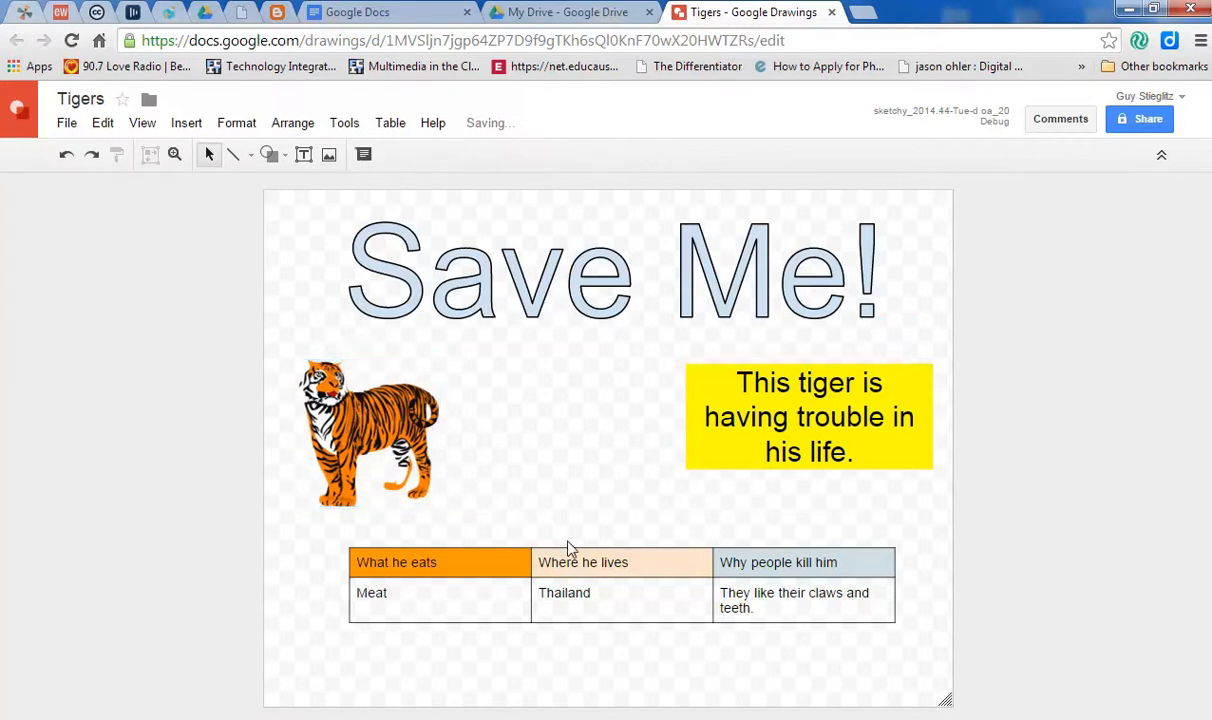
left_click(584, 562)
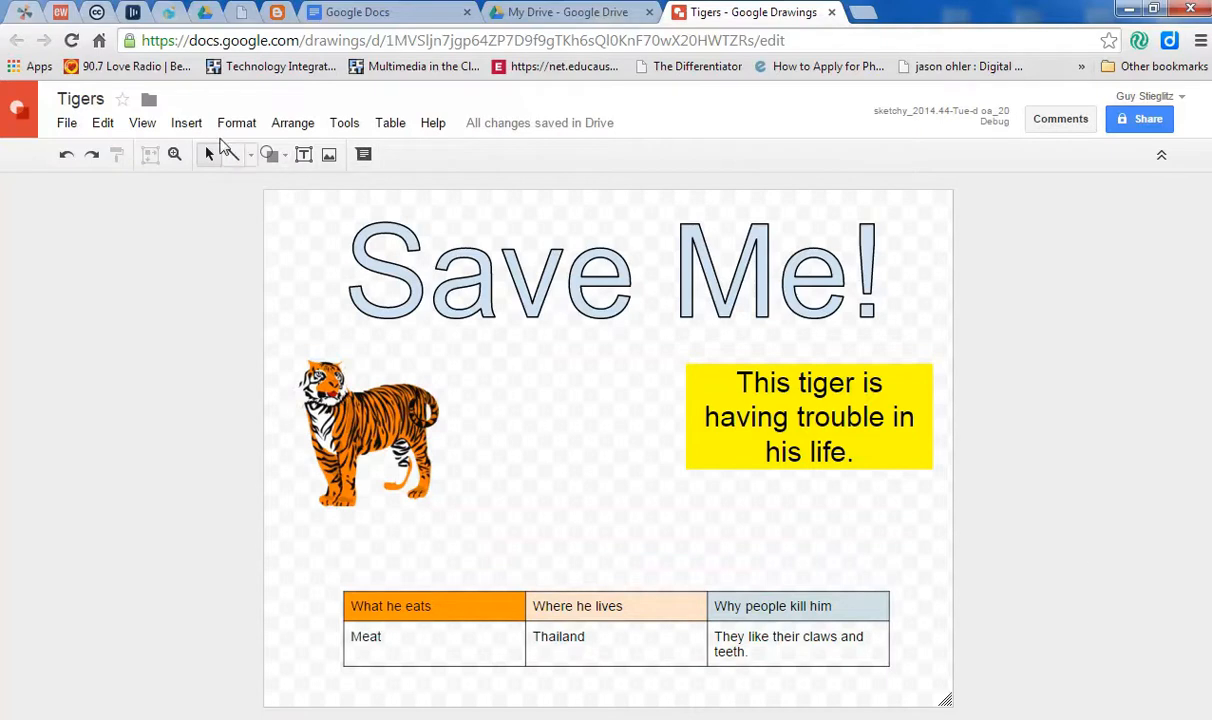
left_click(186, 122)
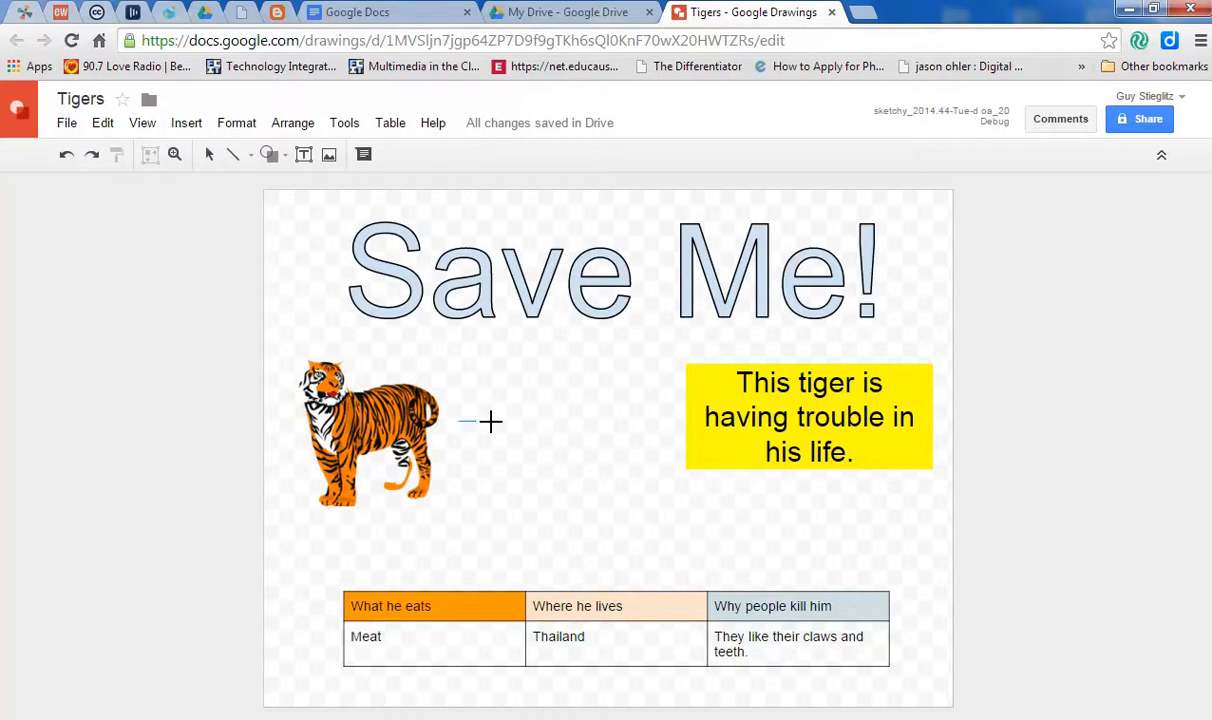
Draw a right arrow from the tiger to the caption box and fill it yellow.
left_click_drag(490, 420, 648, 456)
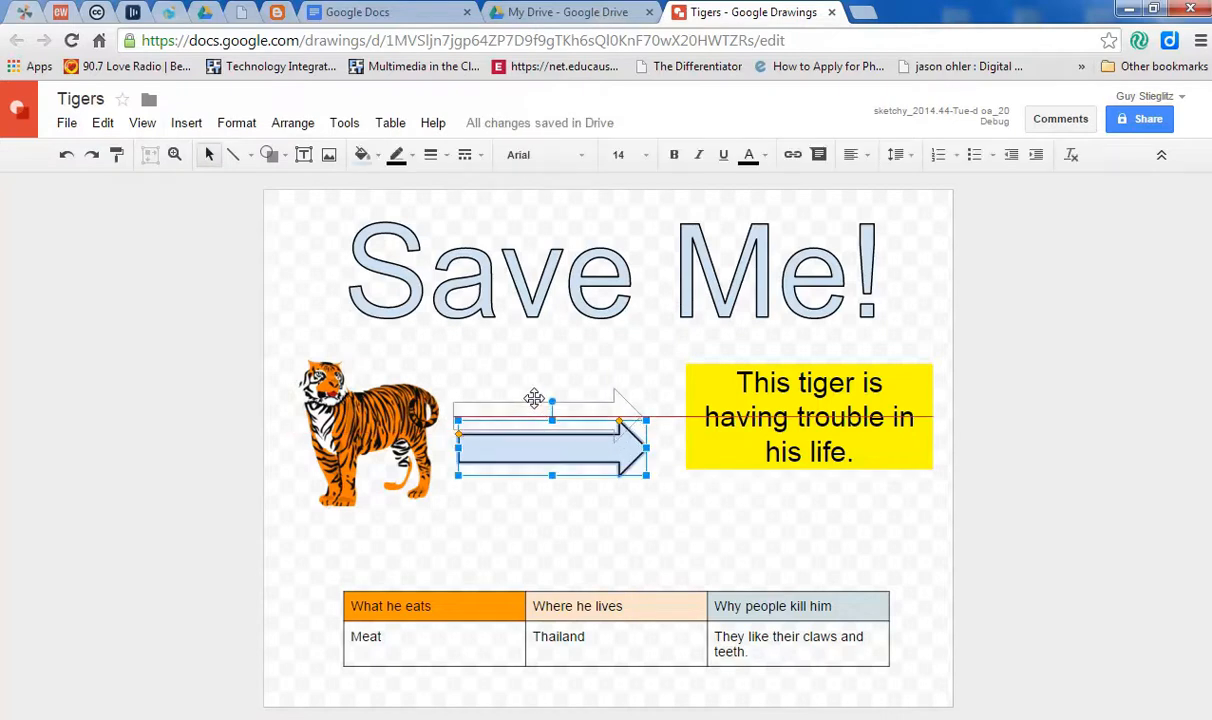
left_click(488, 540)
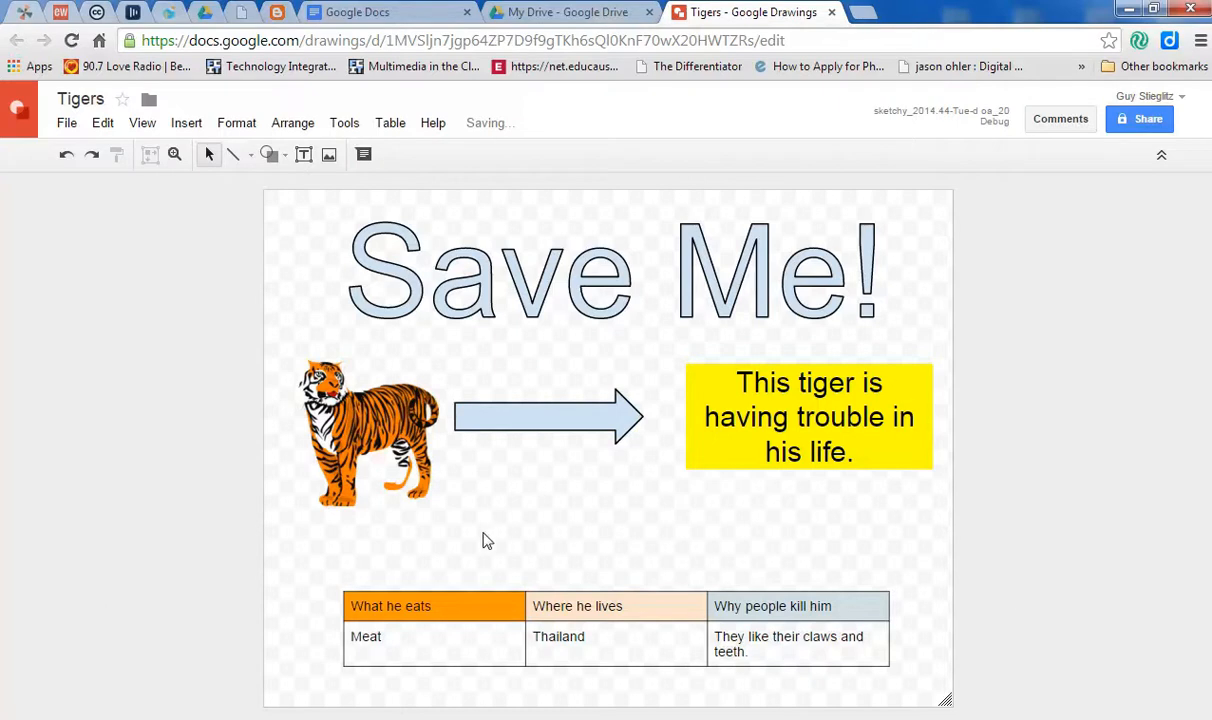
mouse_move(498, 418)
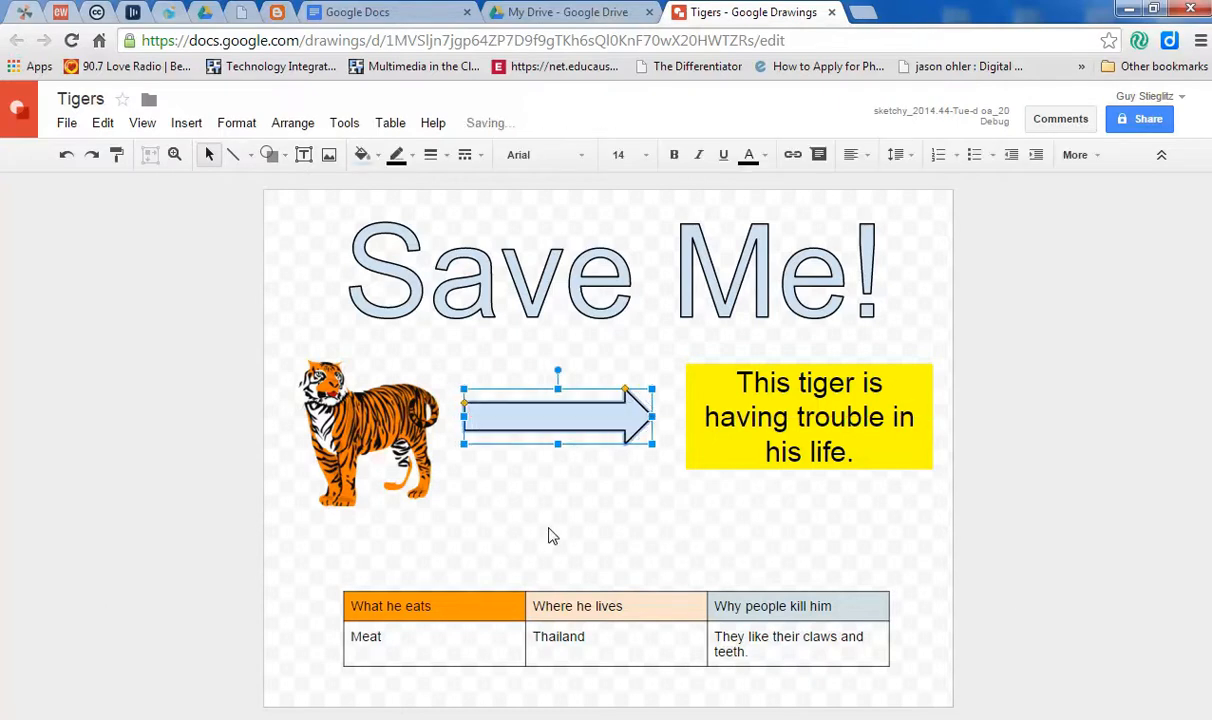
left_click(552, 482)
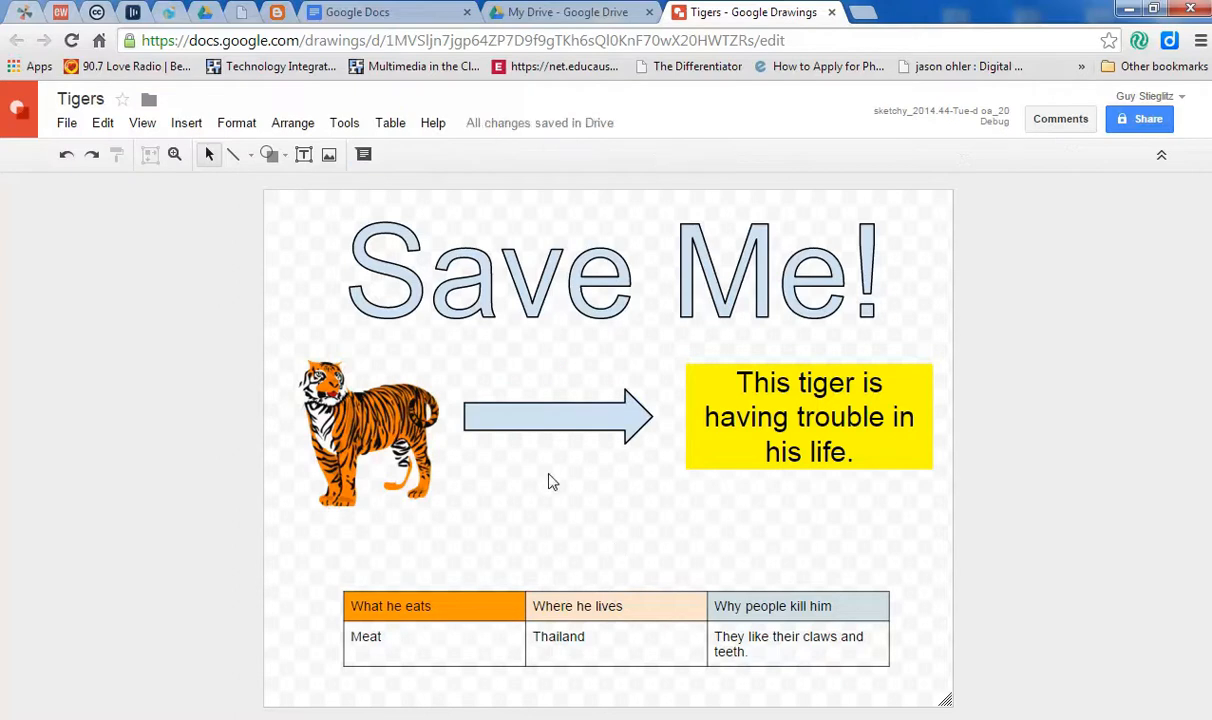
left_click(556, 414)
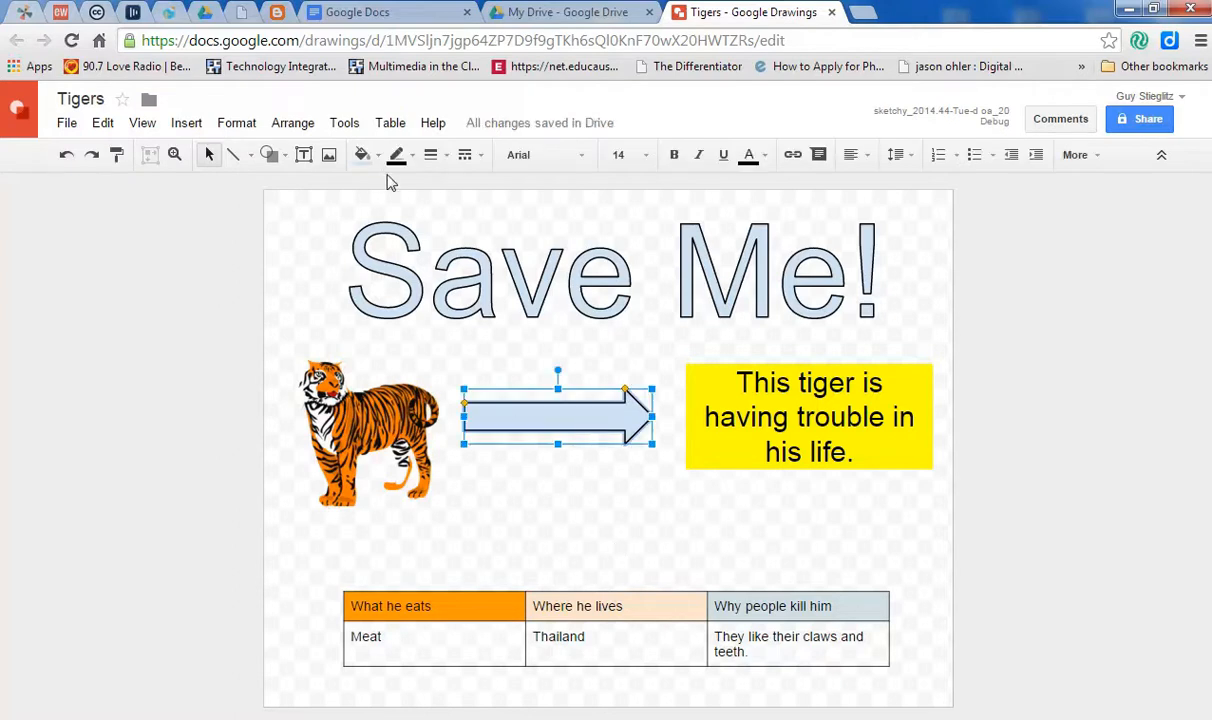
left_click(362, 154)
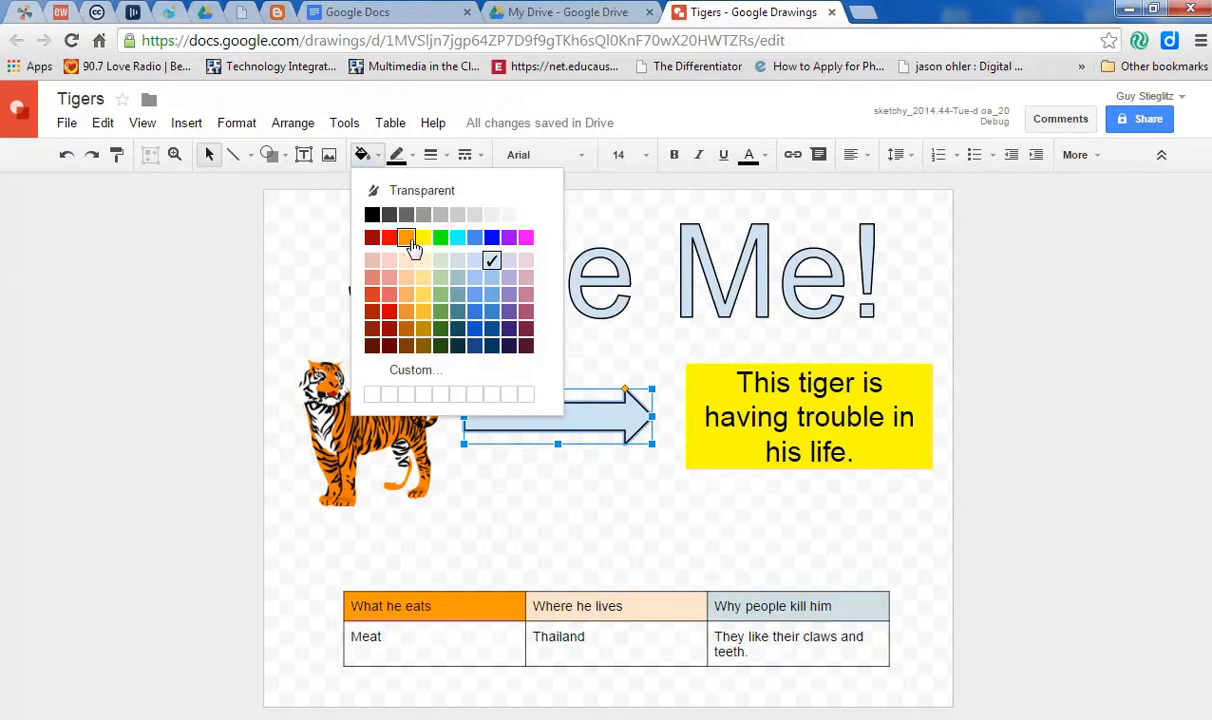
left_click(408, 236)
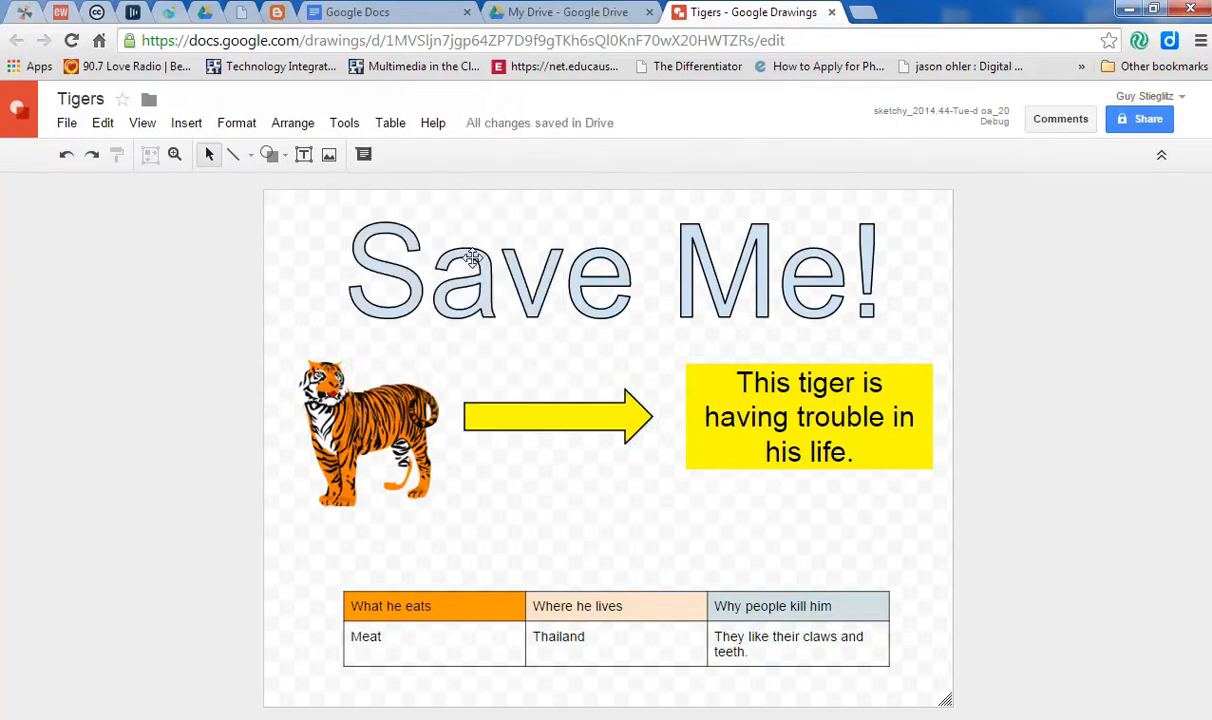
Draw a downward arrow below the yellow text box and nudge the yellow arrow up to the box.
left_click(186, 122)
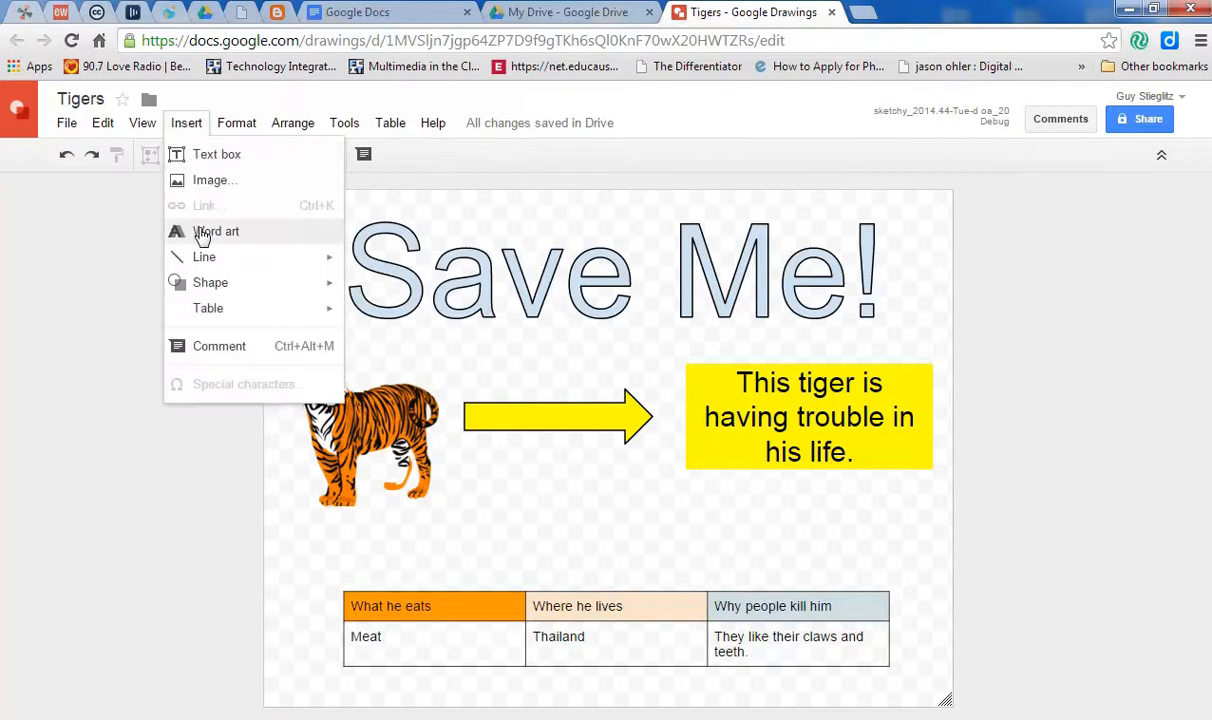
mouse_move(210, 282)
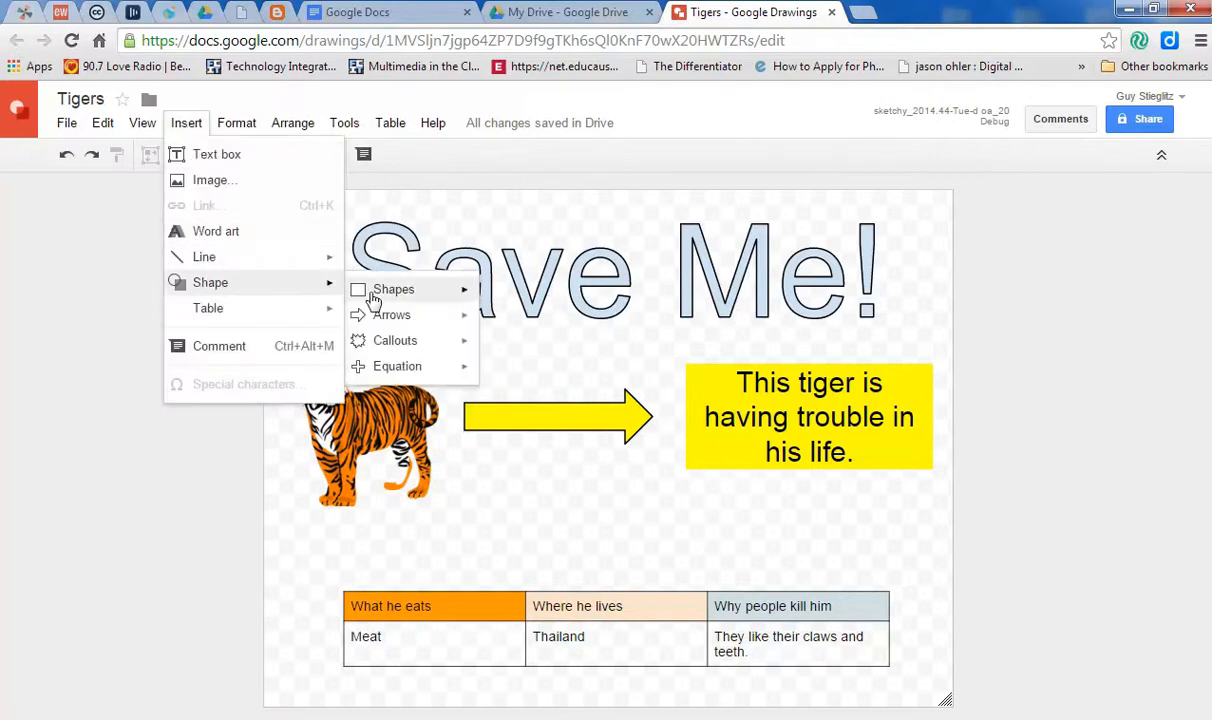
left_click(768, 430)
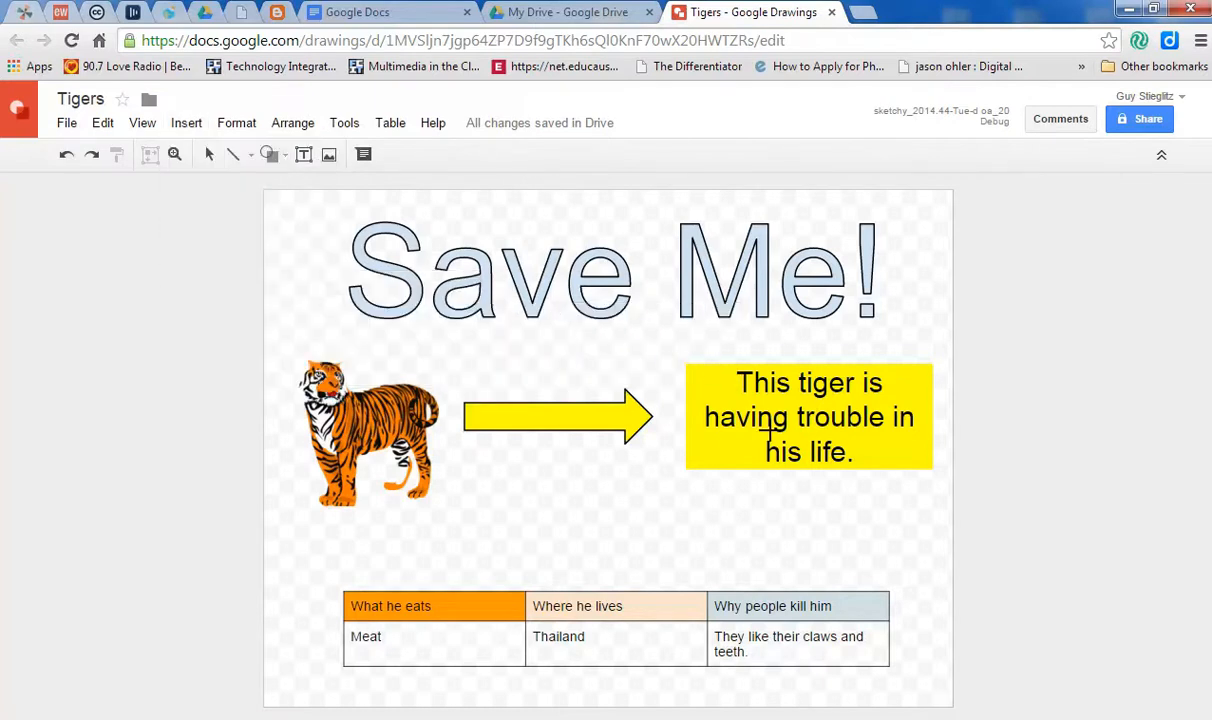
left_click_drag(796, 478, 796, 564)
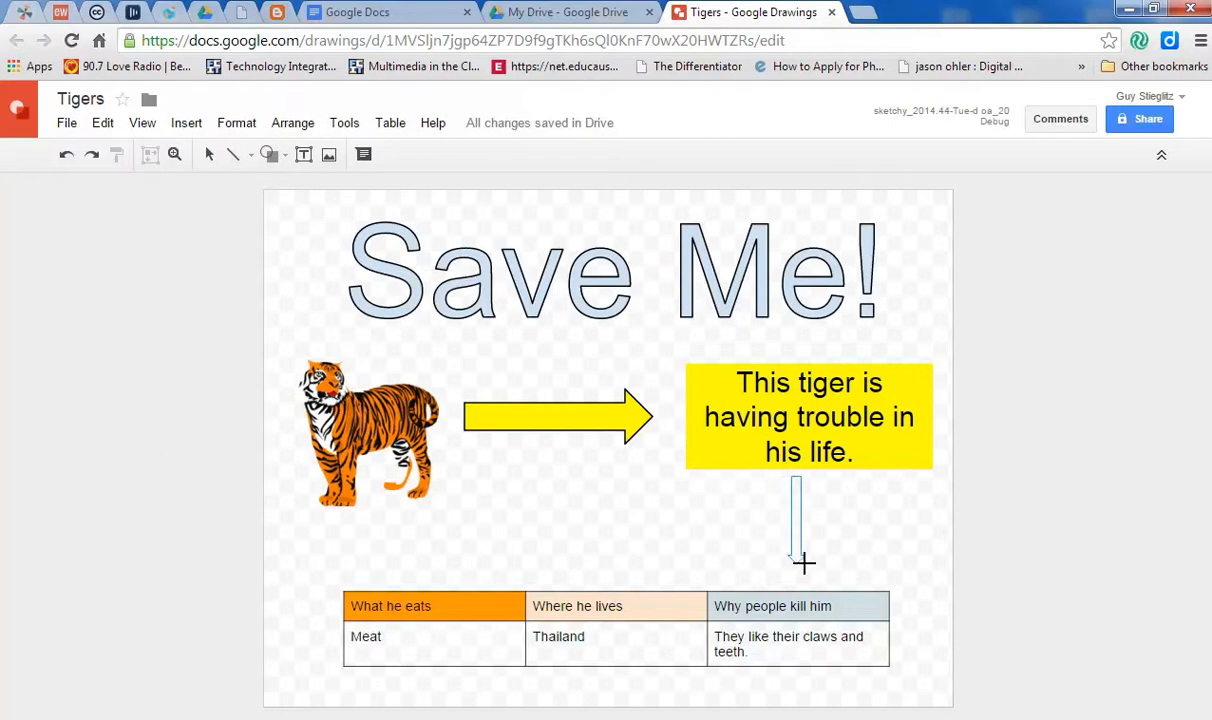
left_click_drag(796, 480, 804, 564)
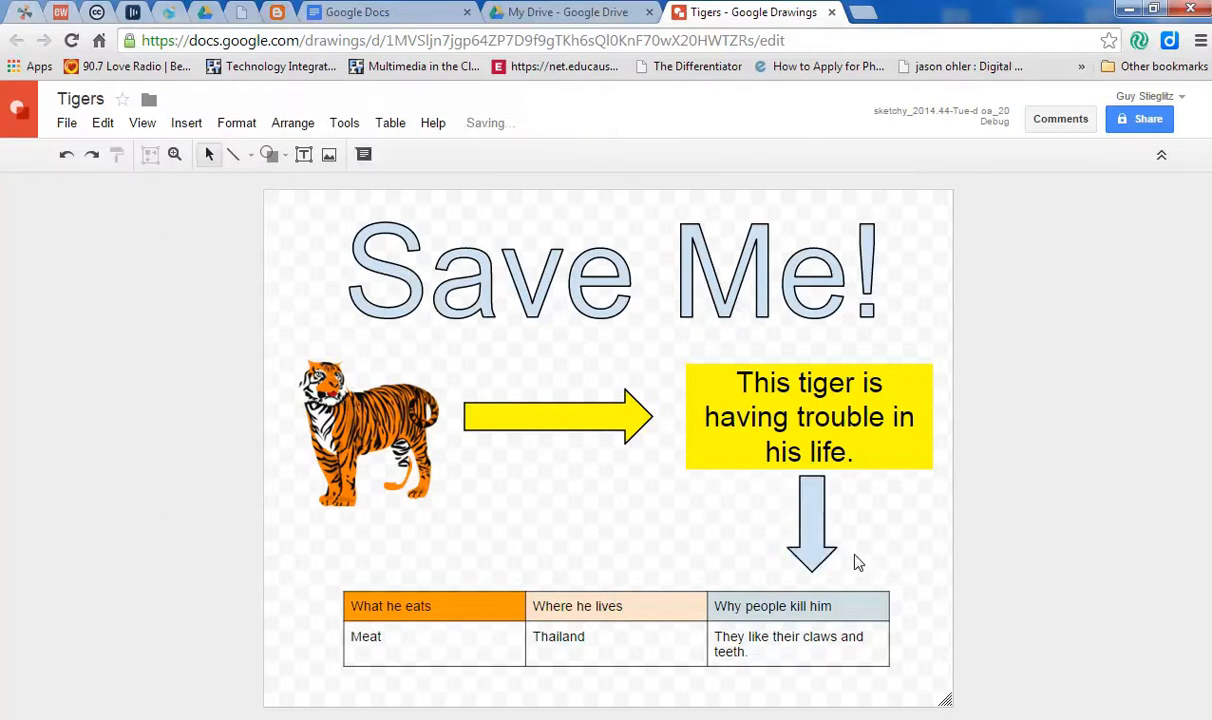
mouse_move(700, 560)
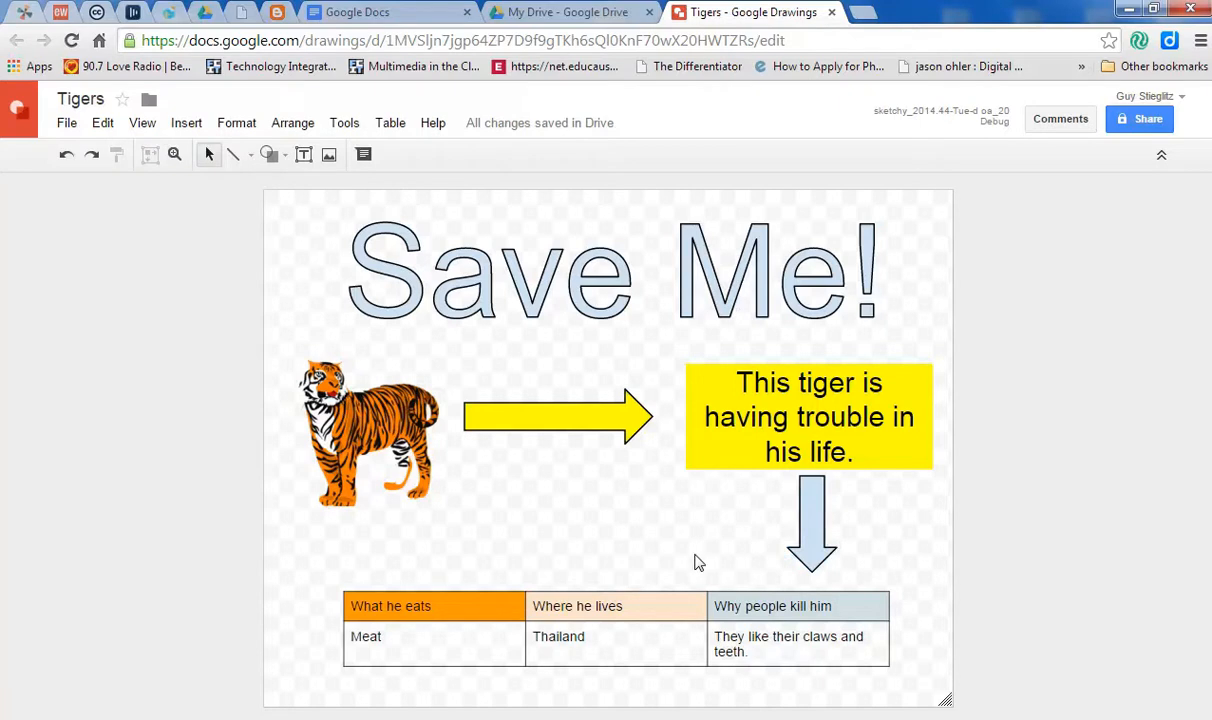
left_click(558, 414)
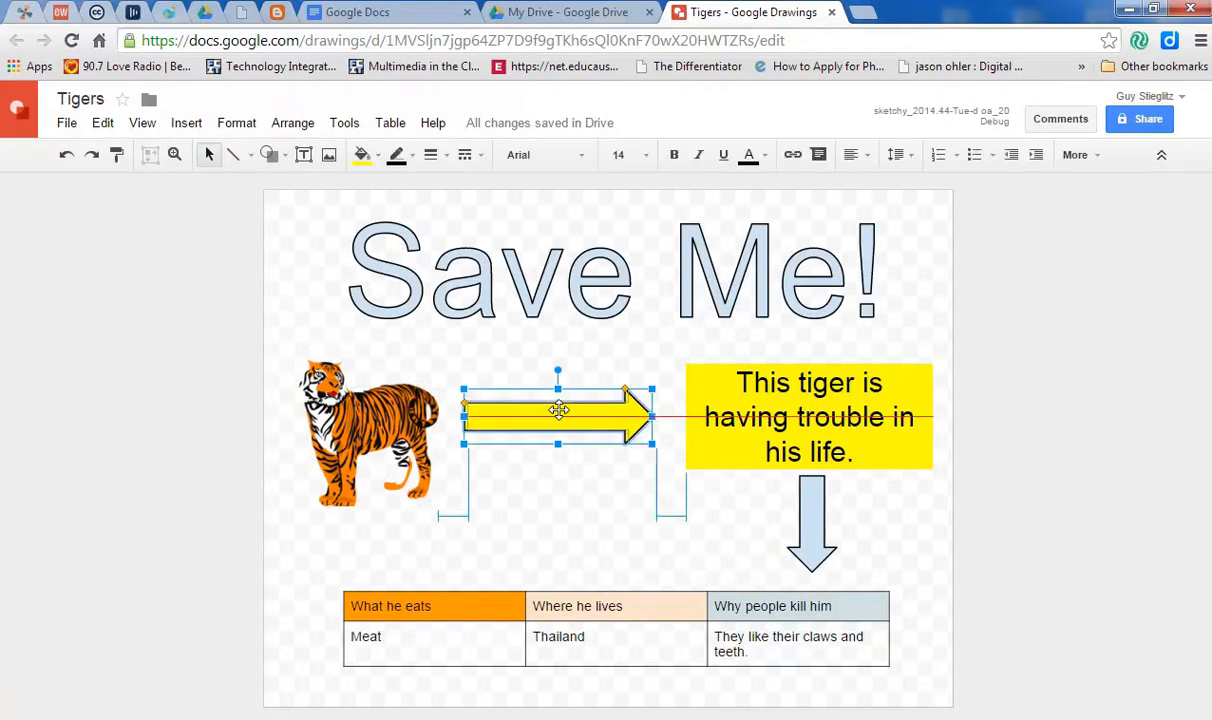
left_click_drag(560, 410, 584, 414)
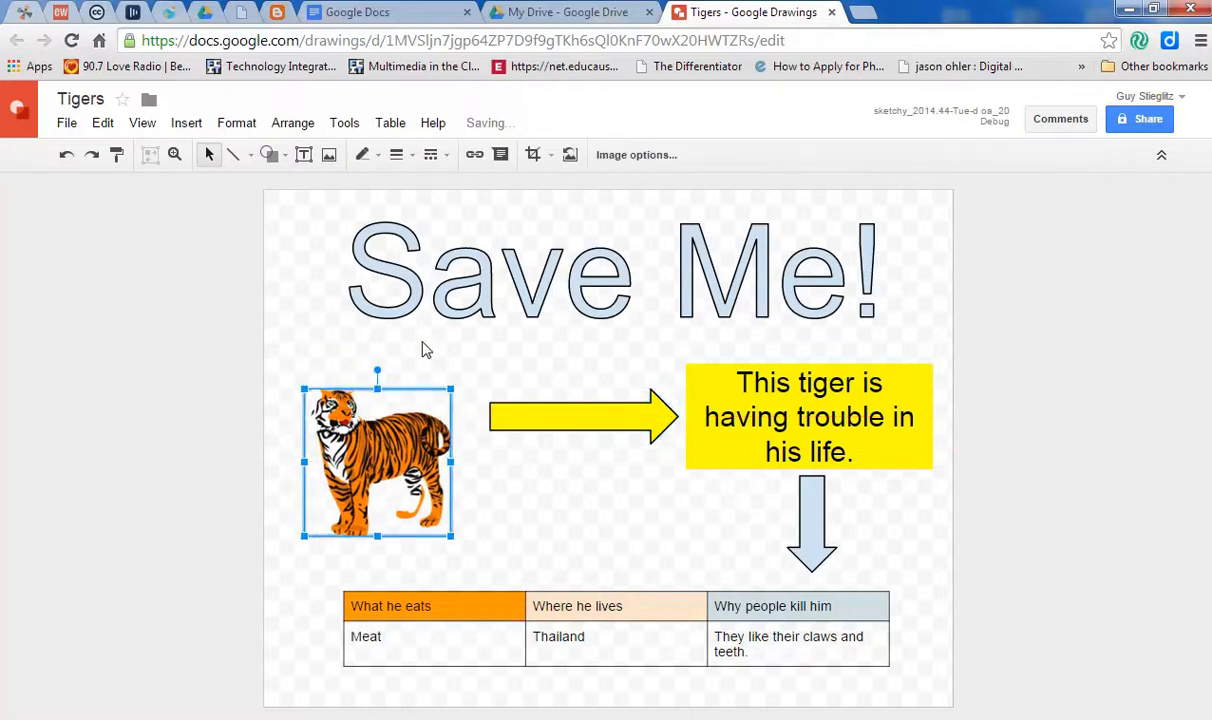
Insert a cloud callout above the tiger's head, shrink it and label it 'Help!'.
left_click(312, 344)
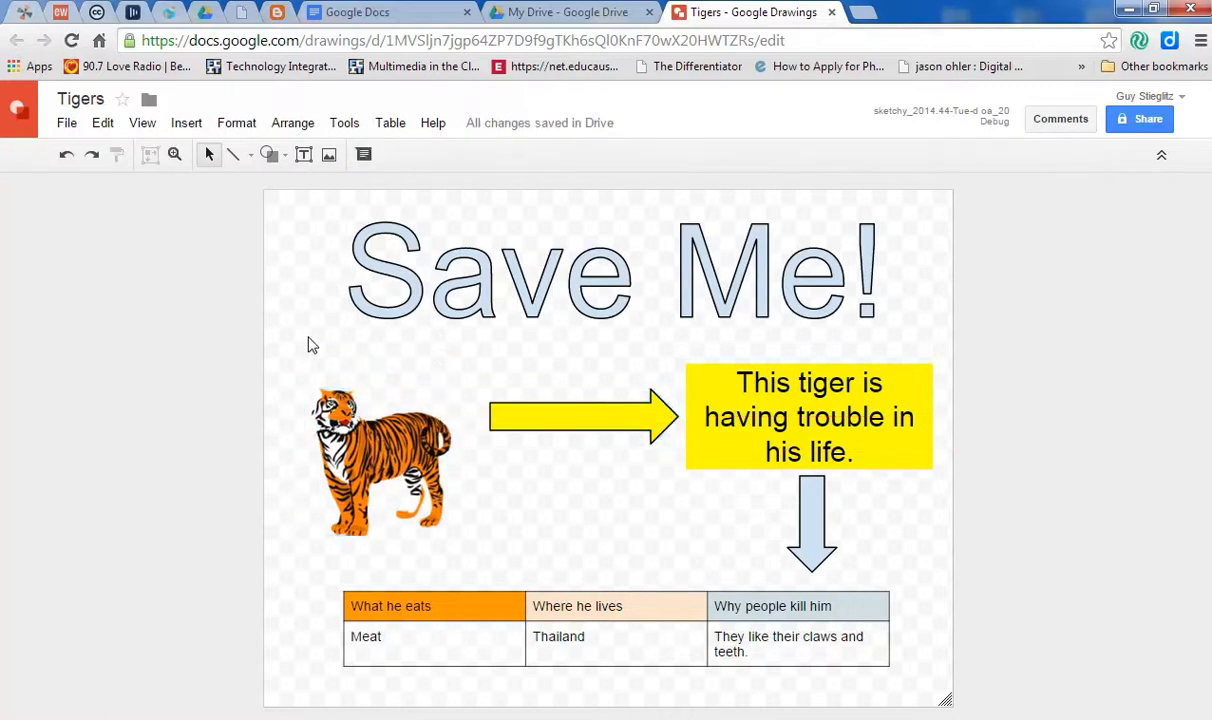
left_click(186, 122)
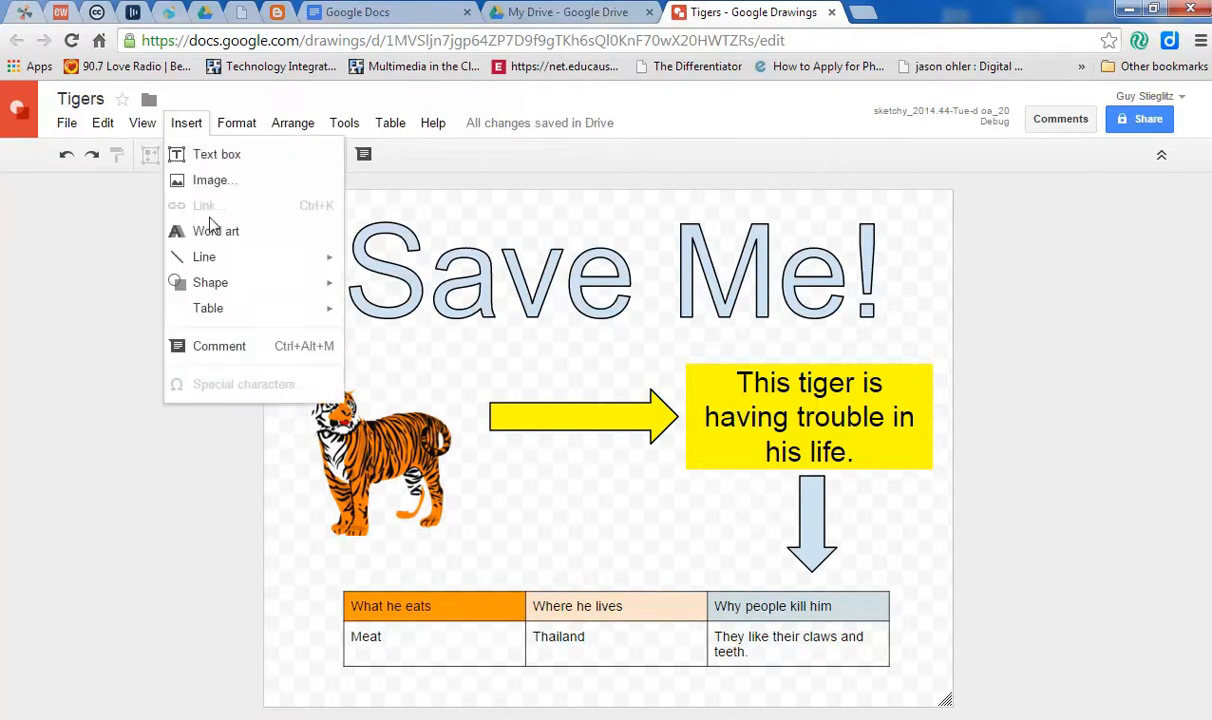
mouse_move(210, 282)
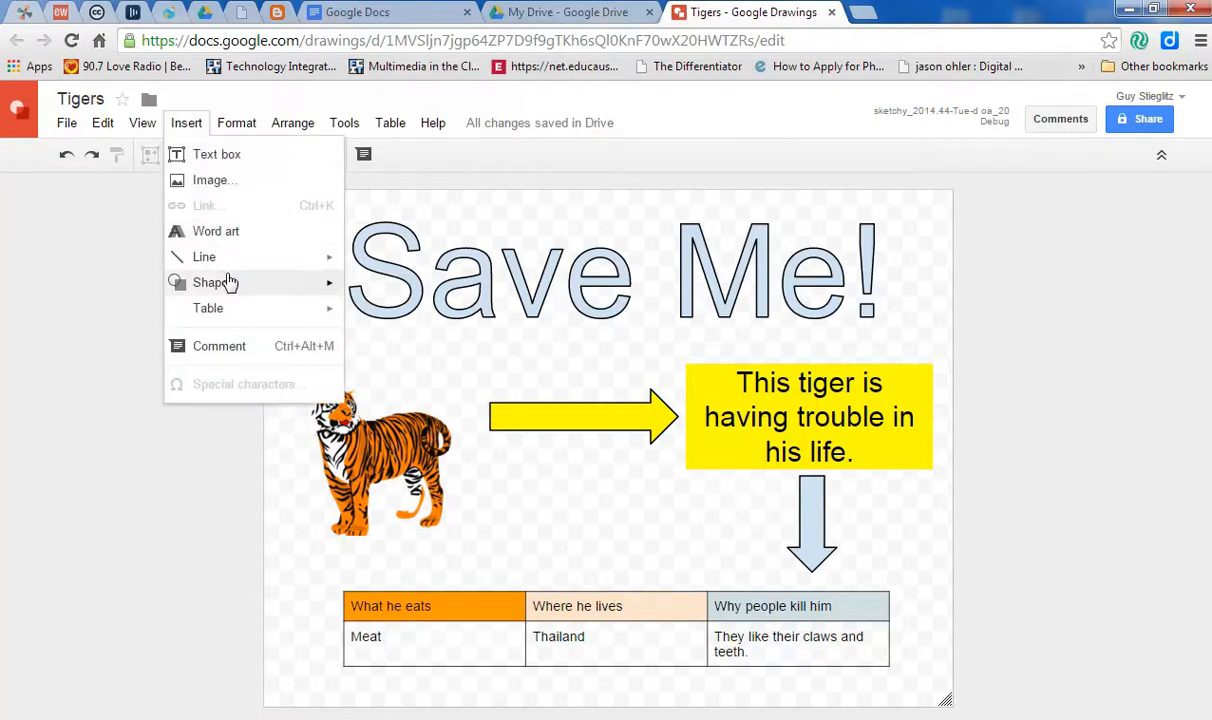
left_click(210, 282)
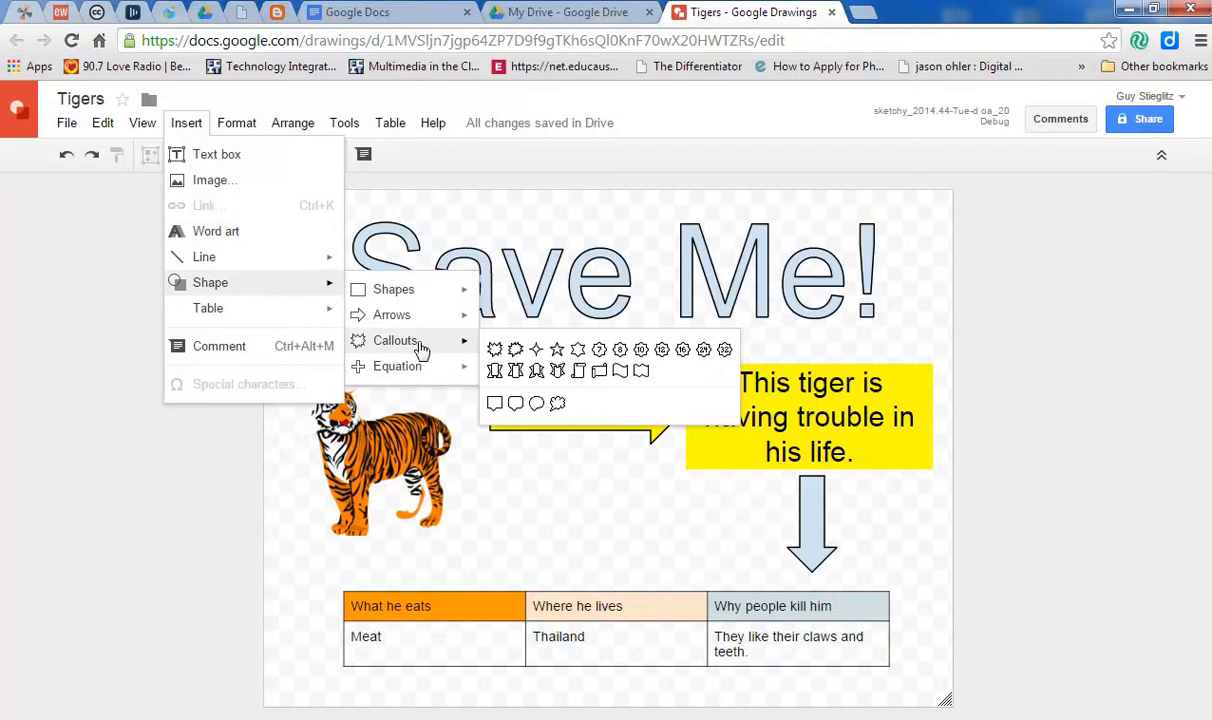
mouse_move(516, 354)
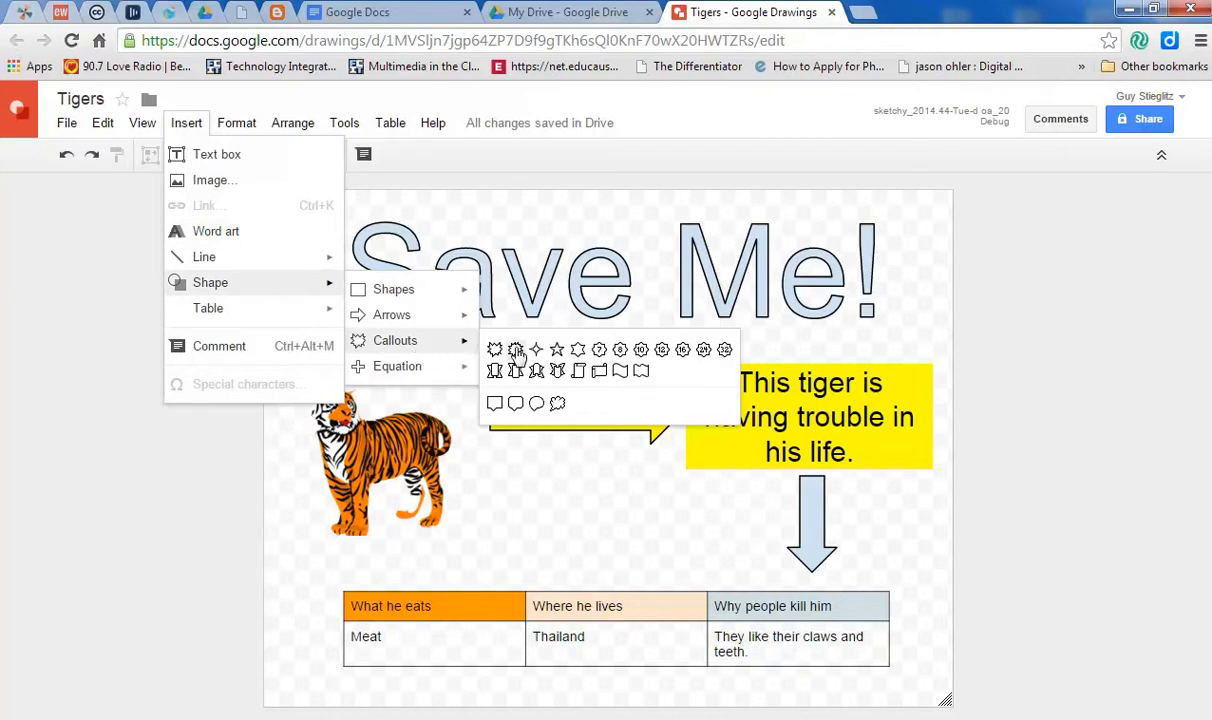
mouse_move(516, 404)
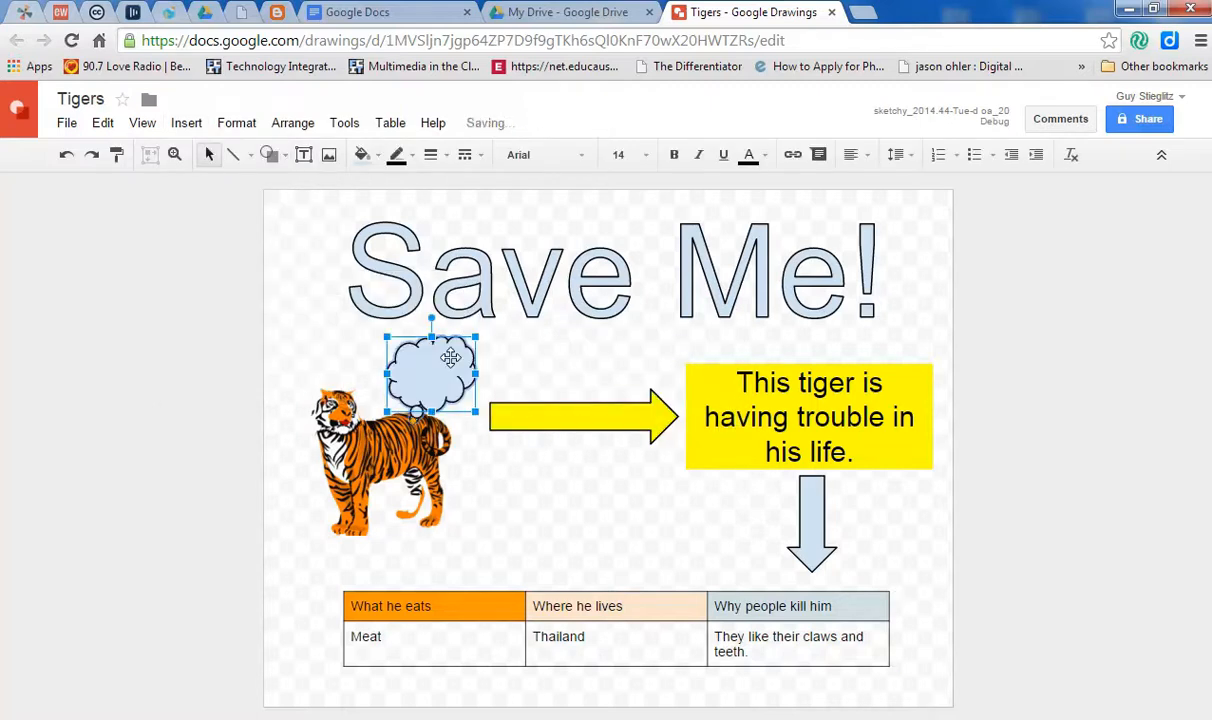
left_click(610, 270)
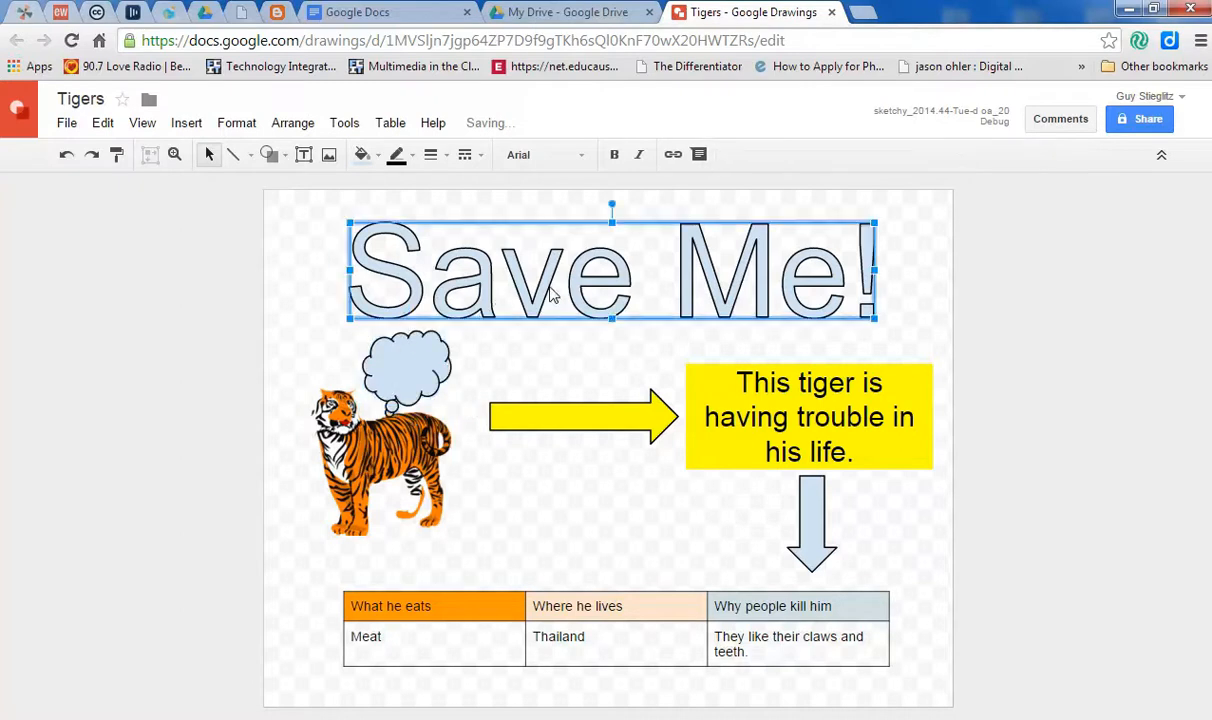
mouse_move(544, 230)
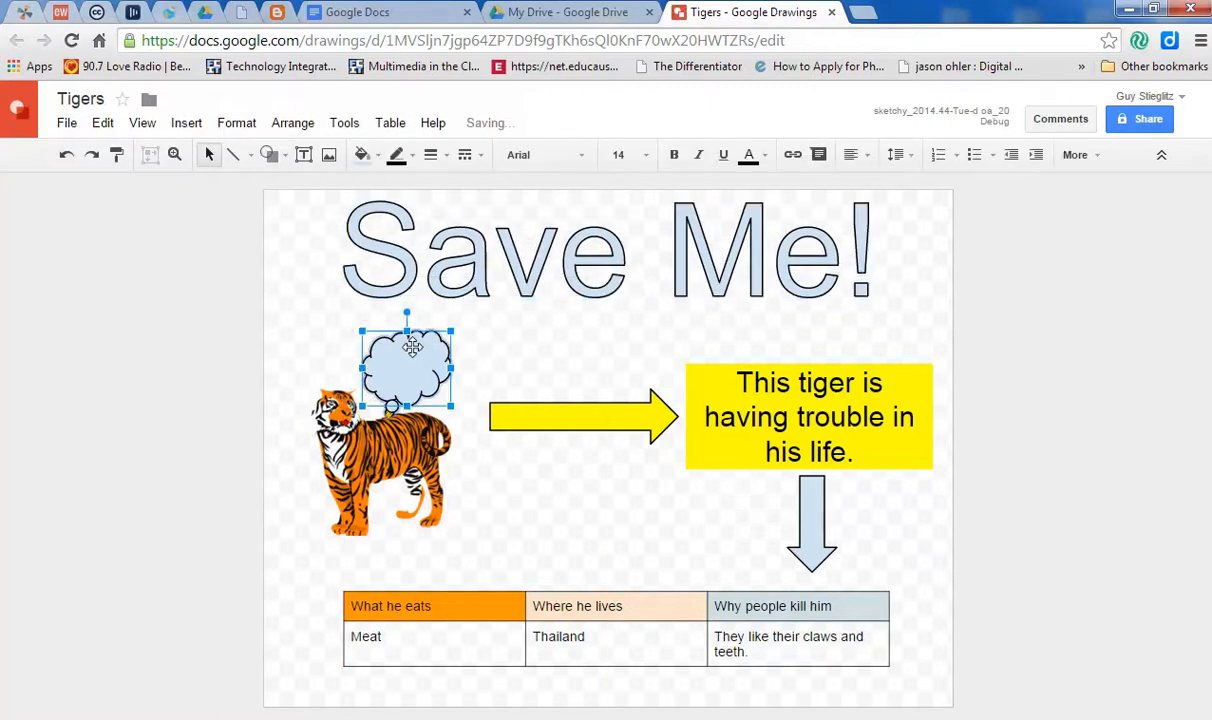
left_click_drag(408, 370, 376, 344)
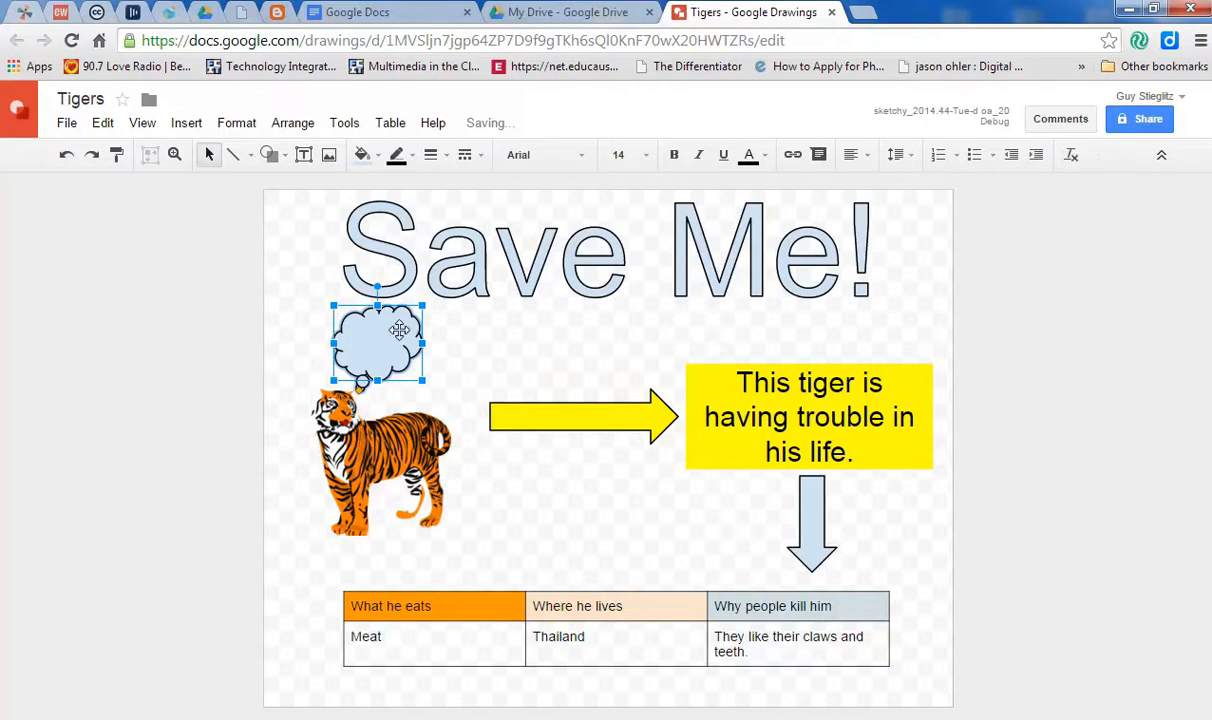
type("Help!")
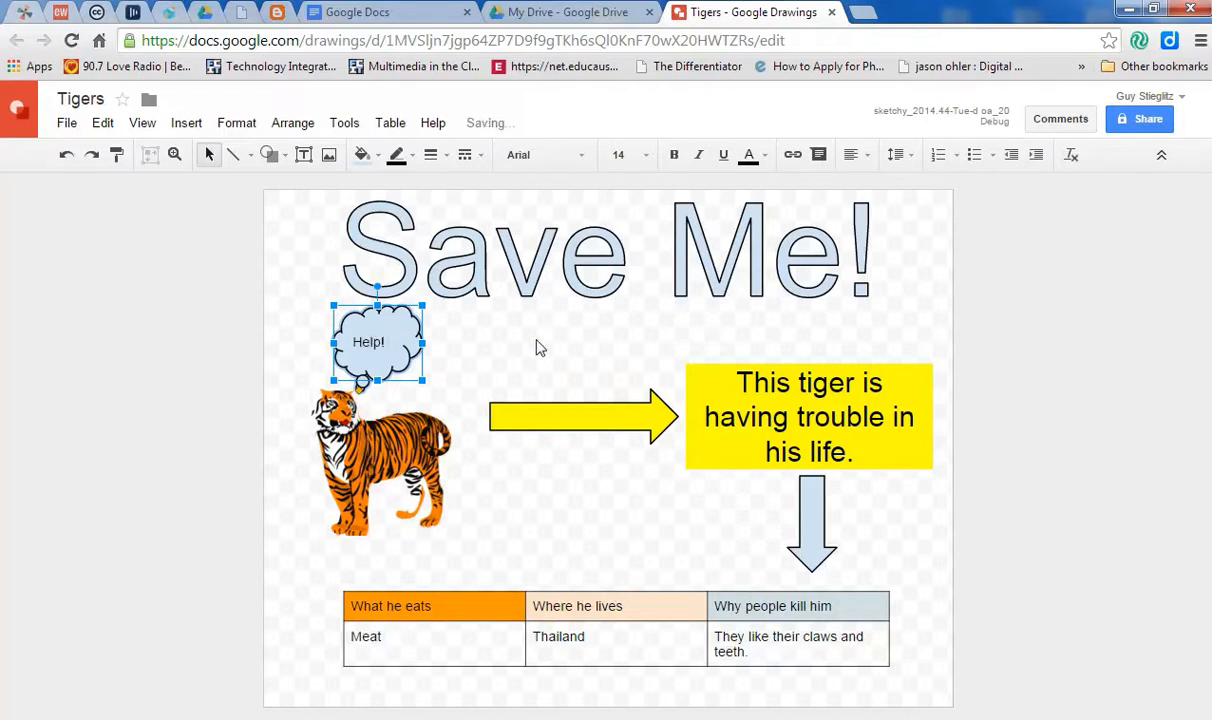
Deselect the thought cloud so the poster layout is saved to Drive.
left_click(540, 464)
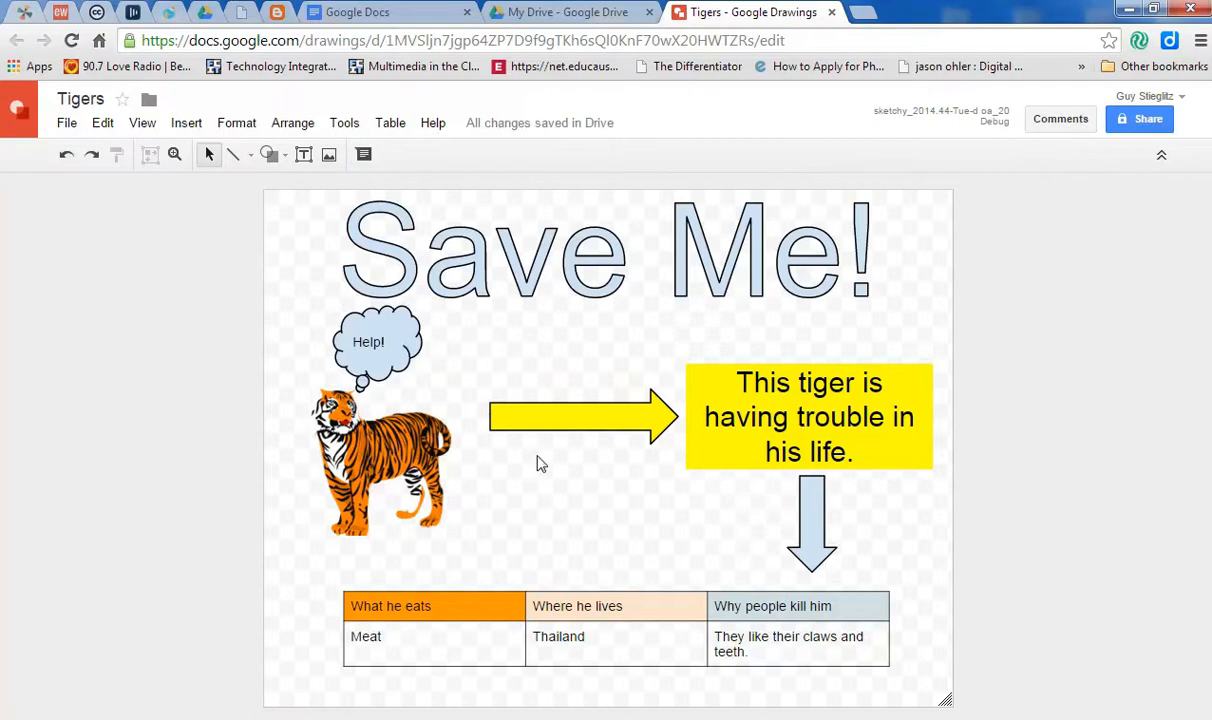
mouse_move(548, 354)
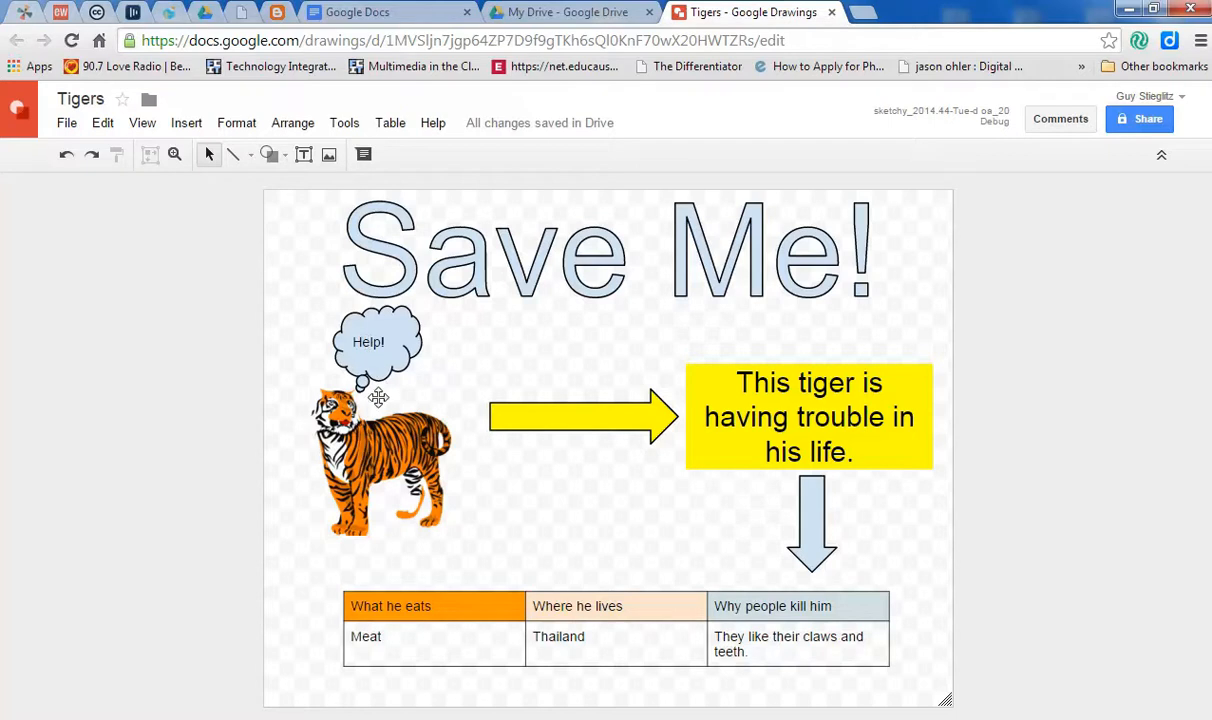
mouse_move(804, 488)
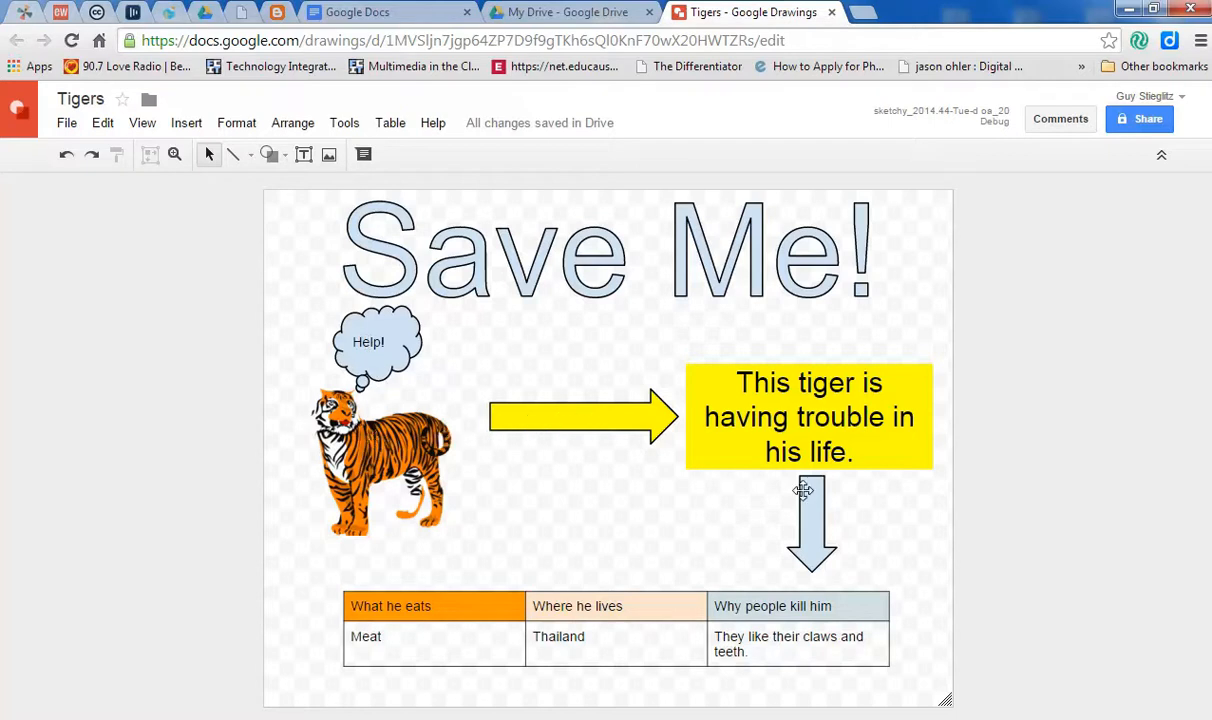
mouse_move(948, 258)
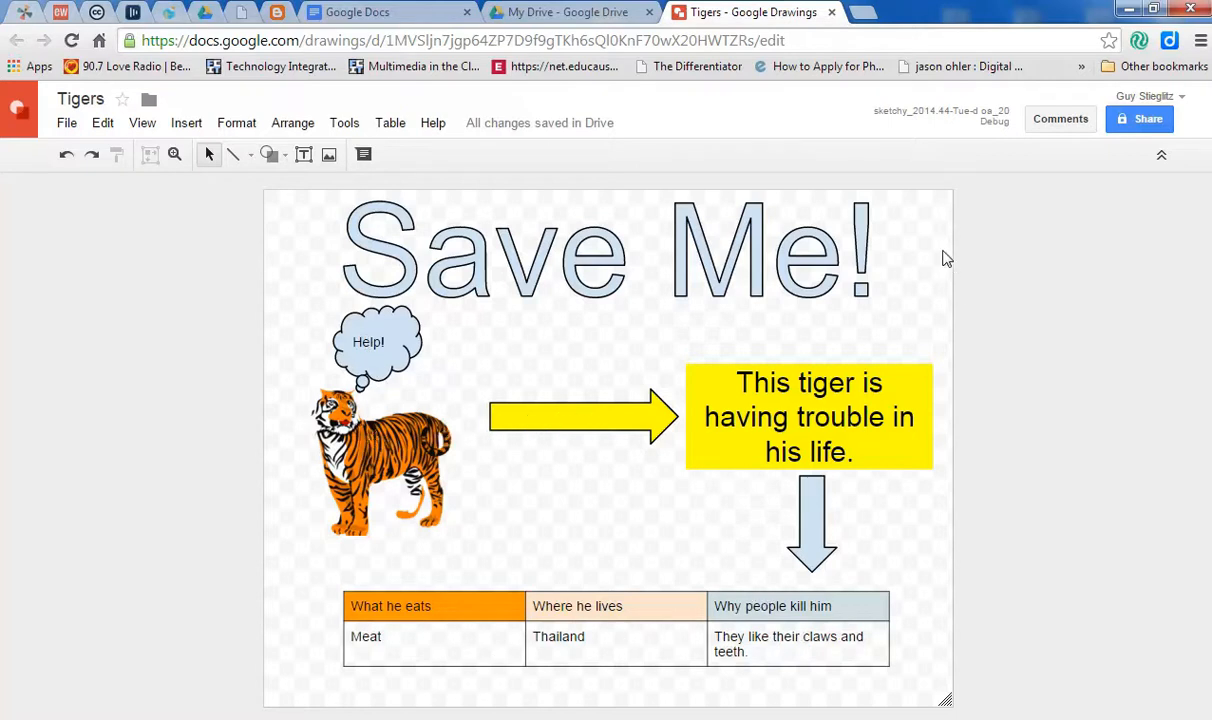
mouse_move(890, 336)
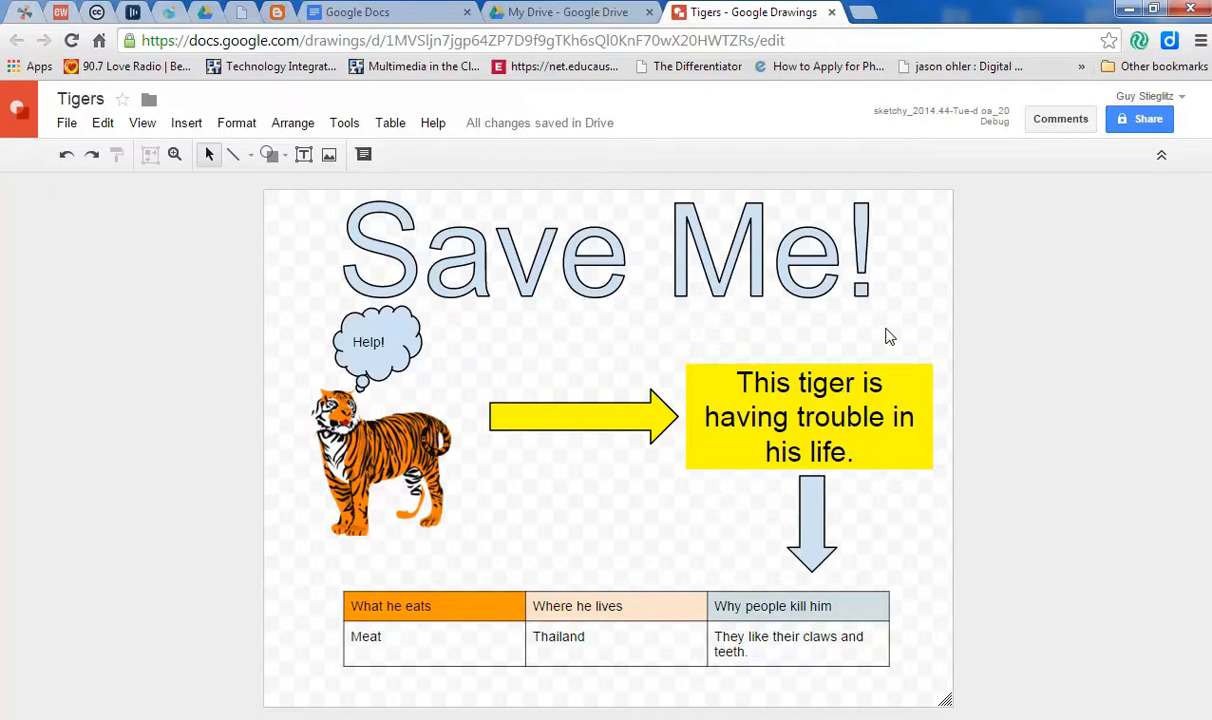
mouse_move(892, 382)
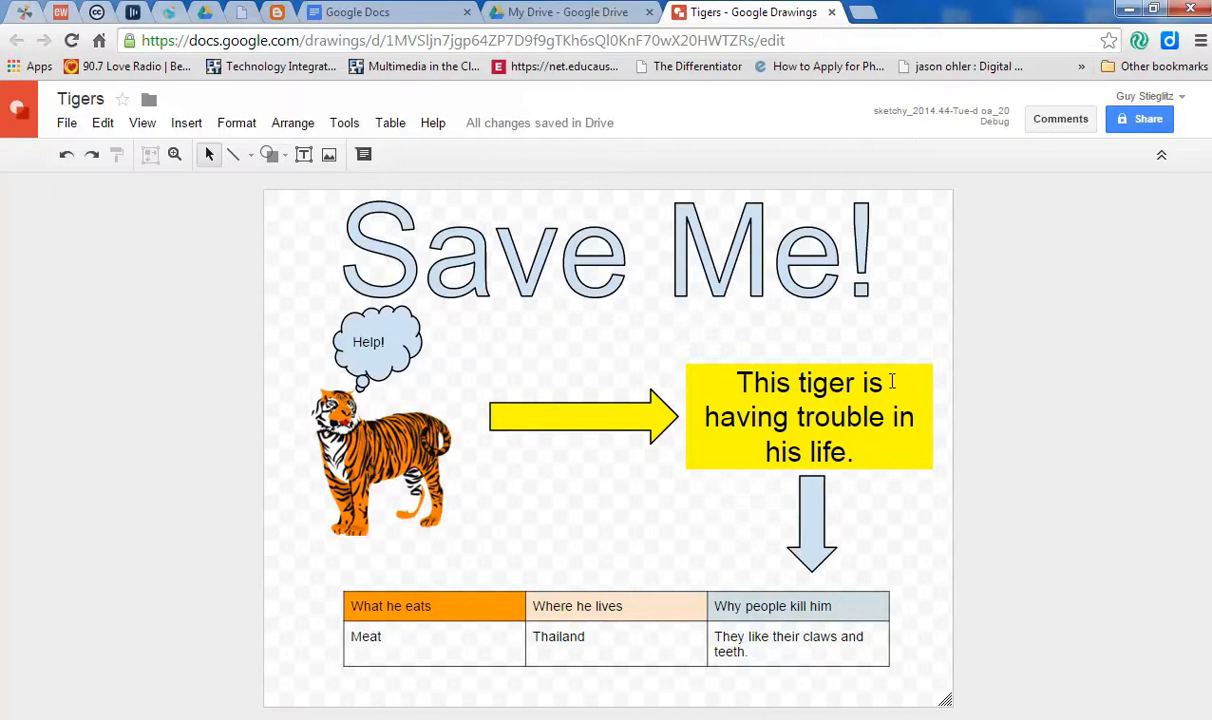
mouse_move(668, 684)
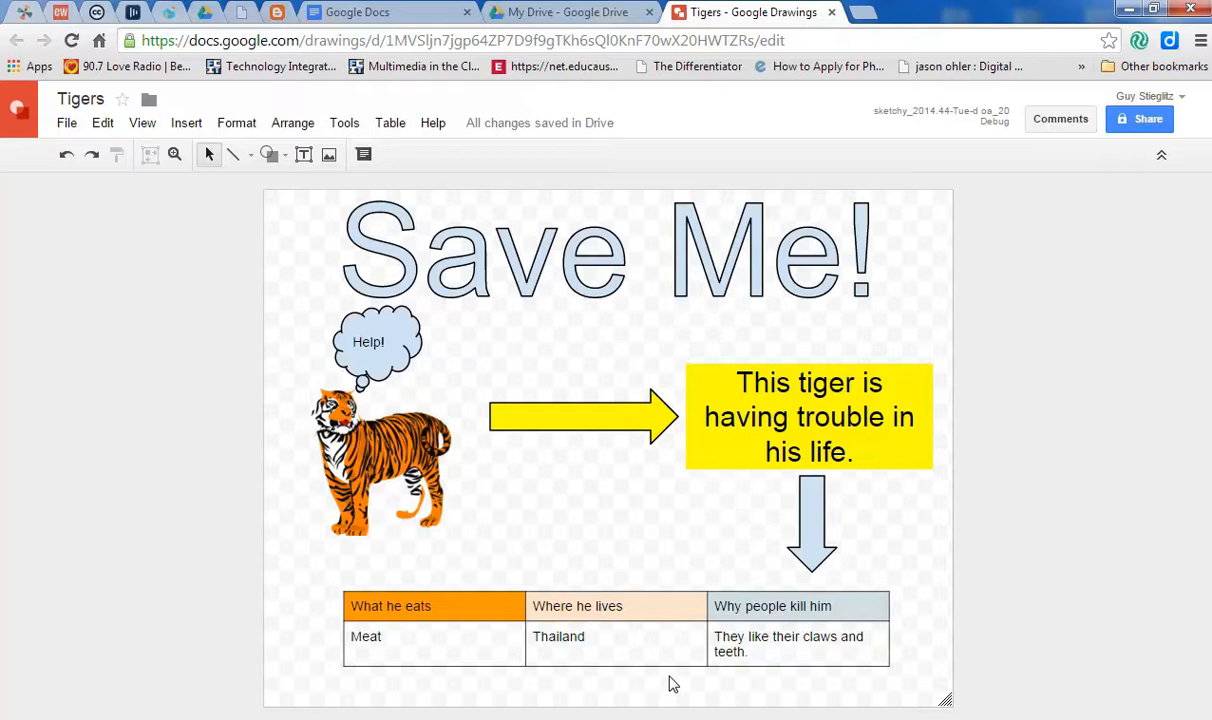
mouse_move(920, 620)
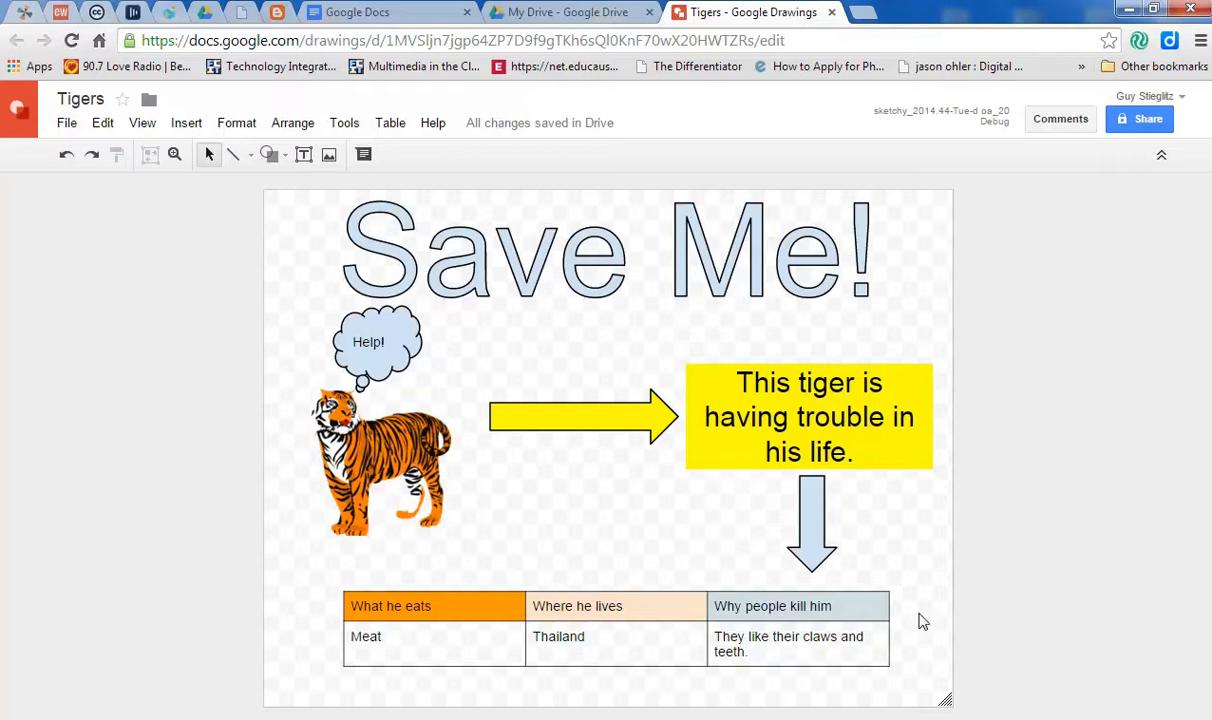
mouse_move(1024, 560)
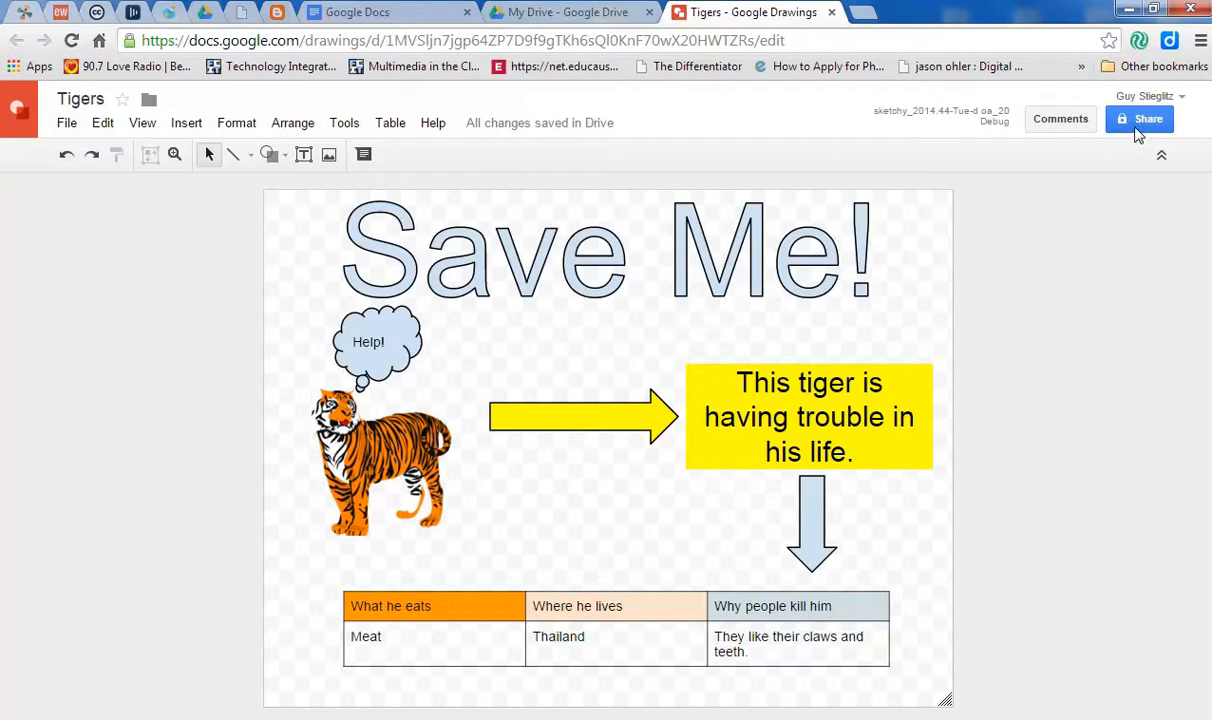
mouse_move(1138, 136)
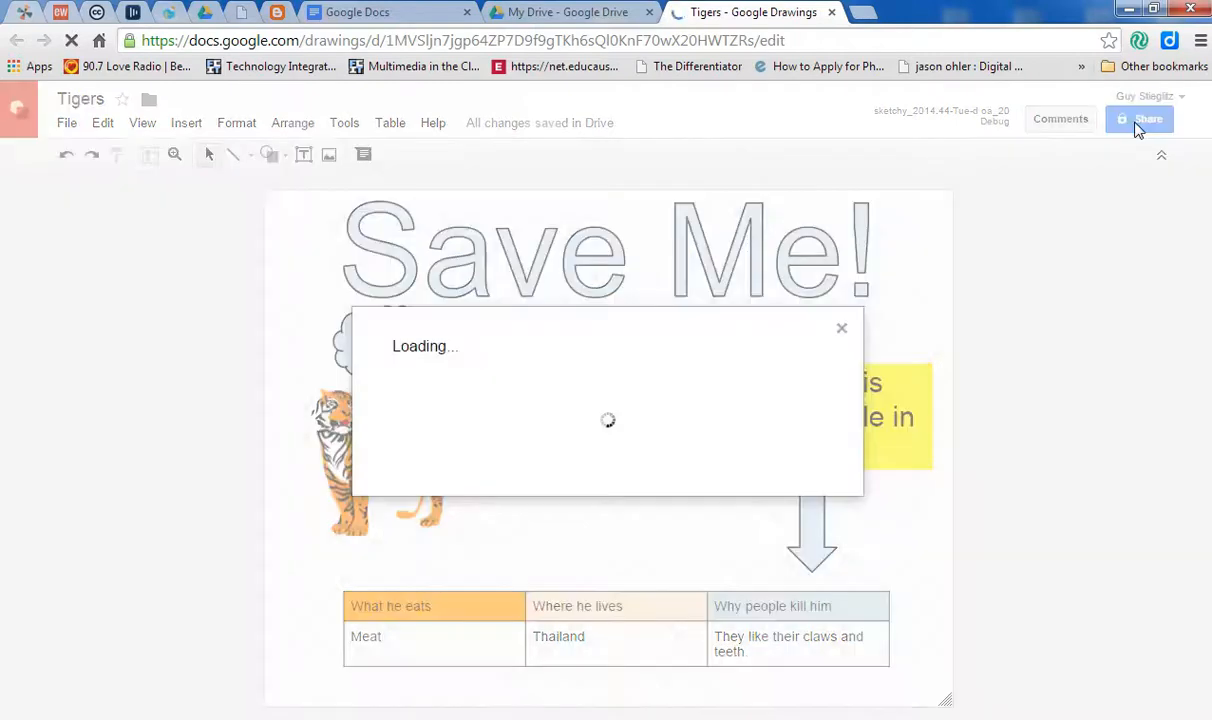
Turn on link sharing set to 'Anyone with the link can edit' and close sharing.
left_click(1140, 120)
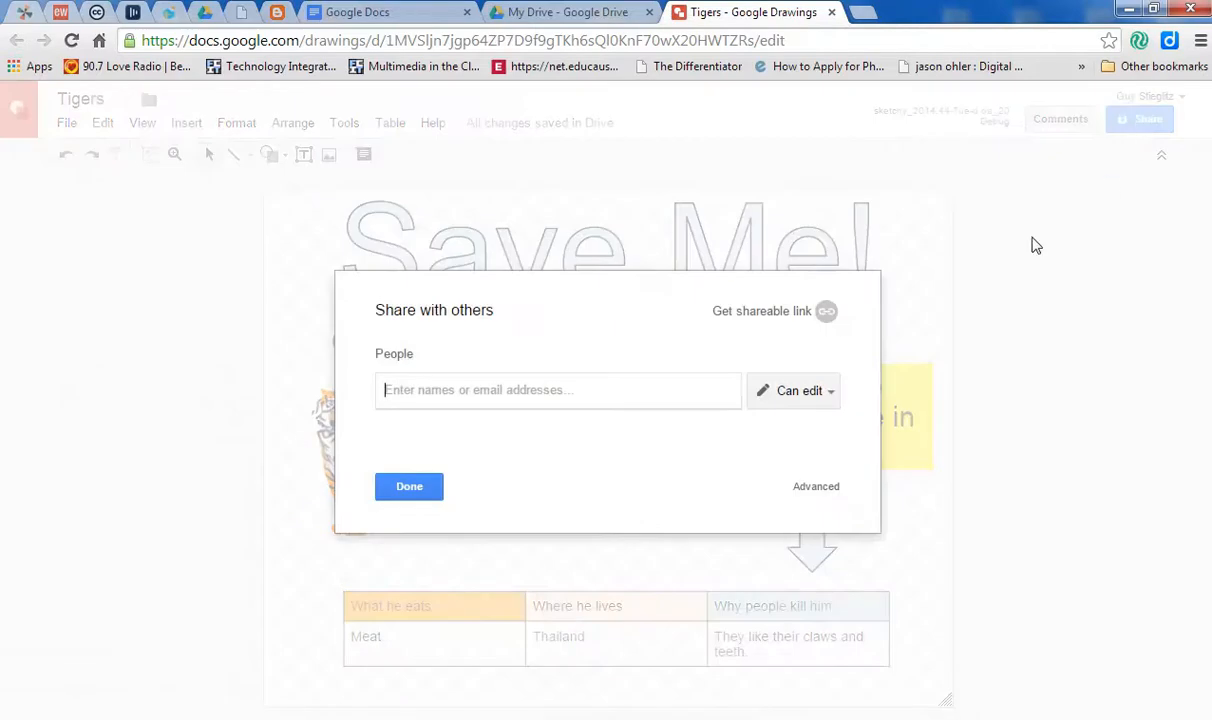
left_click(408, 486)
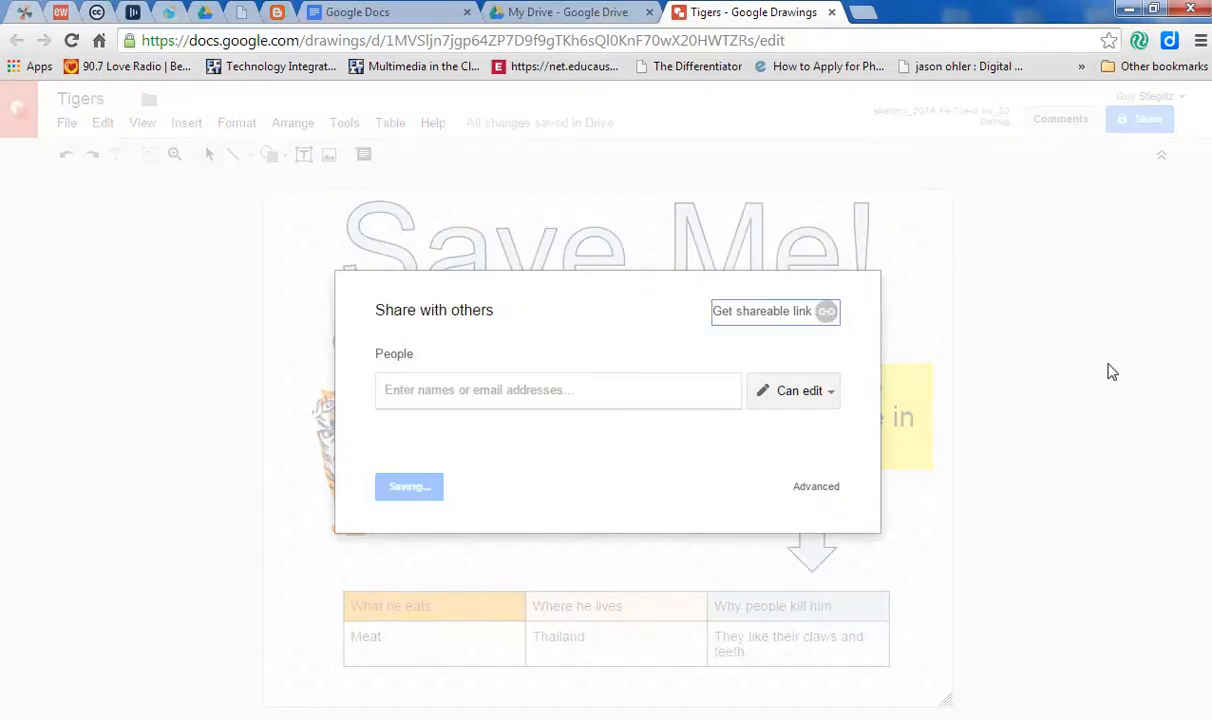
left_click(762, 312)
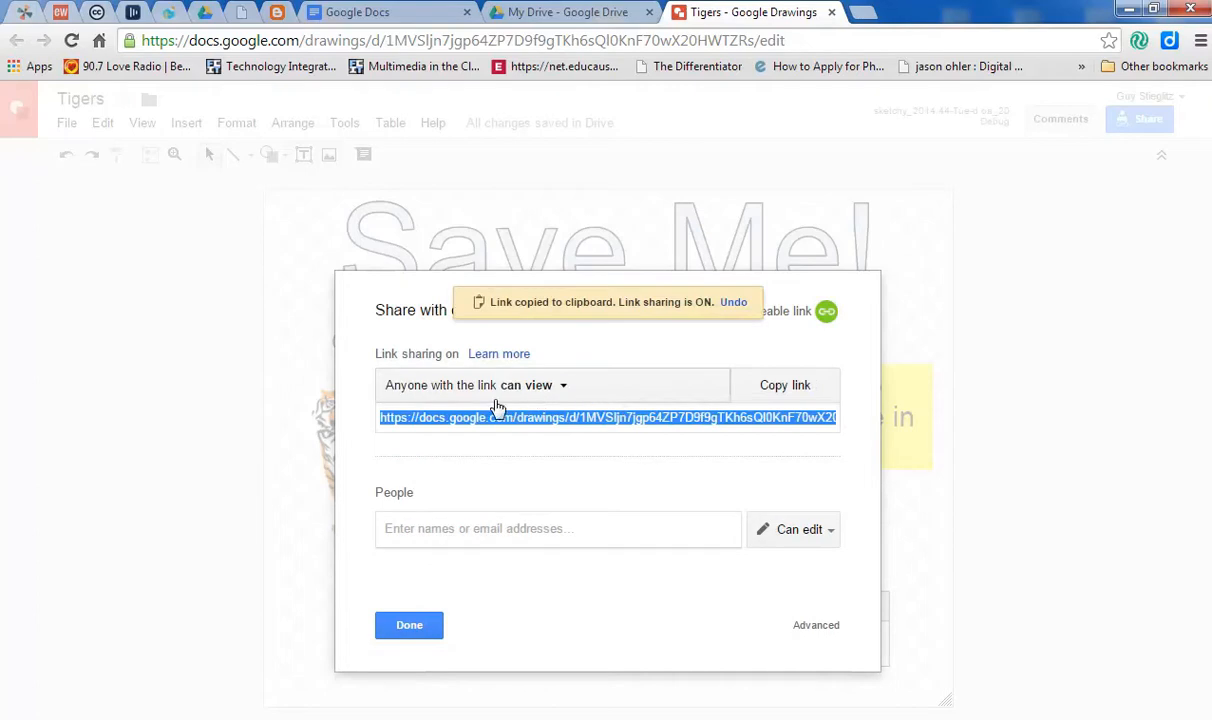
mouse_move(548, 396)
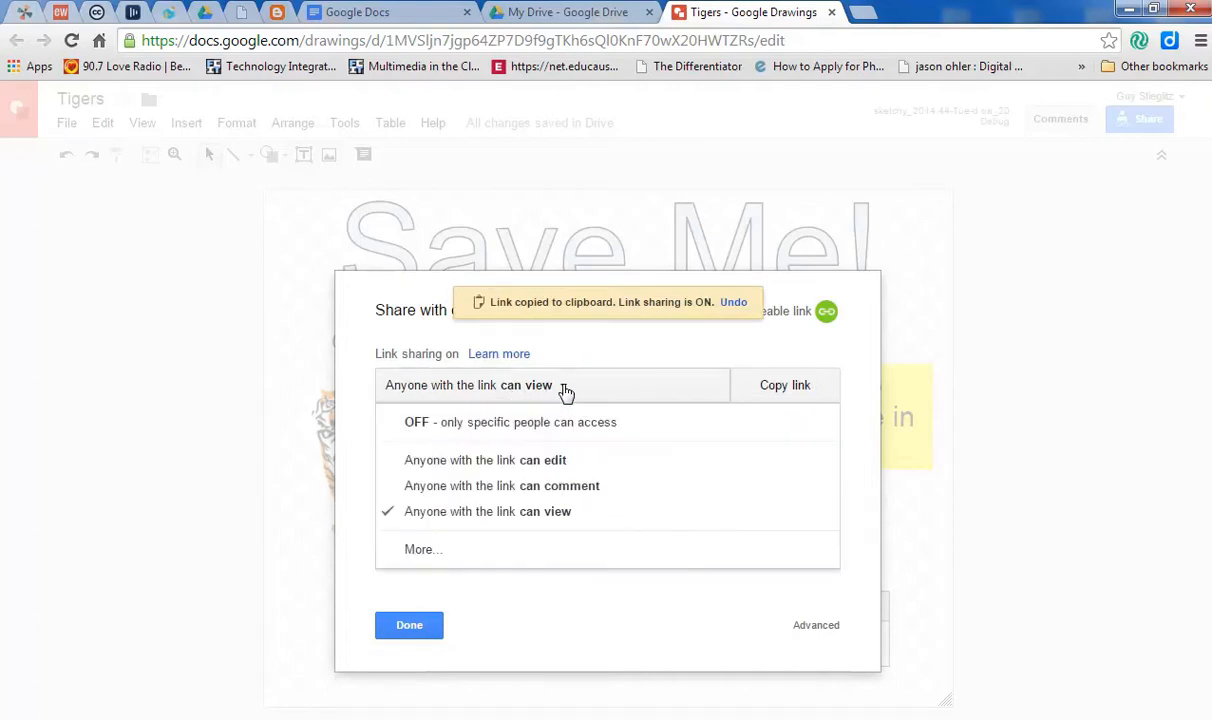
mouse_move(562, 460)
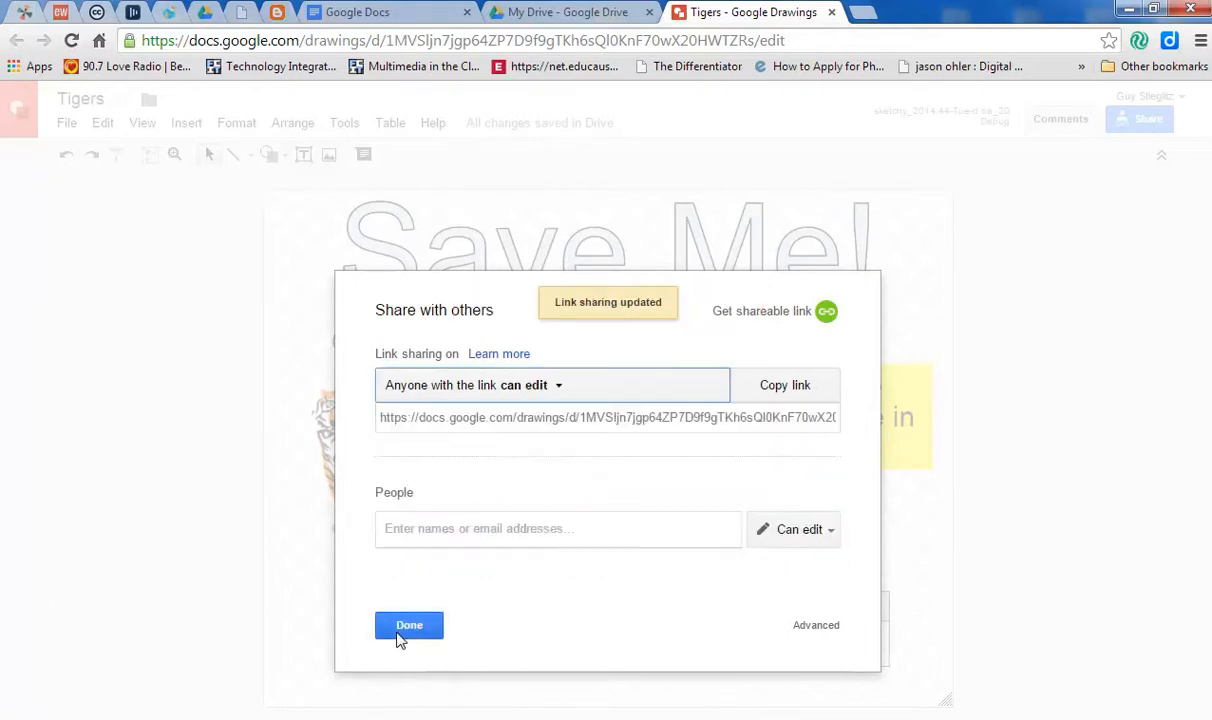
left_click(408, 624)
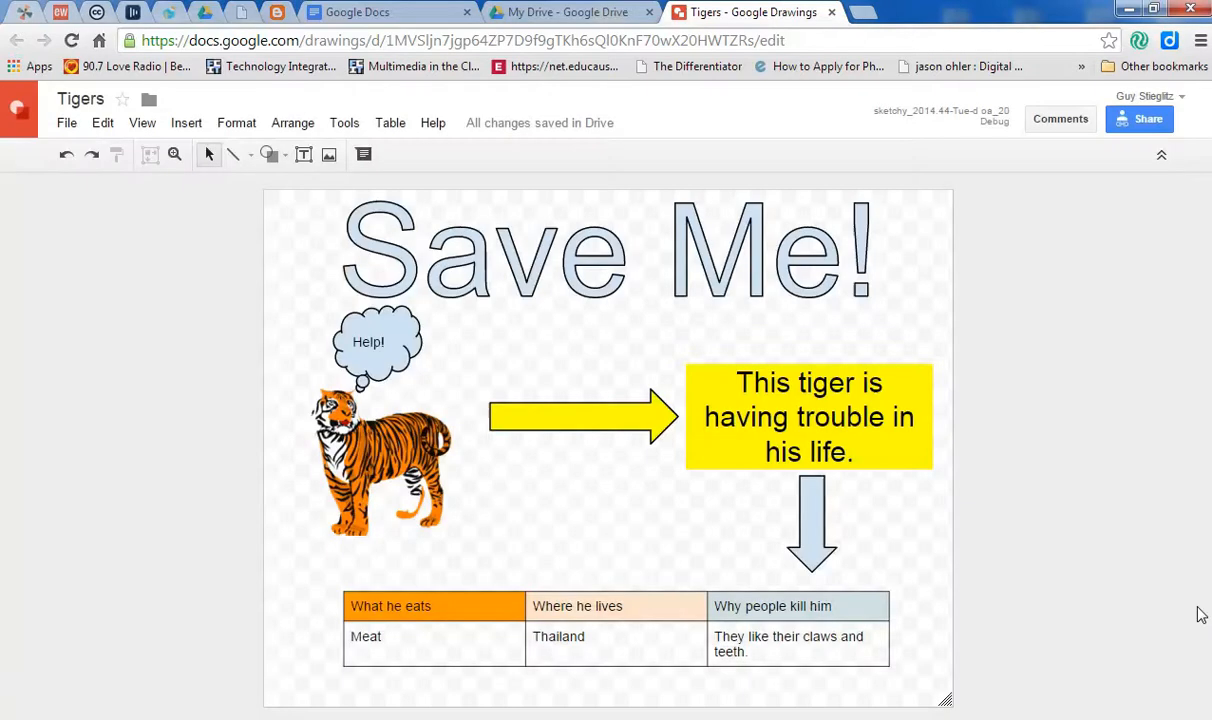
mouse_move(1148, 120)
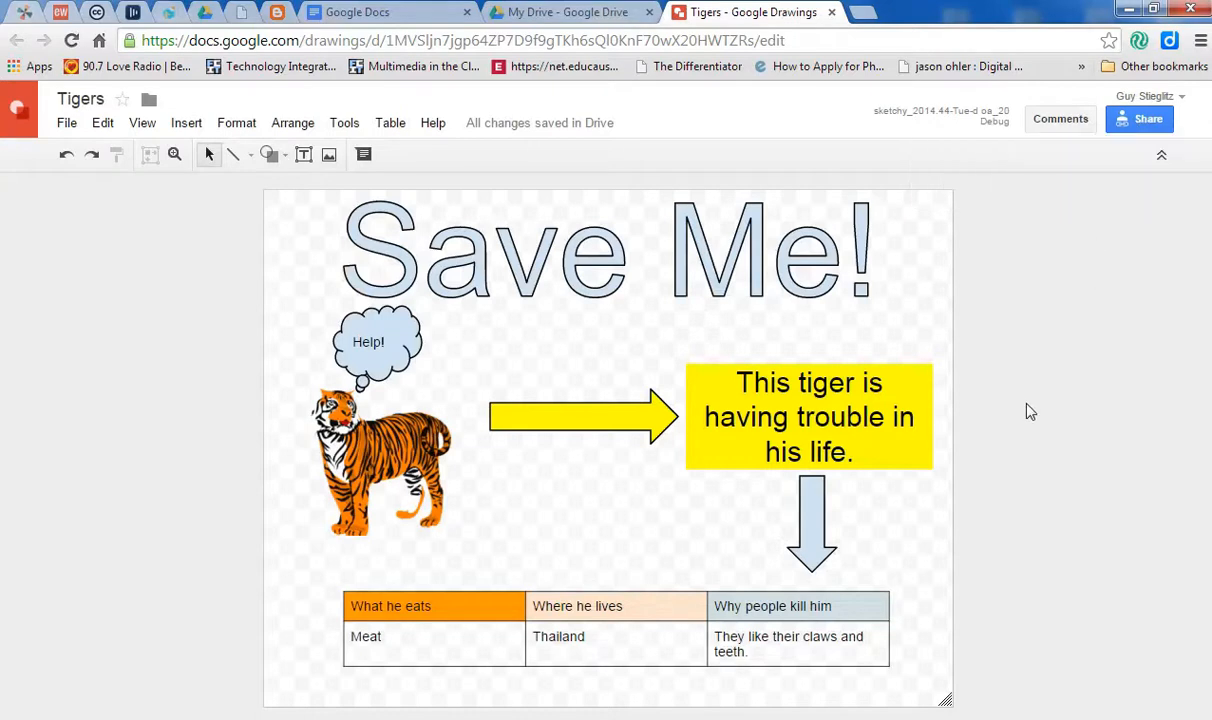
mouse_move(1056, 418)
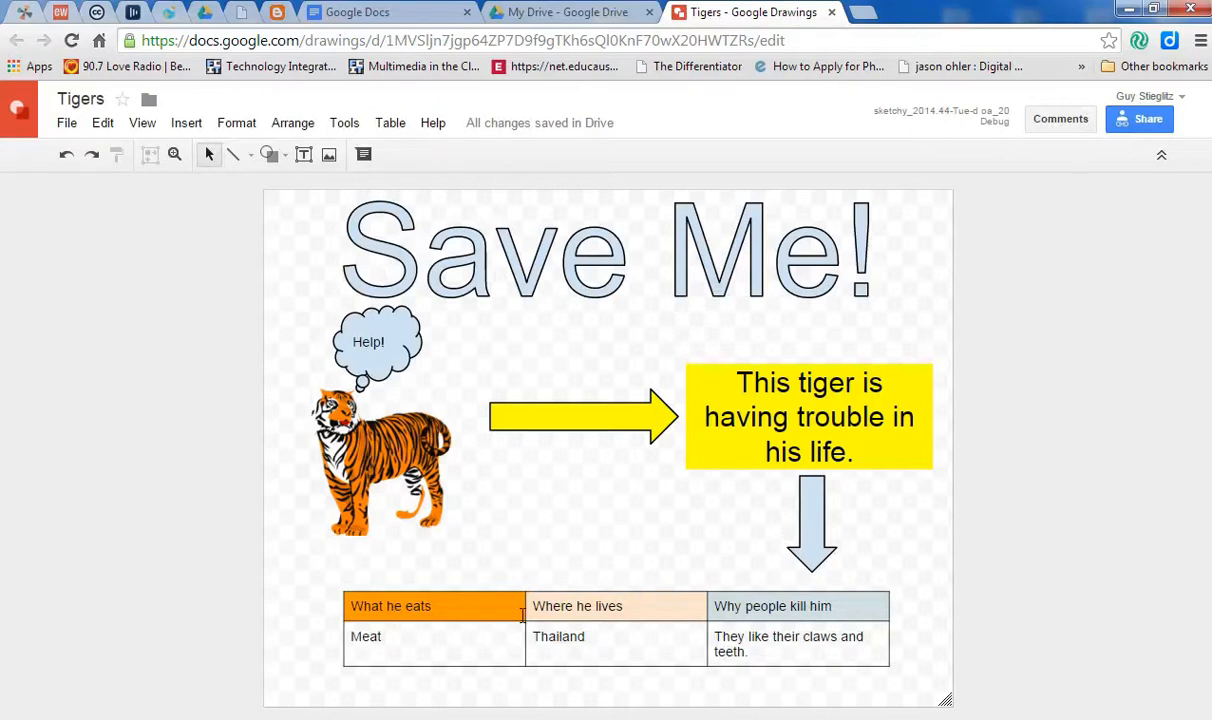
Select the table via its 'Where he lives' header cell for commenting.
double_click(576, 604)
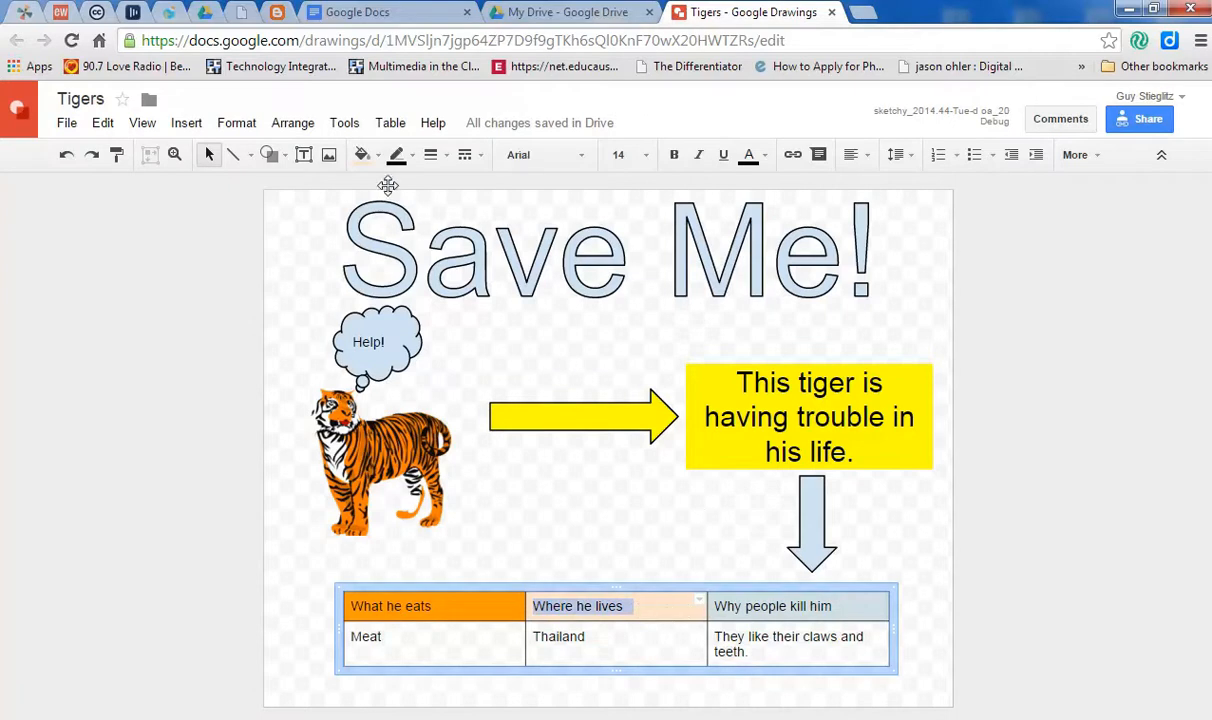
mouse_move(238, 238)
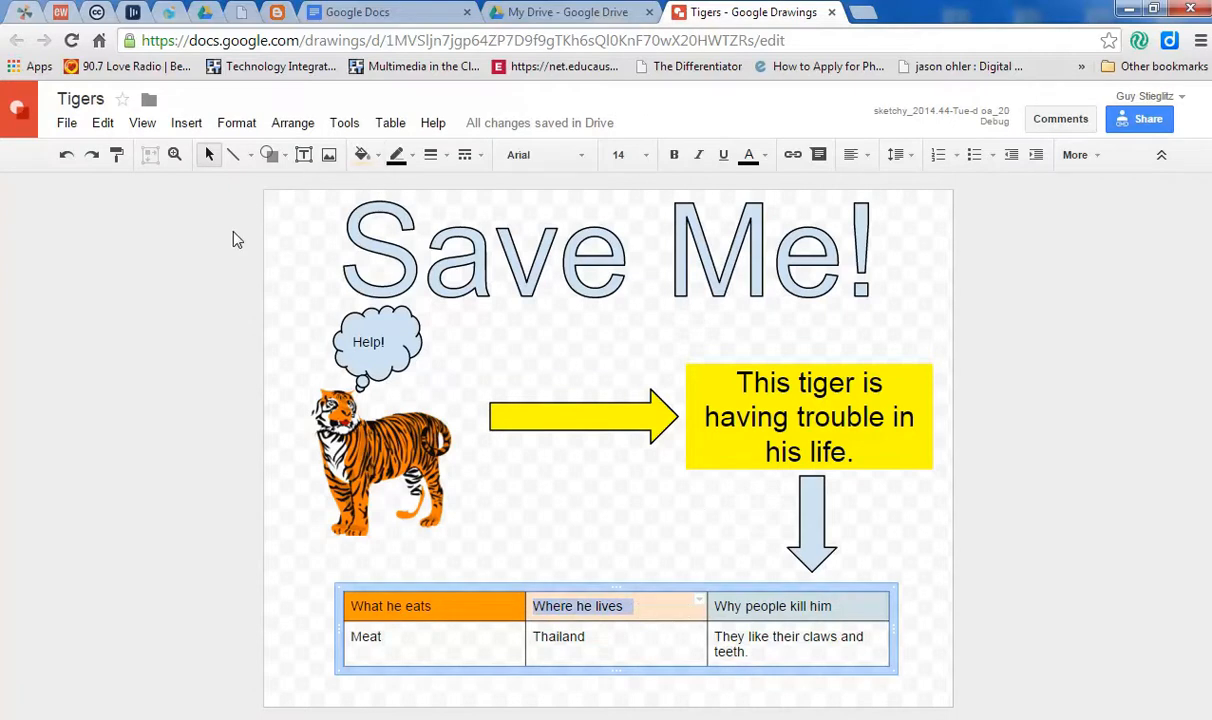
Post the comment 'I think this is wrong. Can you help?' on the table.
left_click(186, 122)
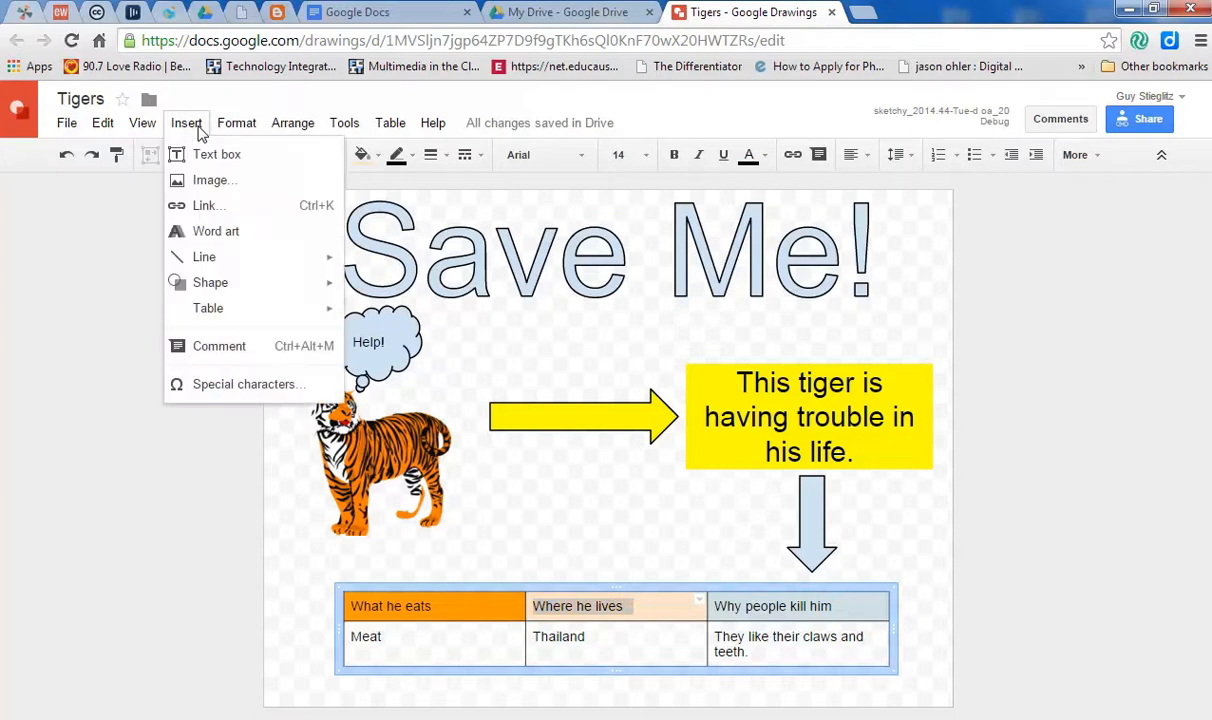
mouse_move(220, 346)
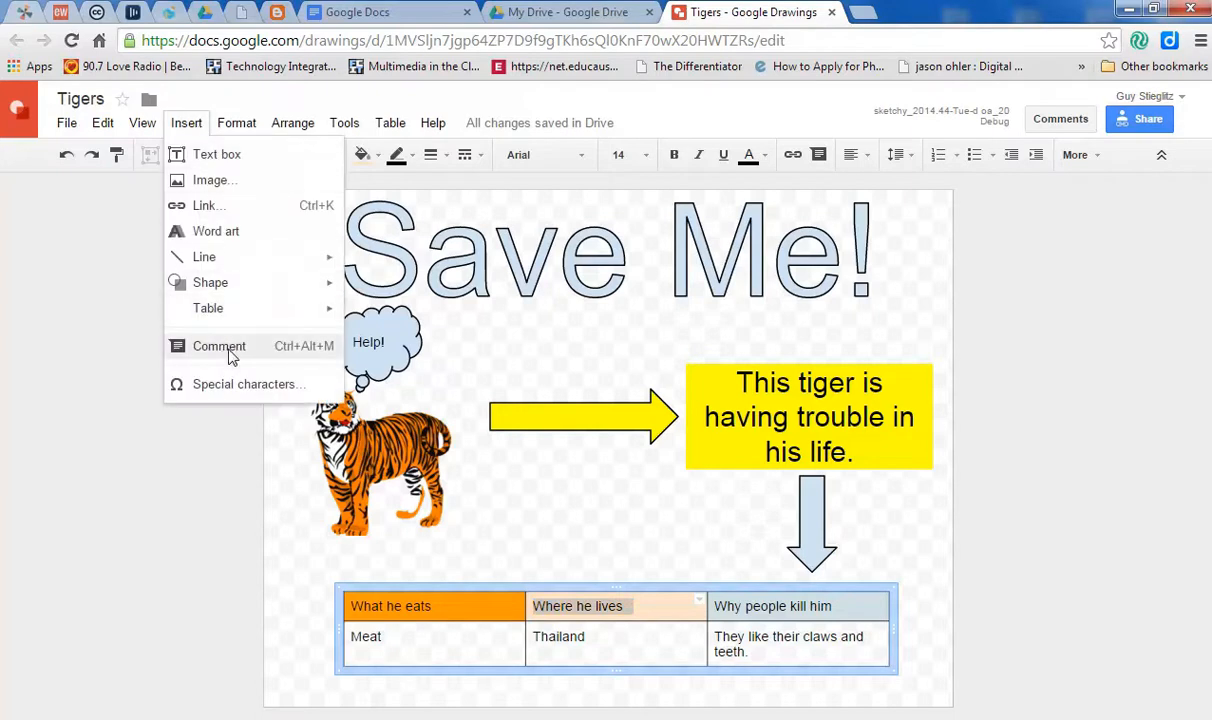
left_click(220, 346)
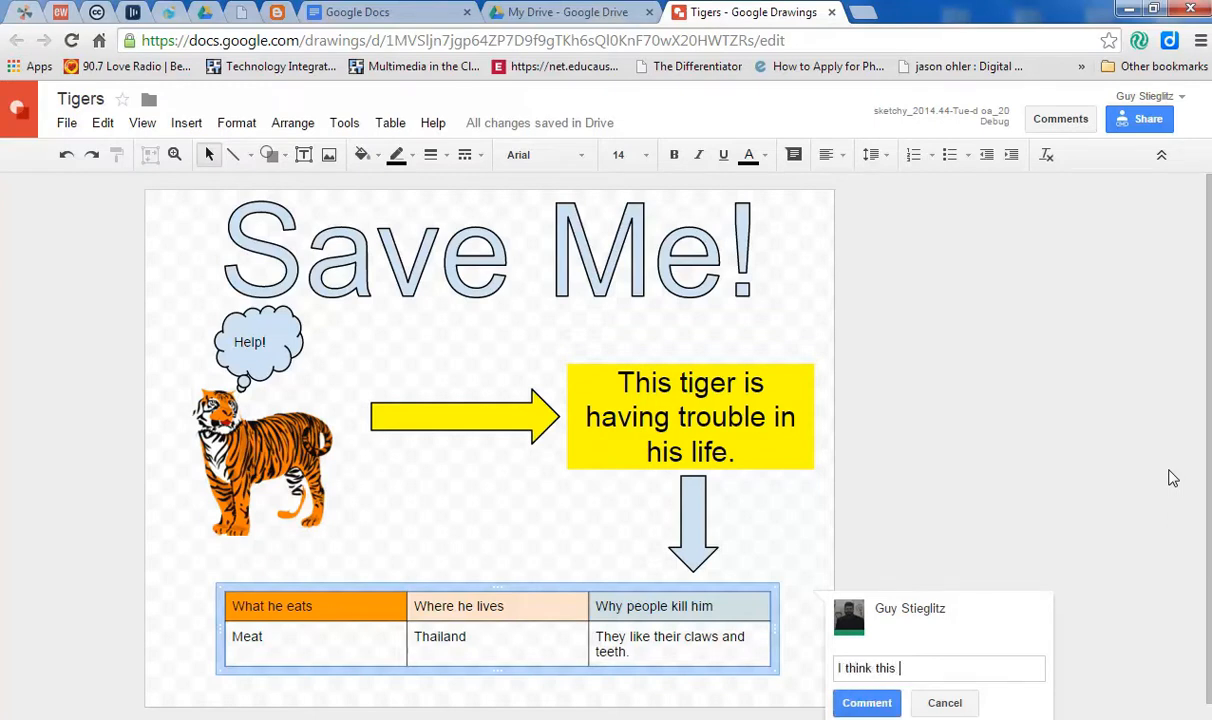
type("is wrong")
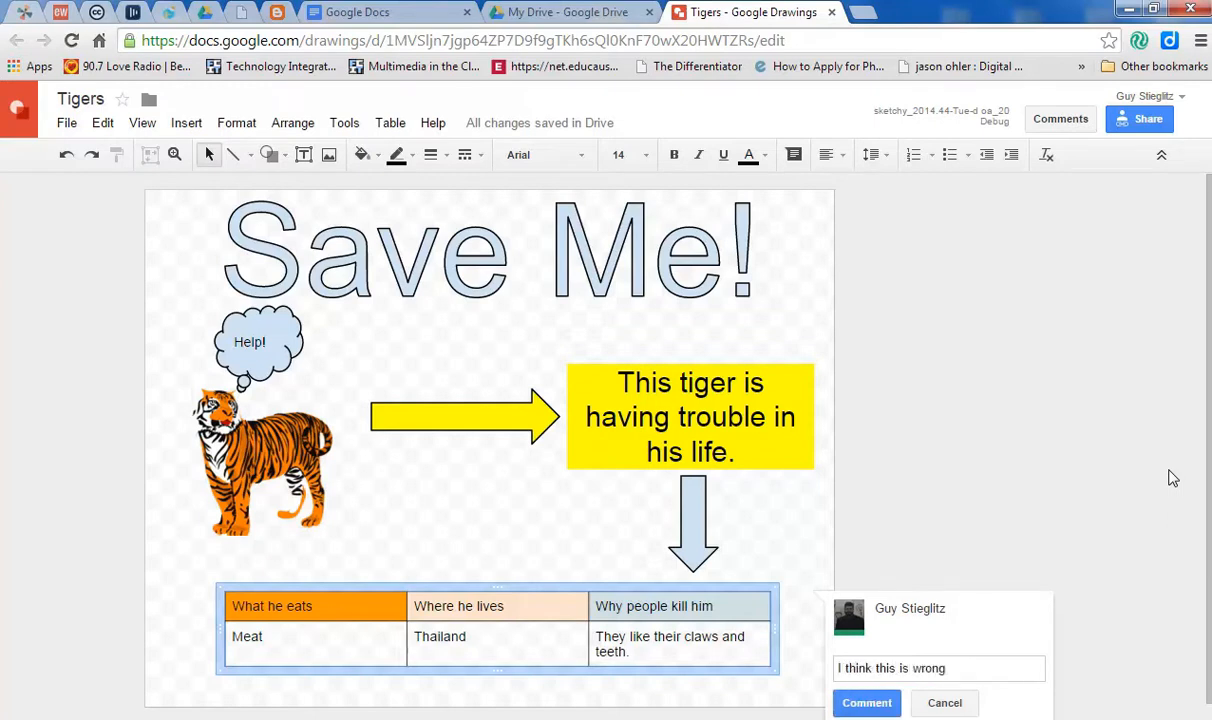
type("Can you help?")
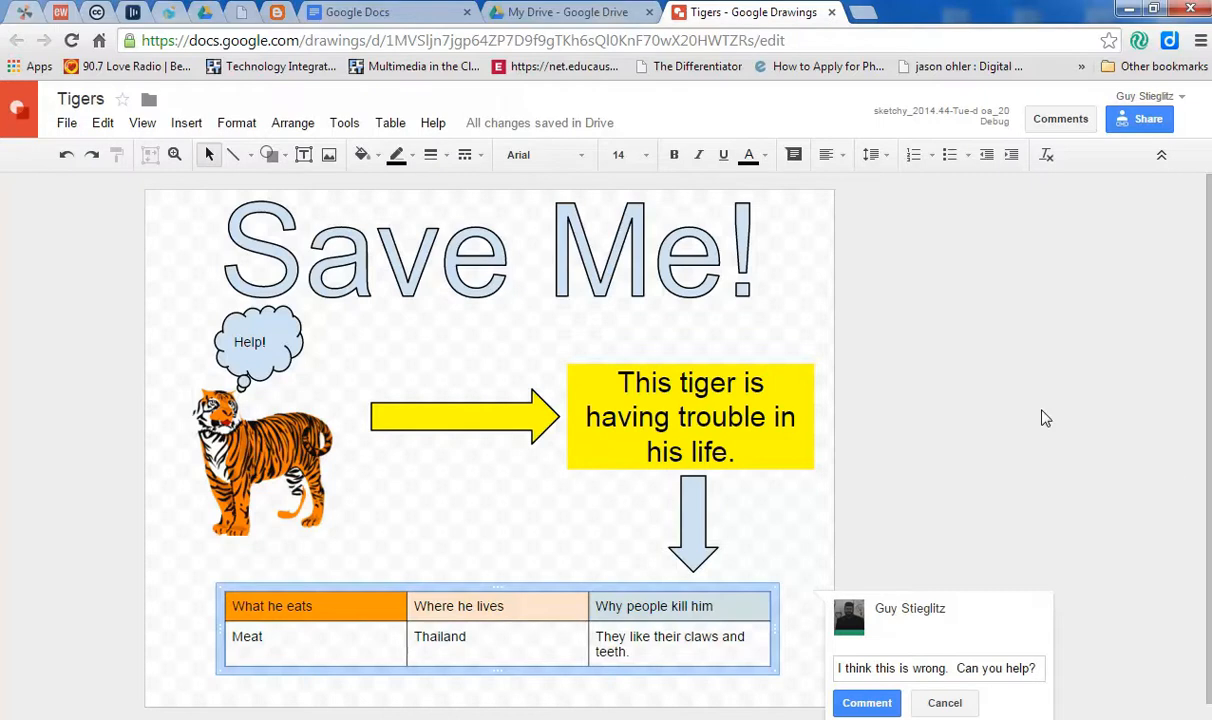
left_click(866, 702)
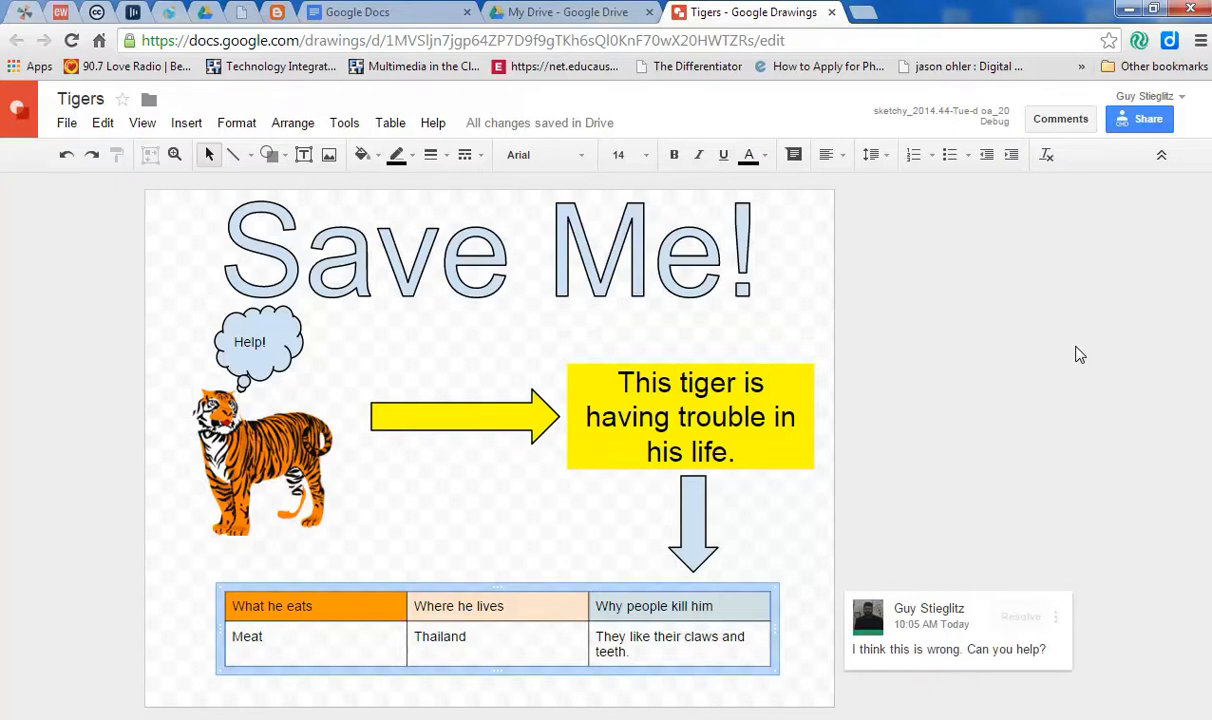
mouse_move(960, 672)
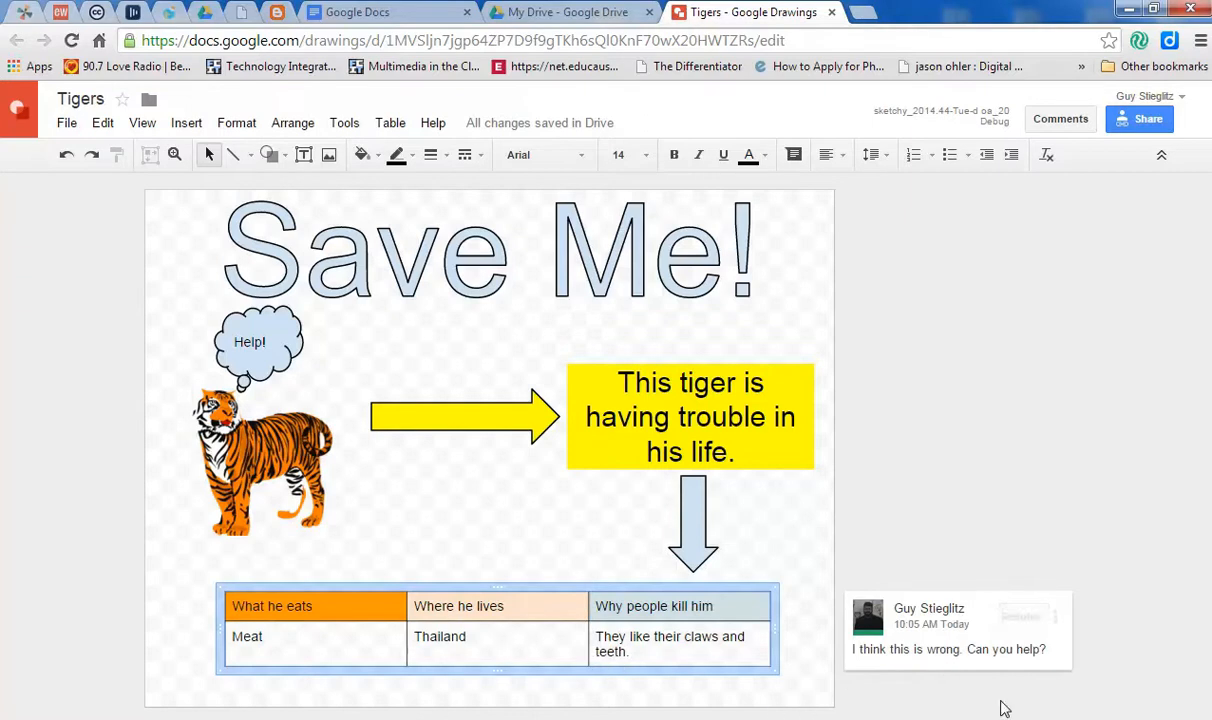
mouse_move(1020, 624)
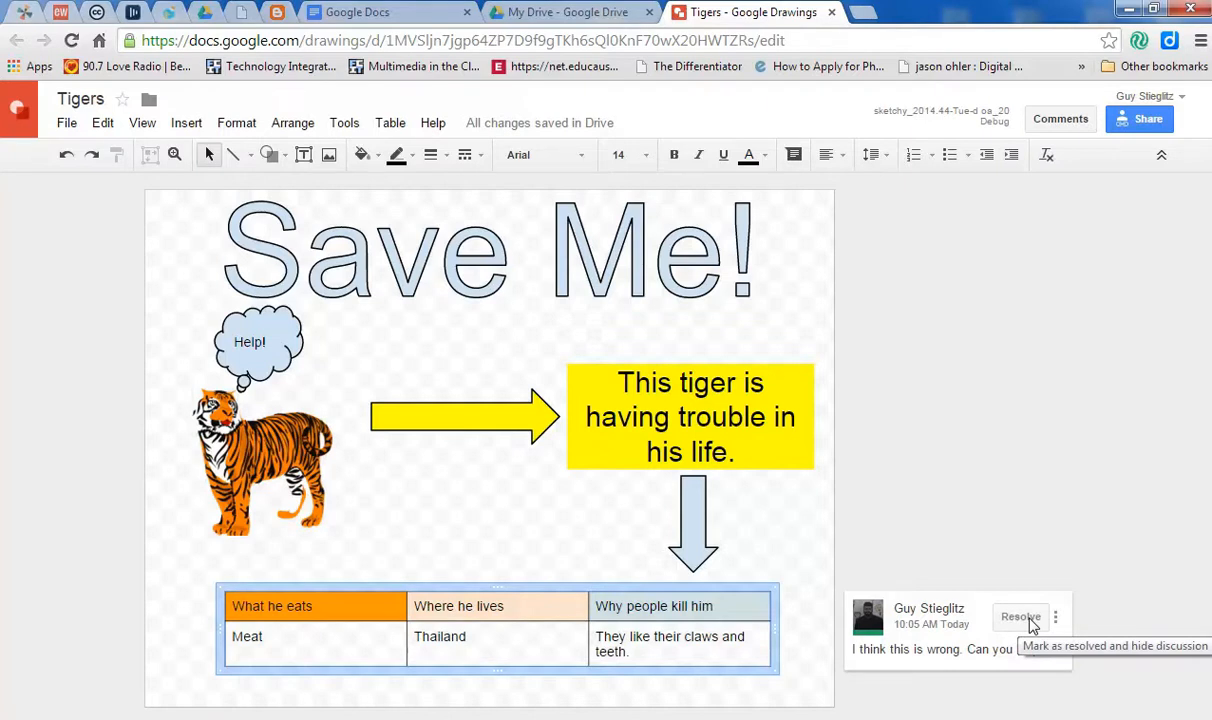
Mark the table comment as resolved so its discussion is hidden.
left_click(1020, 616)
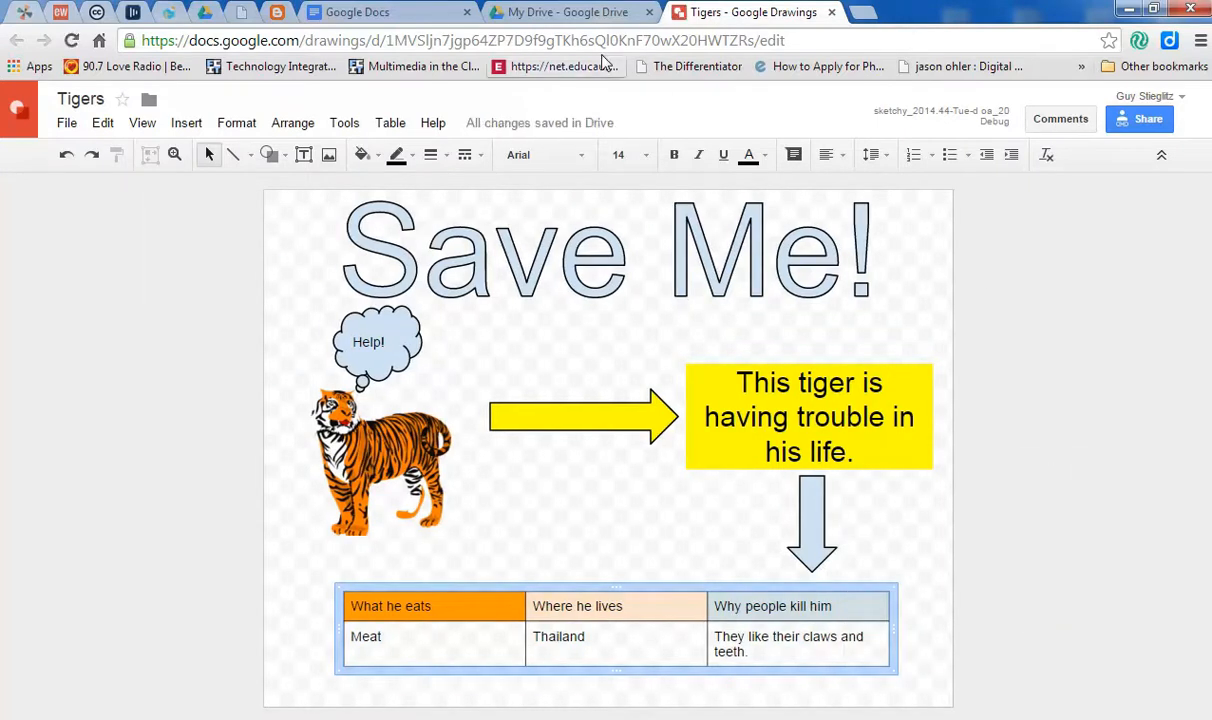
Copy the Tigers drawing's URL from the address bar, then dismiss the Insert menu without inserting.
left_click(460, 40)
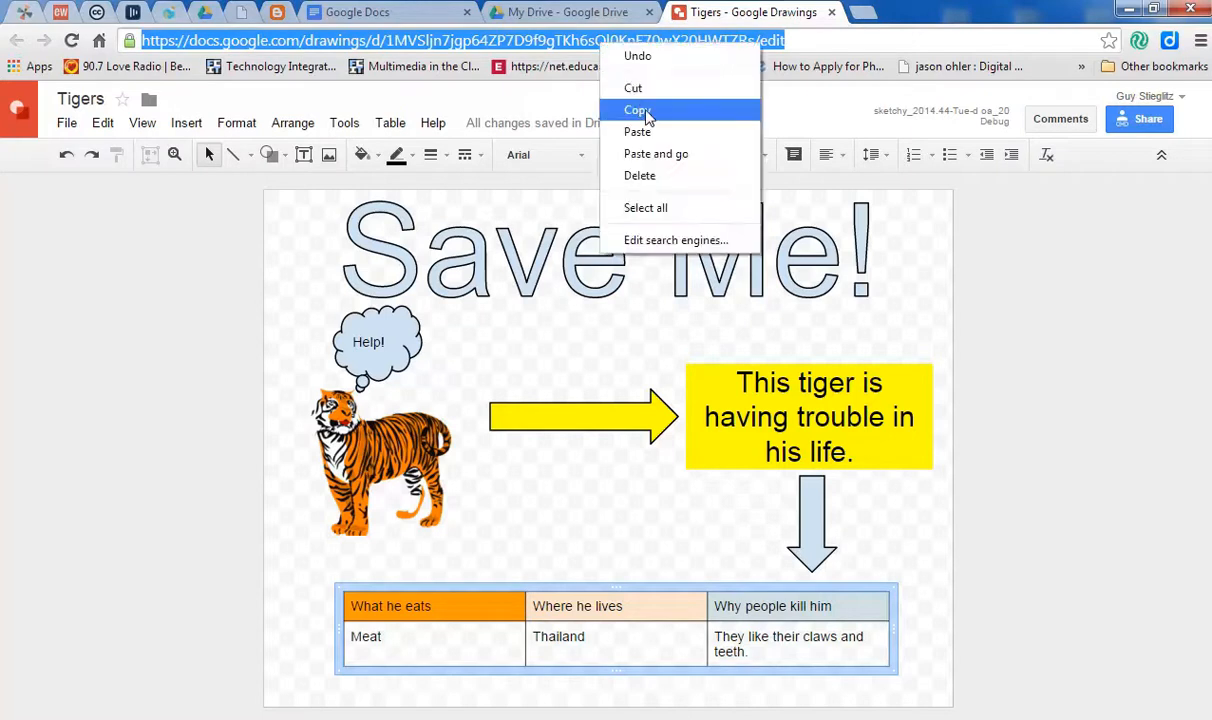
left_click(636, 110)
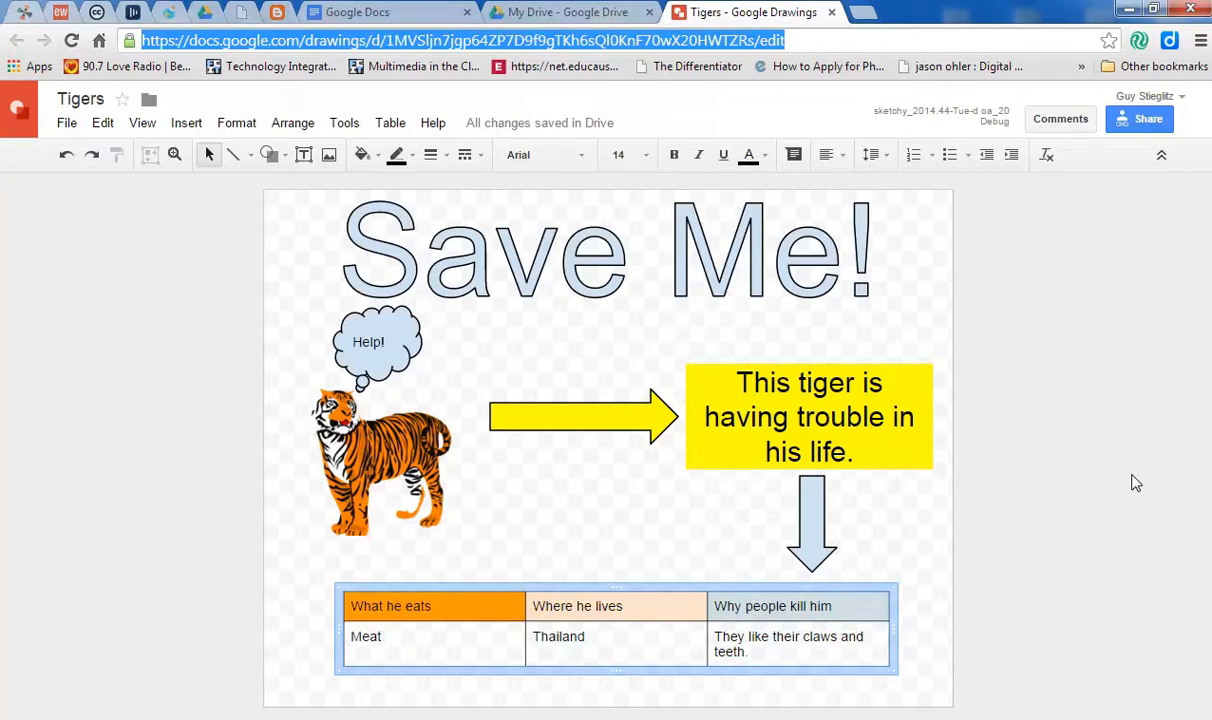
mouse_move(72, 256)
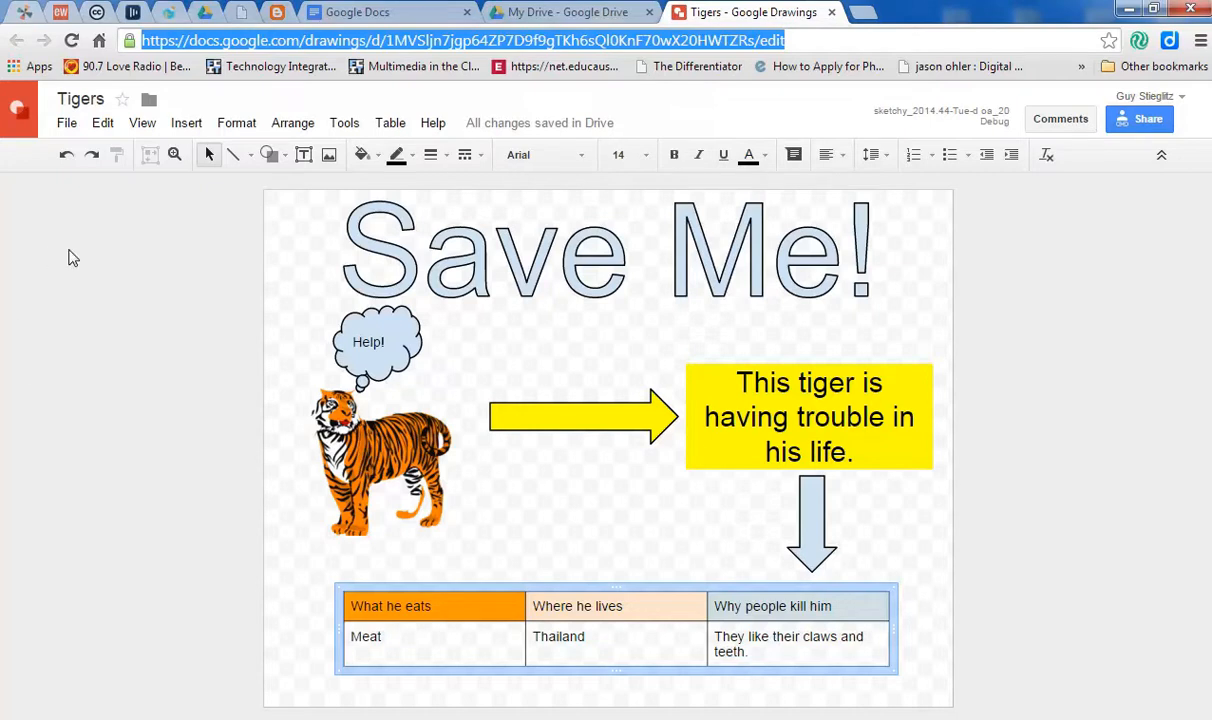
mouse_move(120, 238)
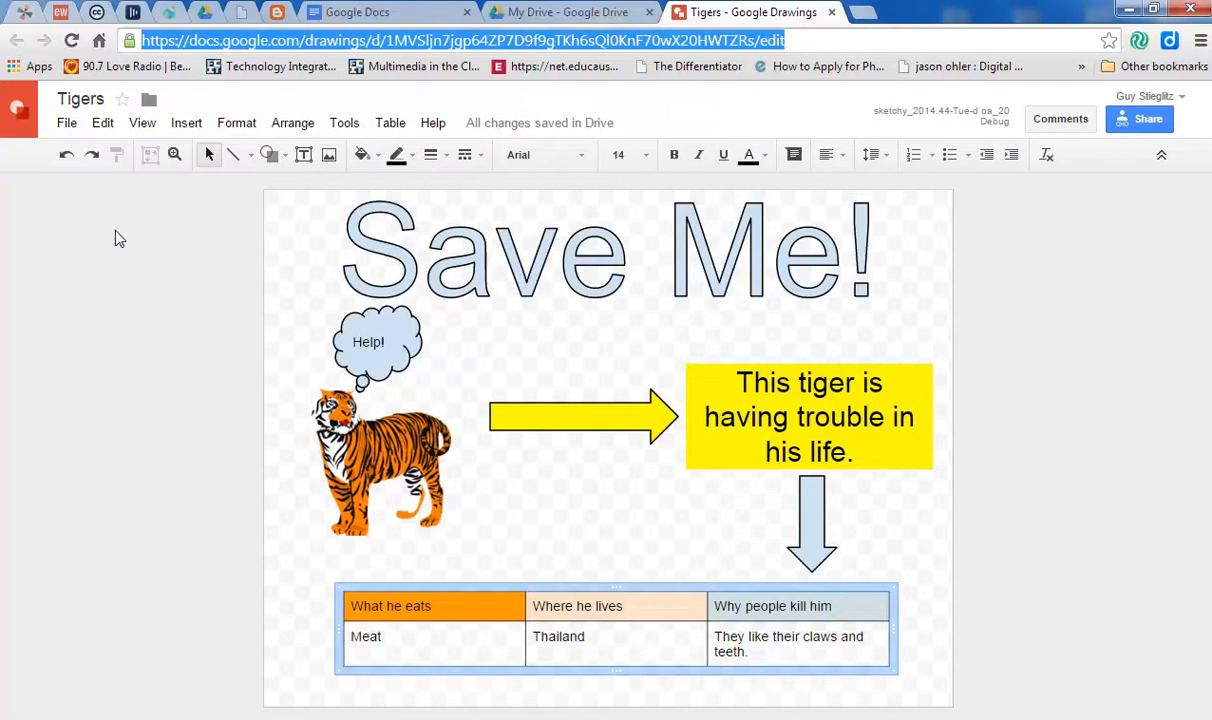
left_click(186, 122)
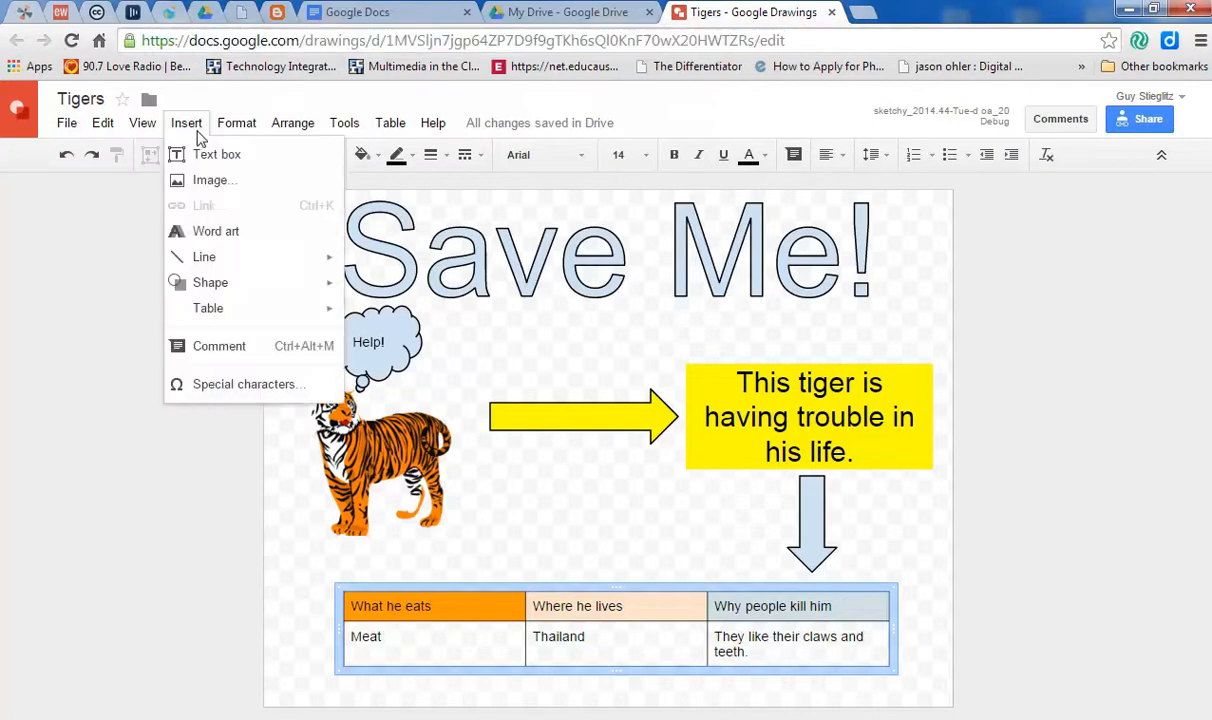
mouse_move(200, 452)
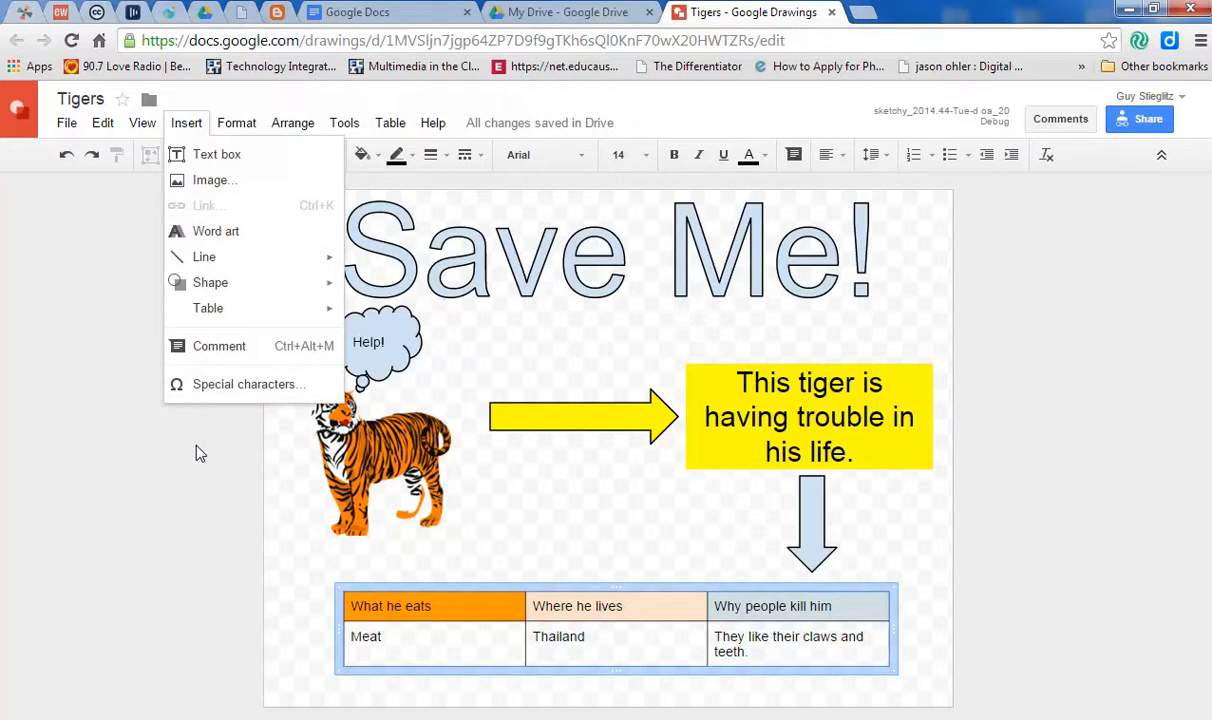
left_click(200, 450)
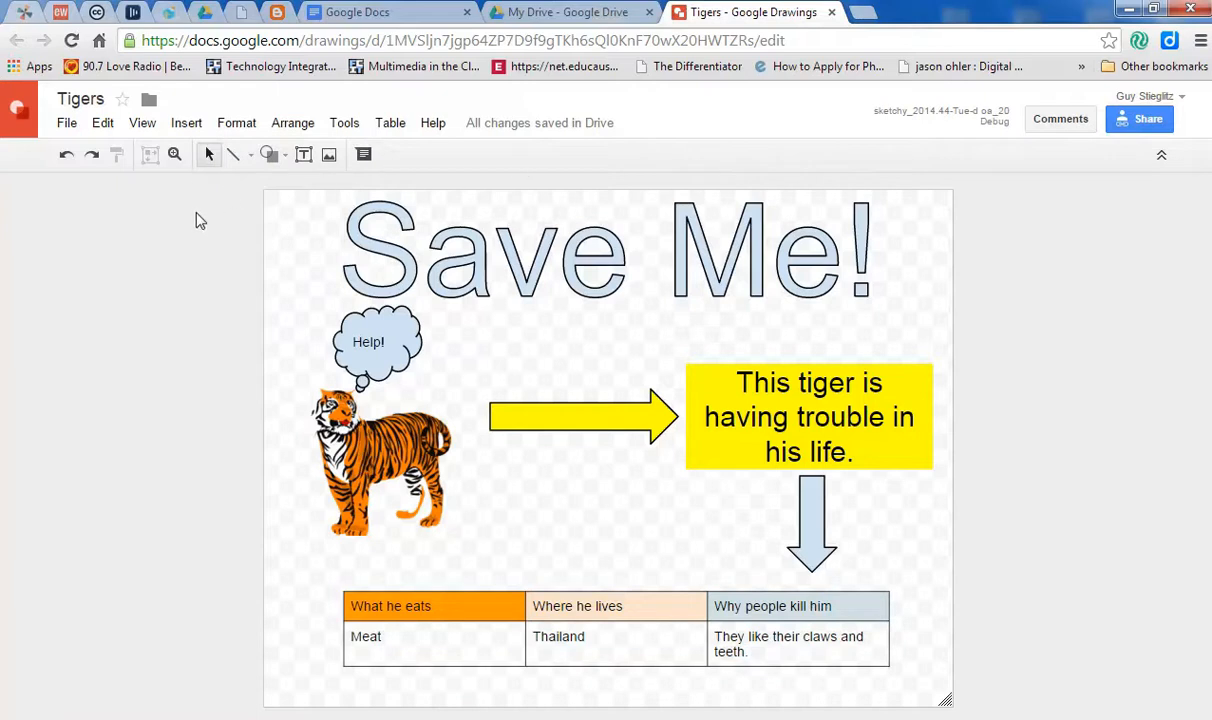
mouse_move(124, 264)
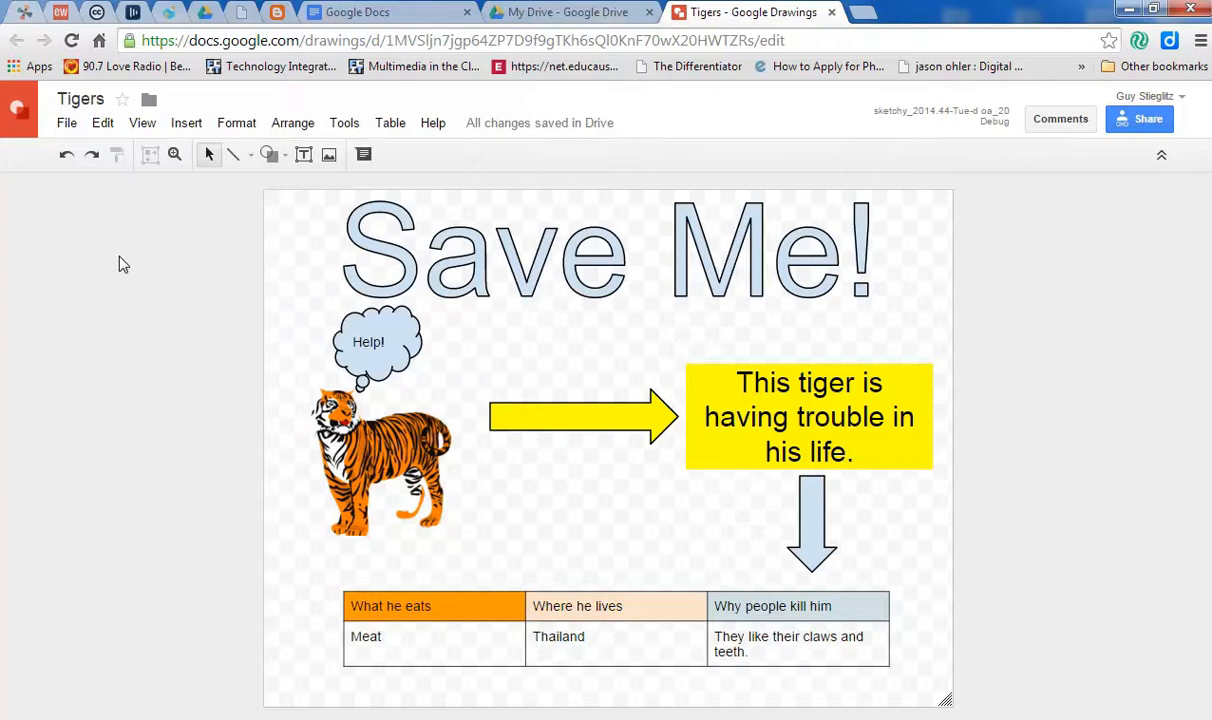
mouse_move(448, 328)
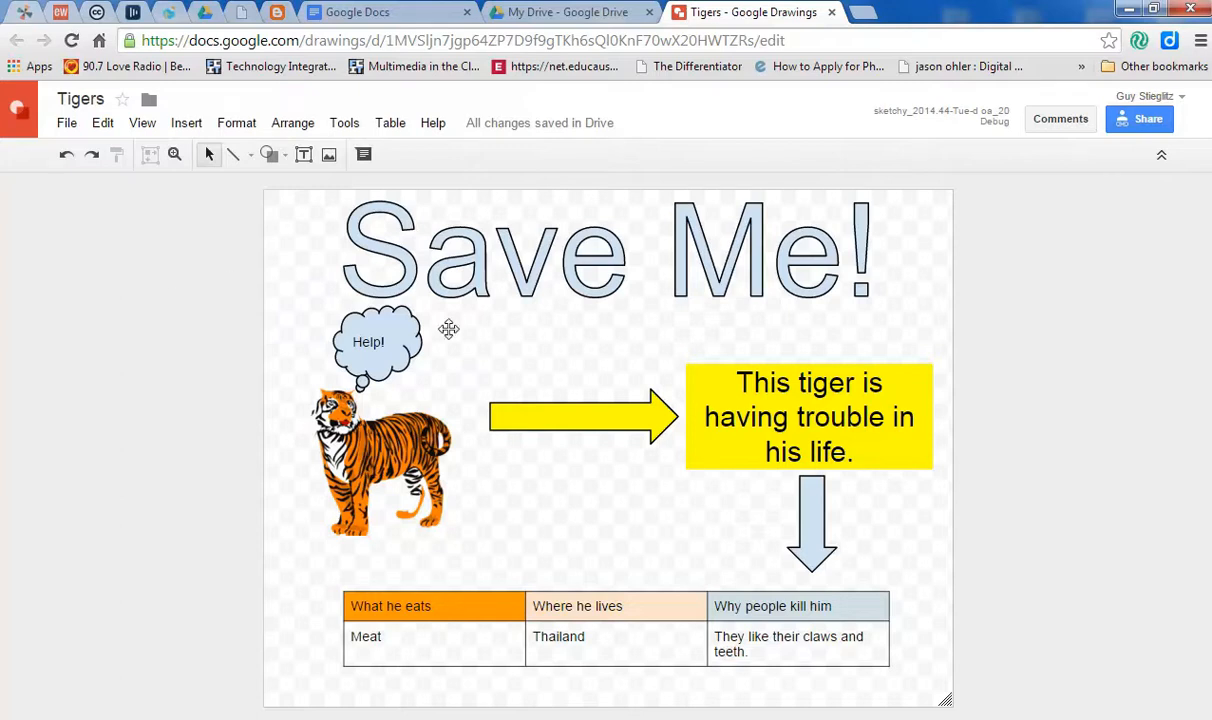
Confirm in Share settings that anyone with the link can edit, then select the URL.
left_click(1140, 120)
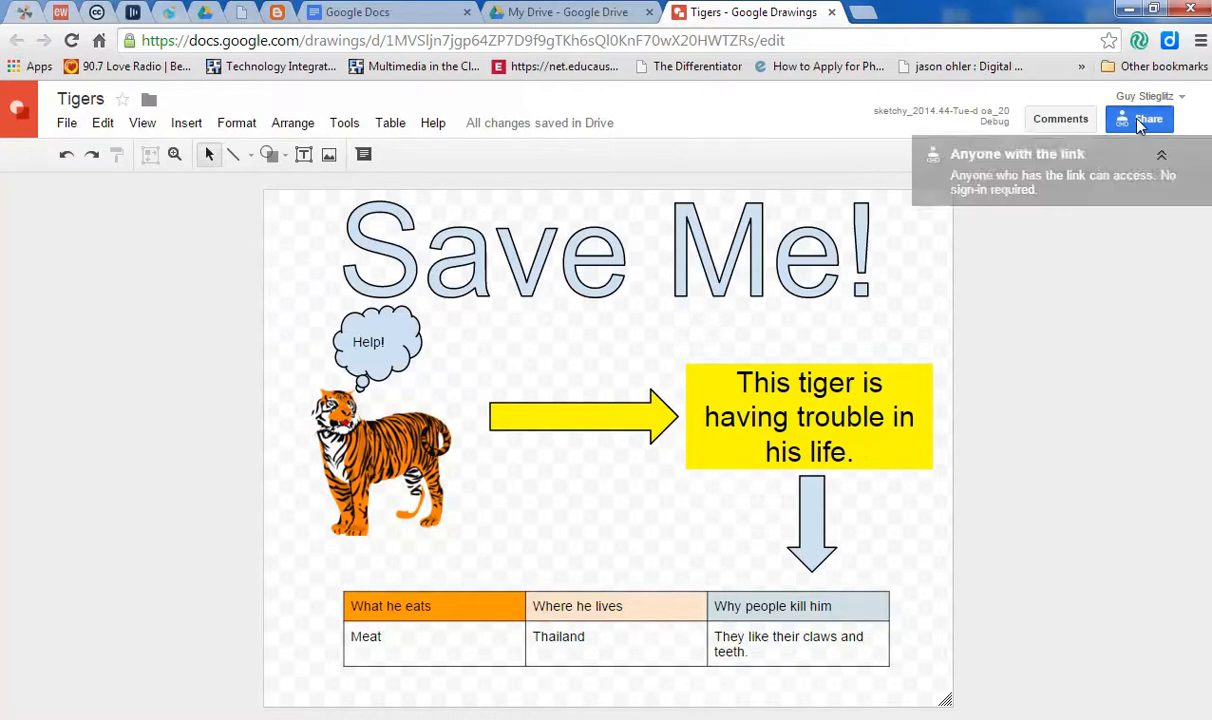
left_click(1140, 120)
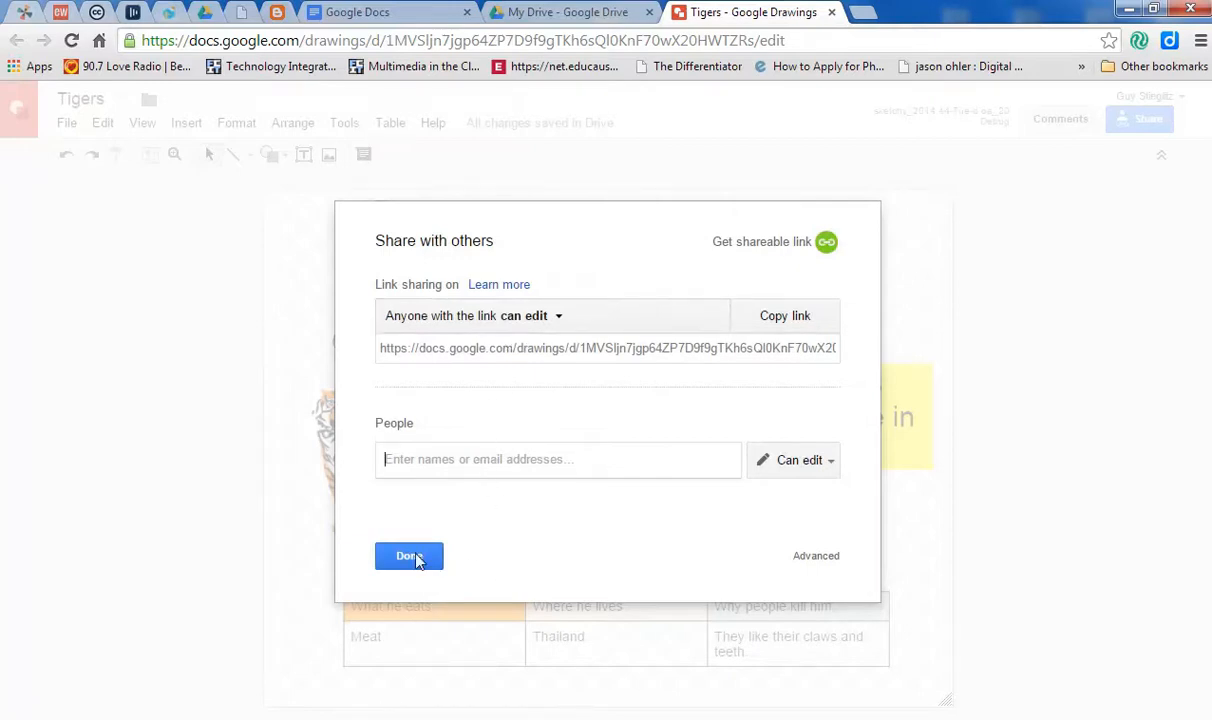
left_click(408, 556)
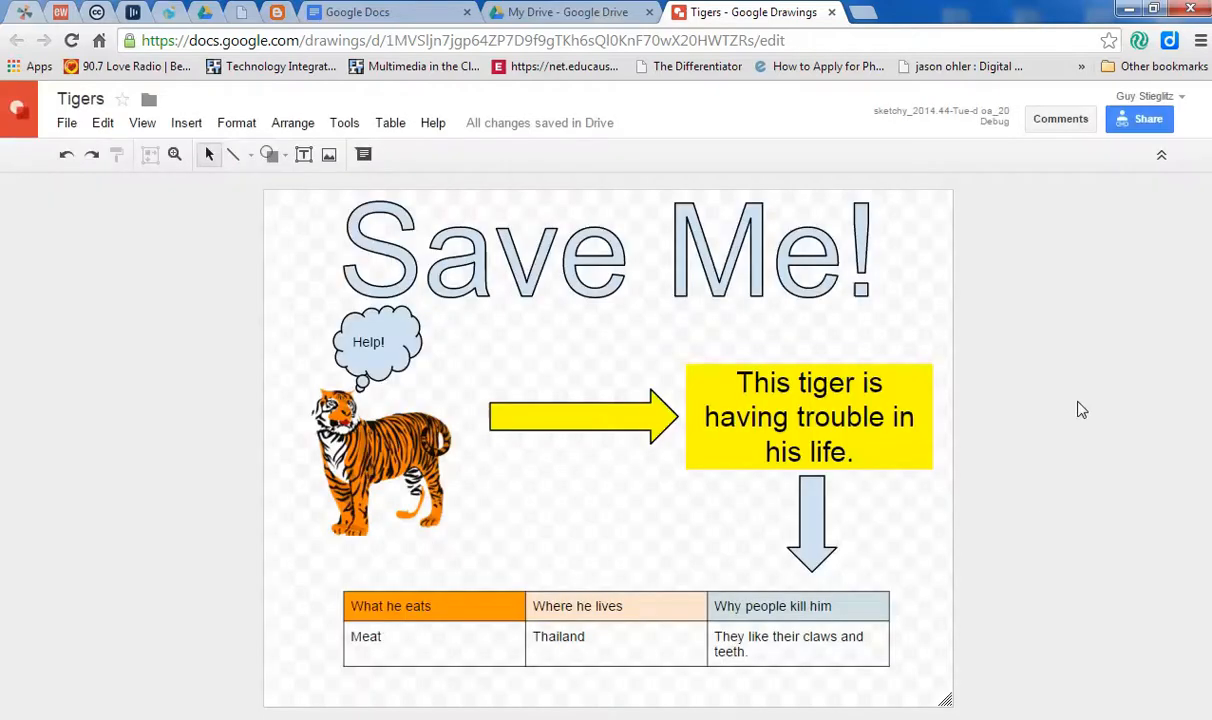
left_click(450, 40)
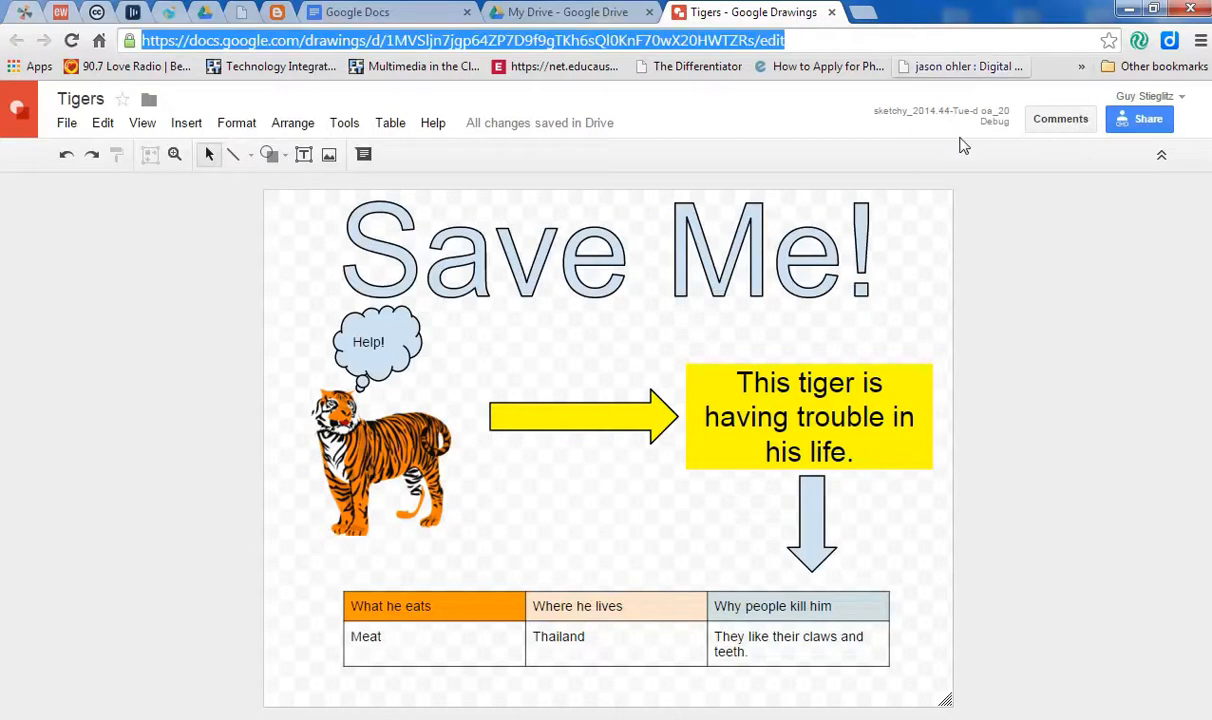
mouse_move(1072, 518)
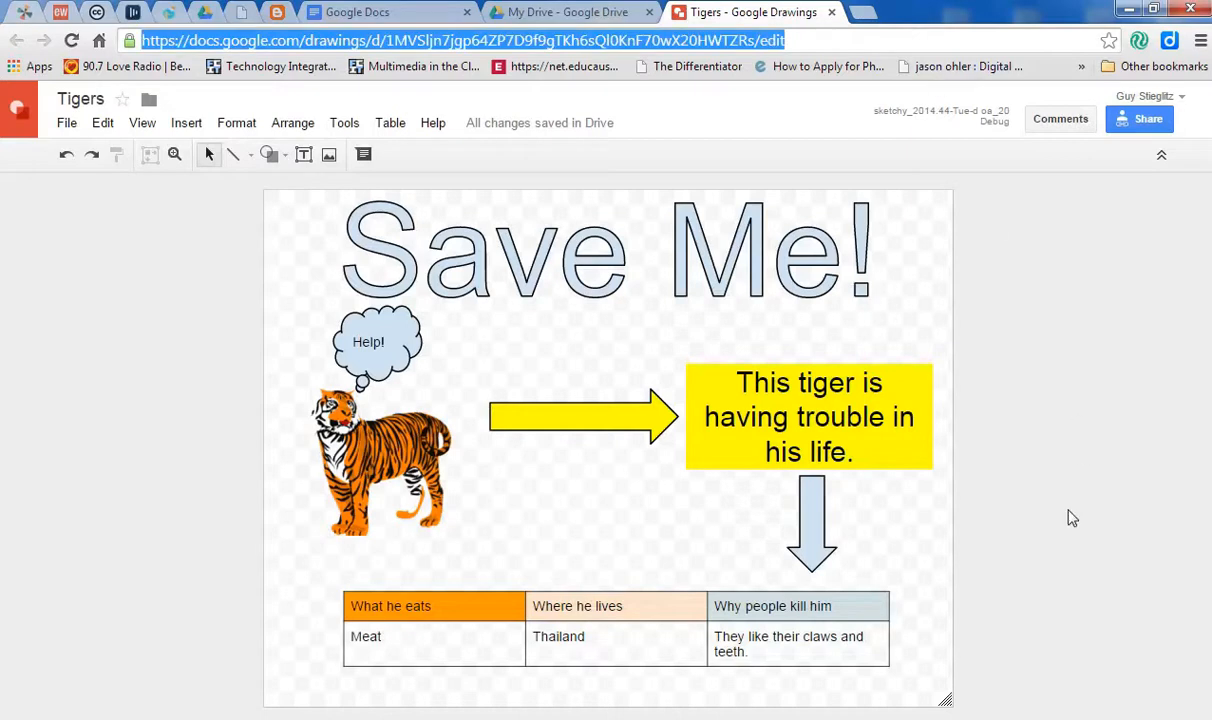